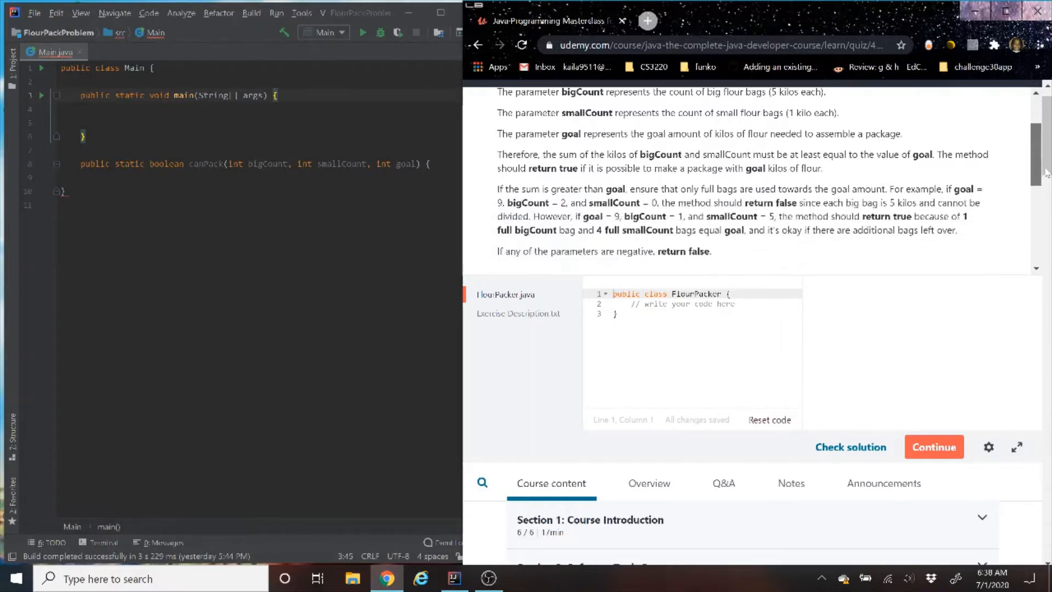
Scroll down the Udemy exercise description beside the editor.
scroll("down", 3)
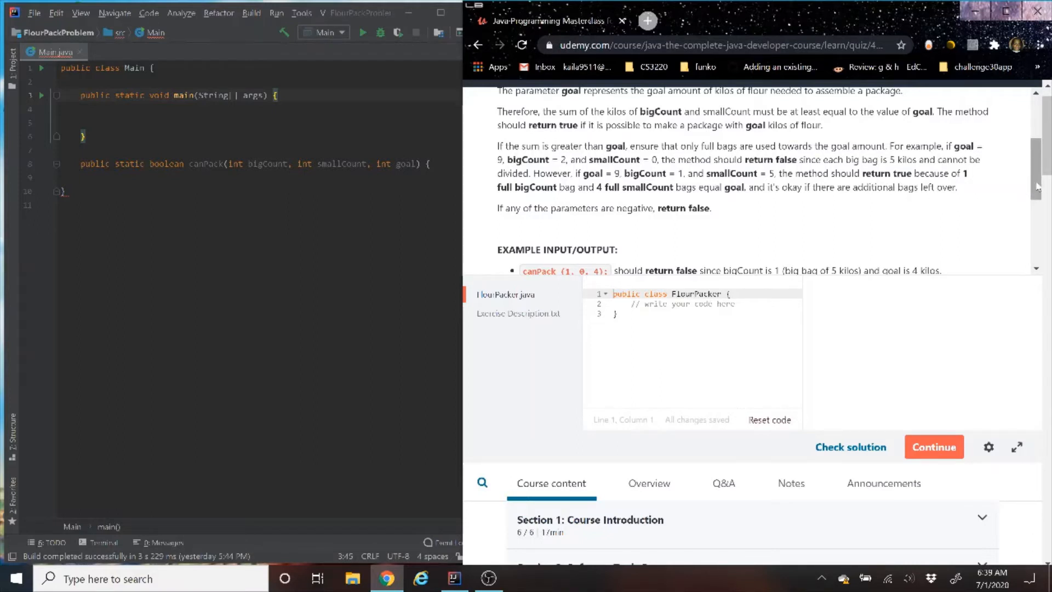
scroll("down", 3)
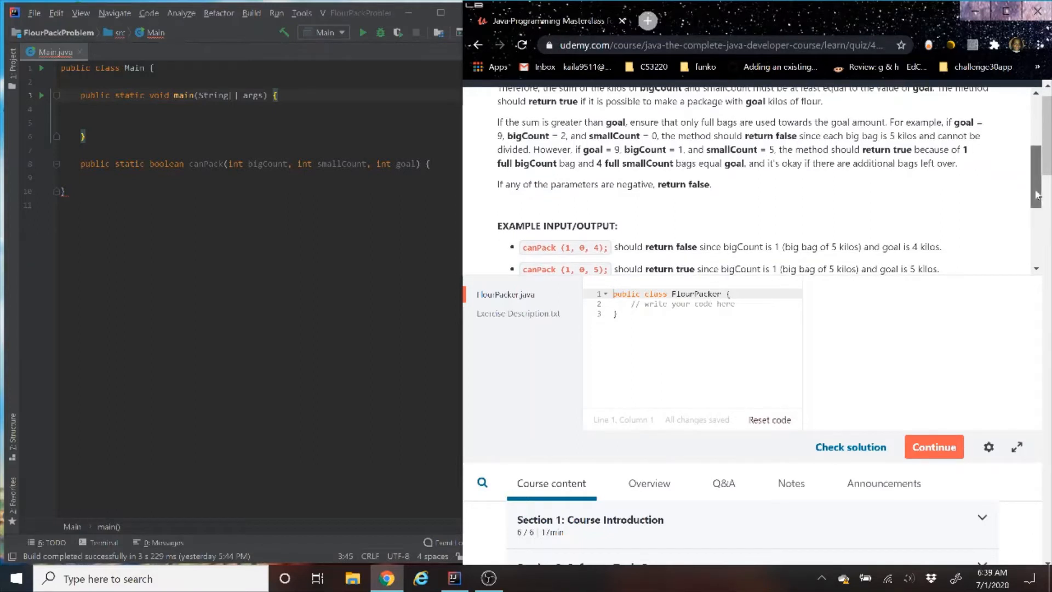
scroll("down", 3)
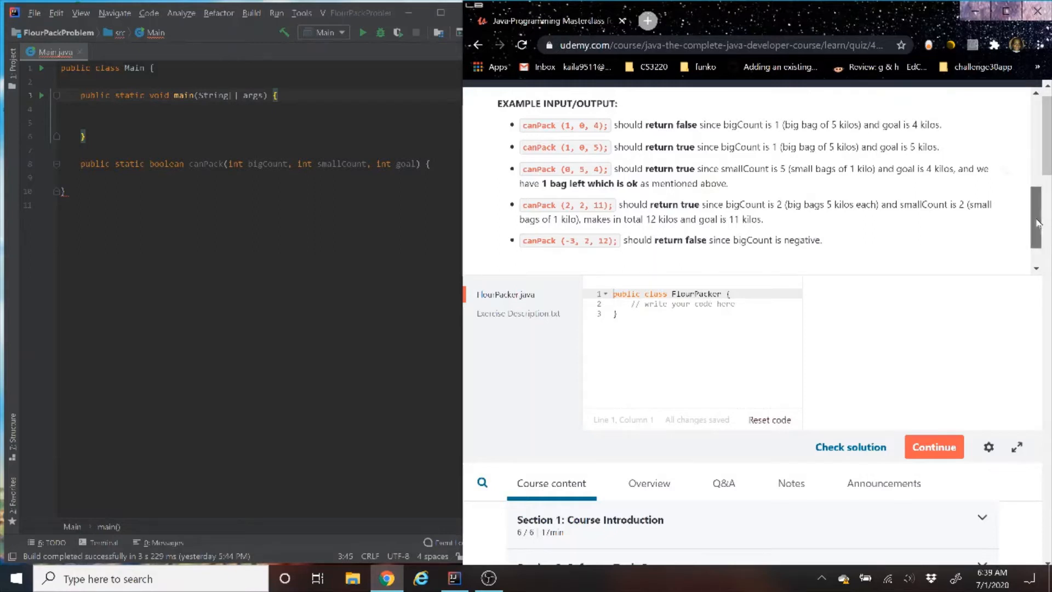
scroll("down", 3)
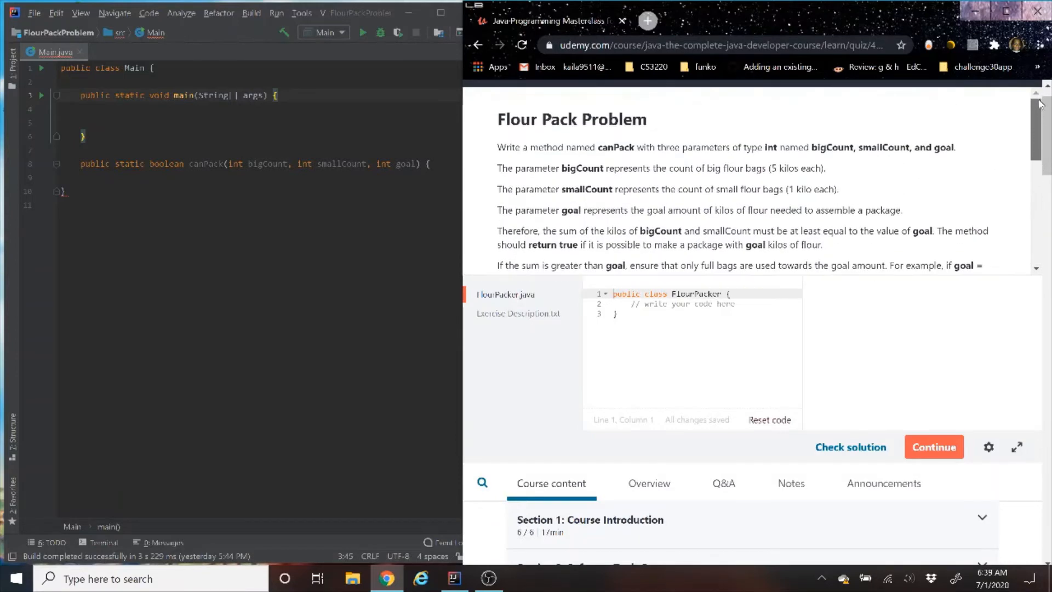
scroll("down", 3)
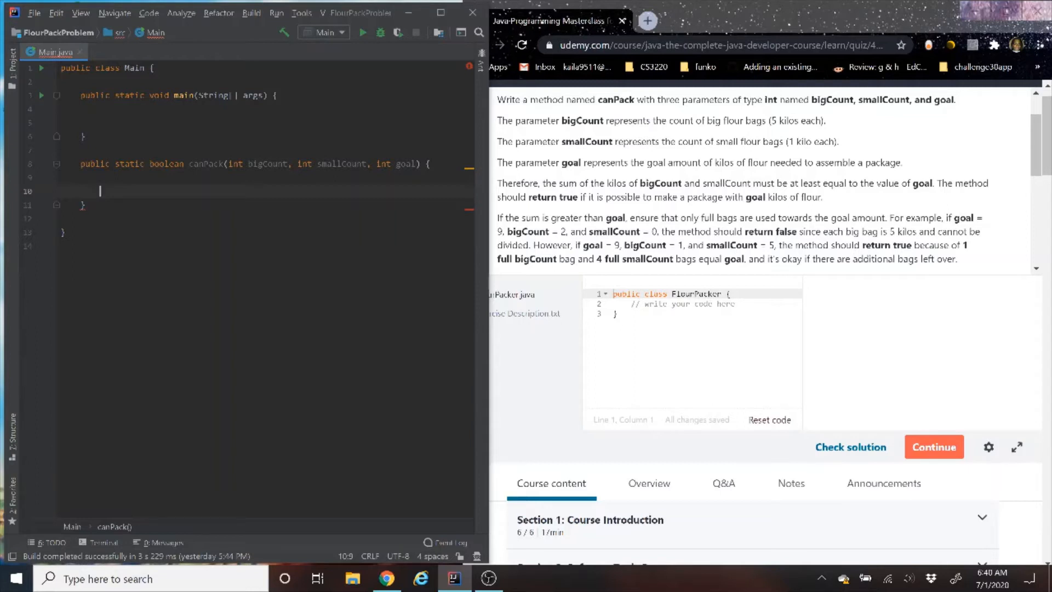
Add the //Invalid options comment inside canPack.
type("g")
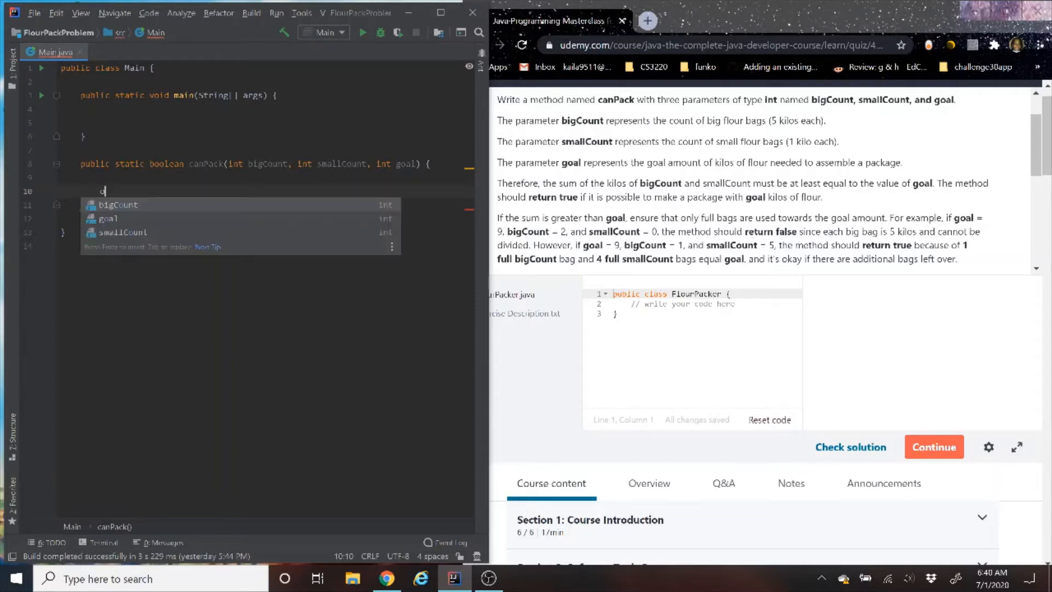
type("//I-")
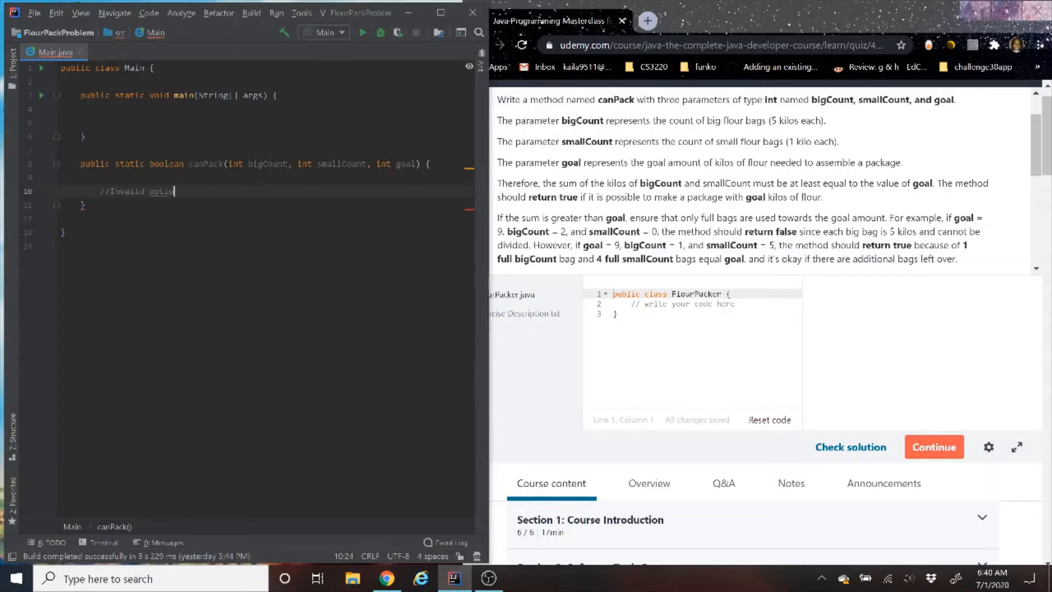
key("enter")
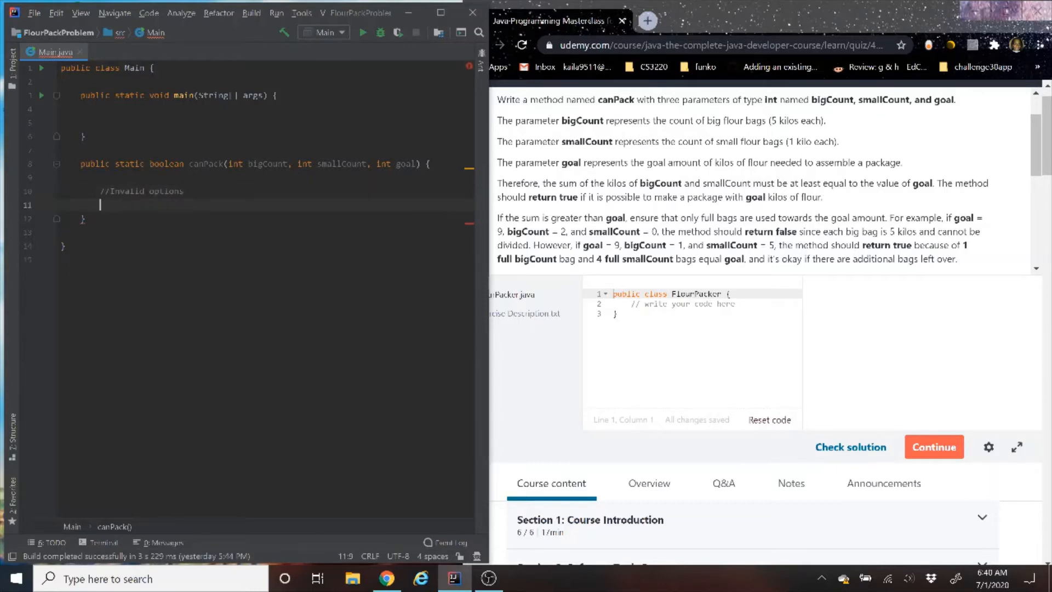
Add an if returning false when bigCount, smallCount or goal is below 0.
type("if ()")
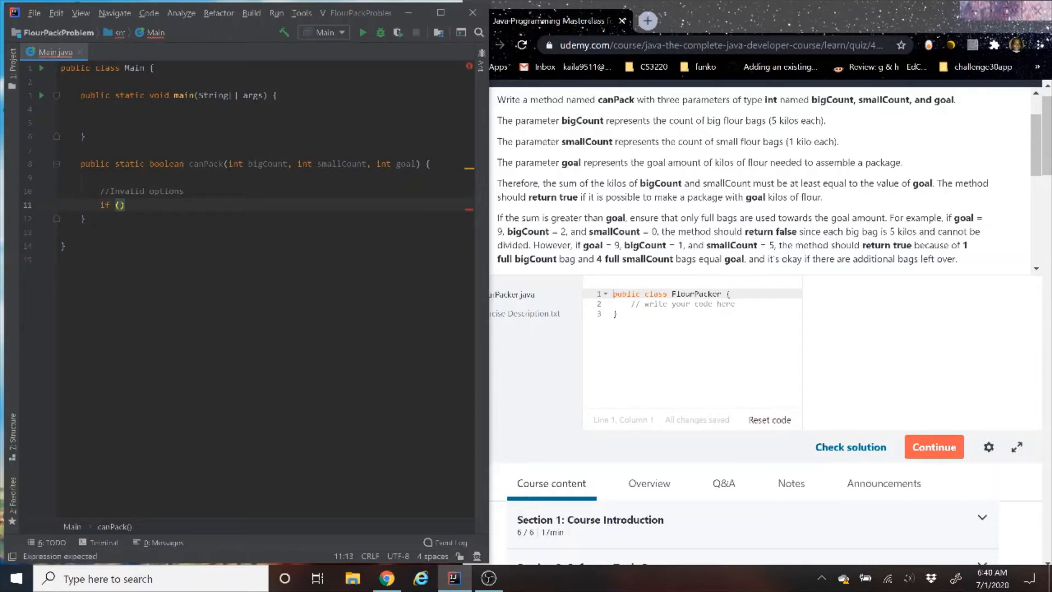
type("bigCount")
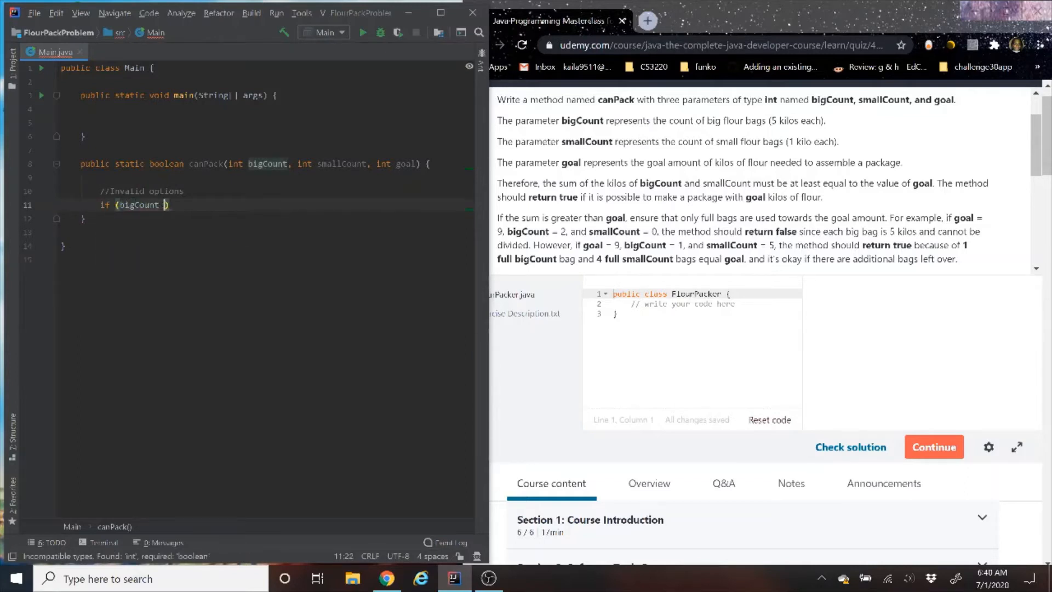
type("< 0")
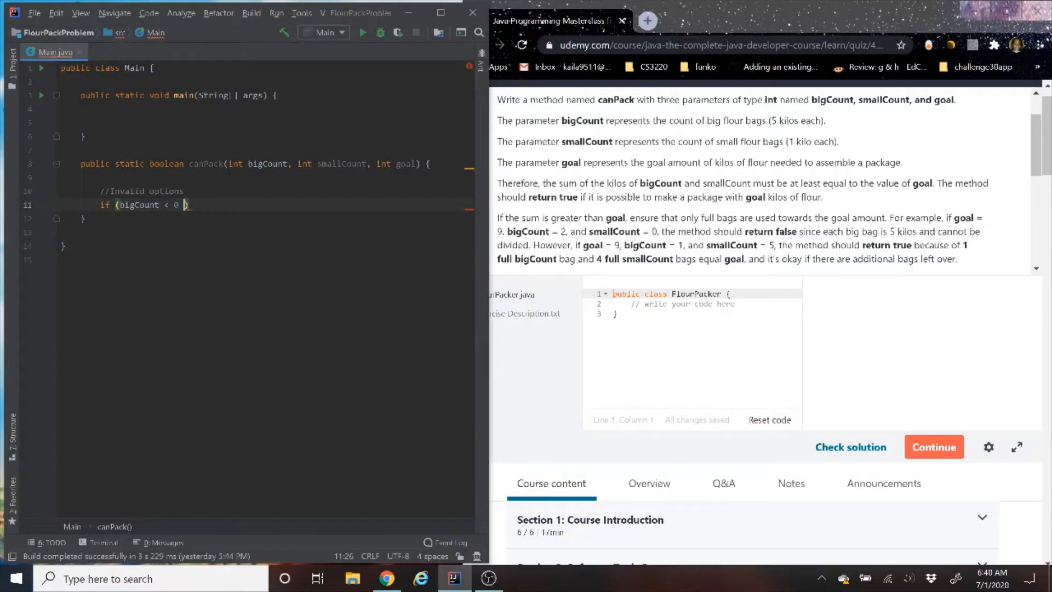
type("|| smallCount")
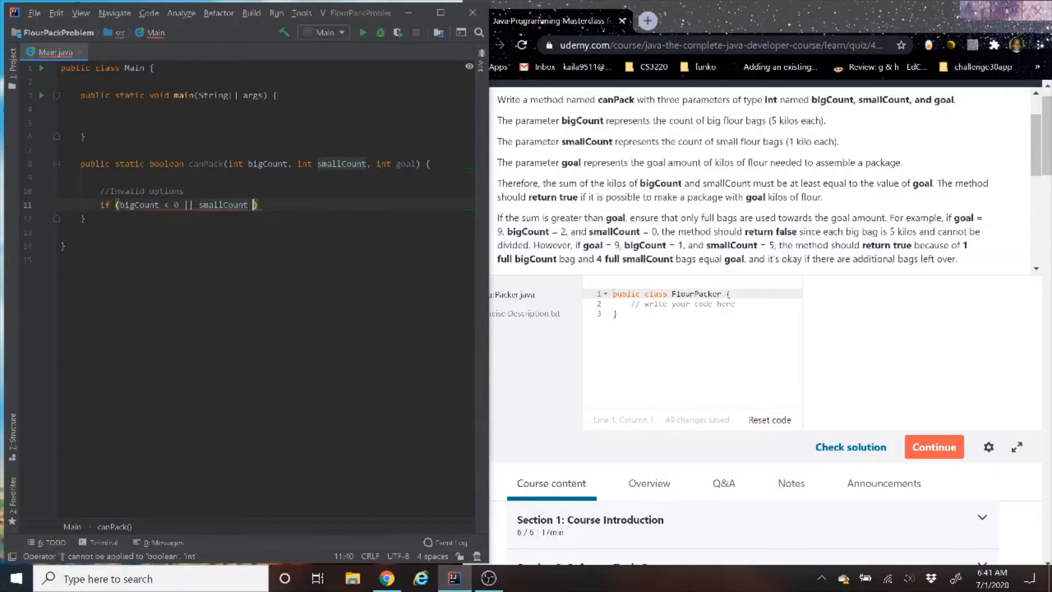
type("<")
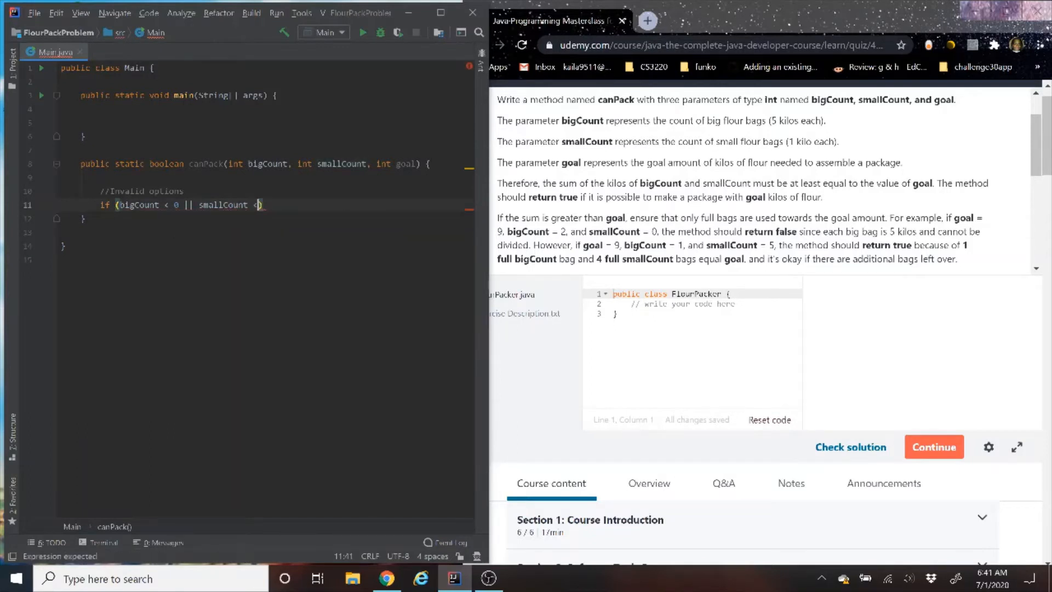
type("0 ||")
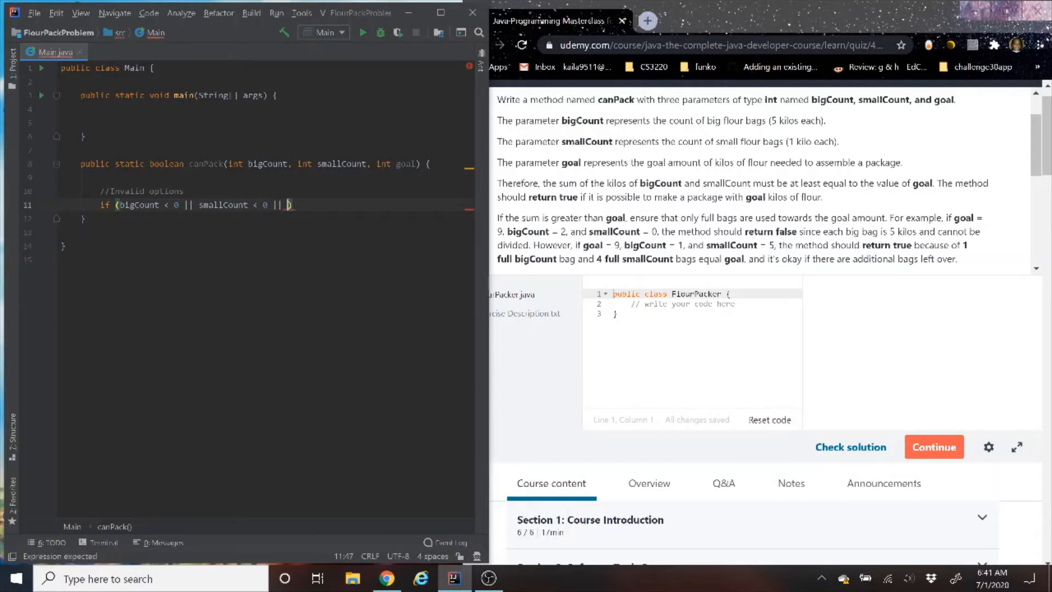
type("goal < 0")
type("return")
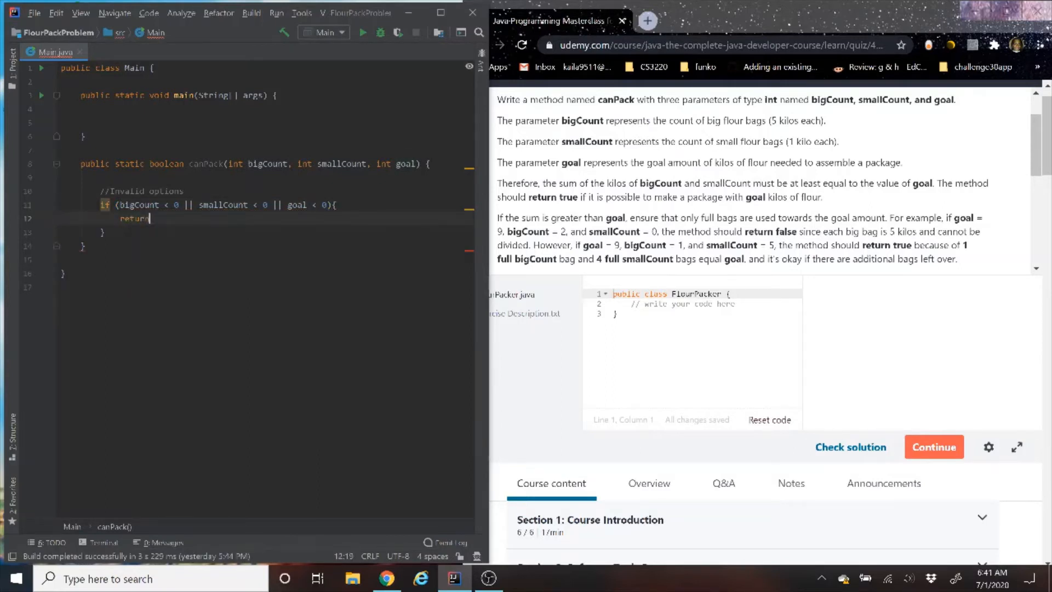
type("false")
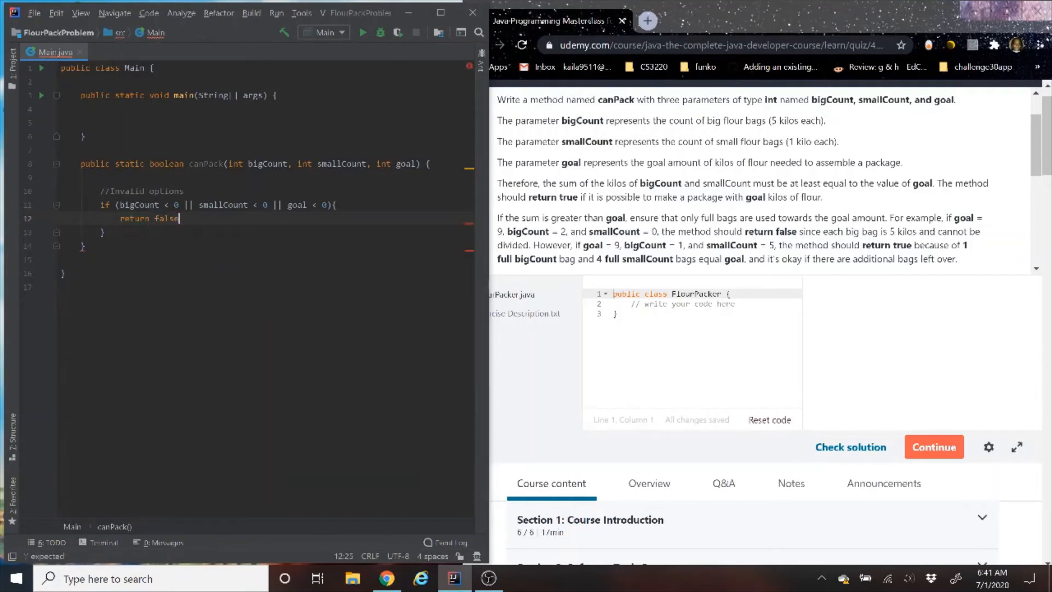
type(";")
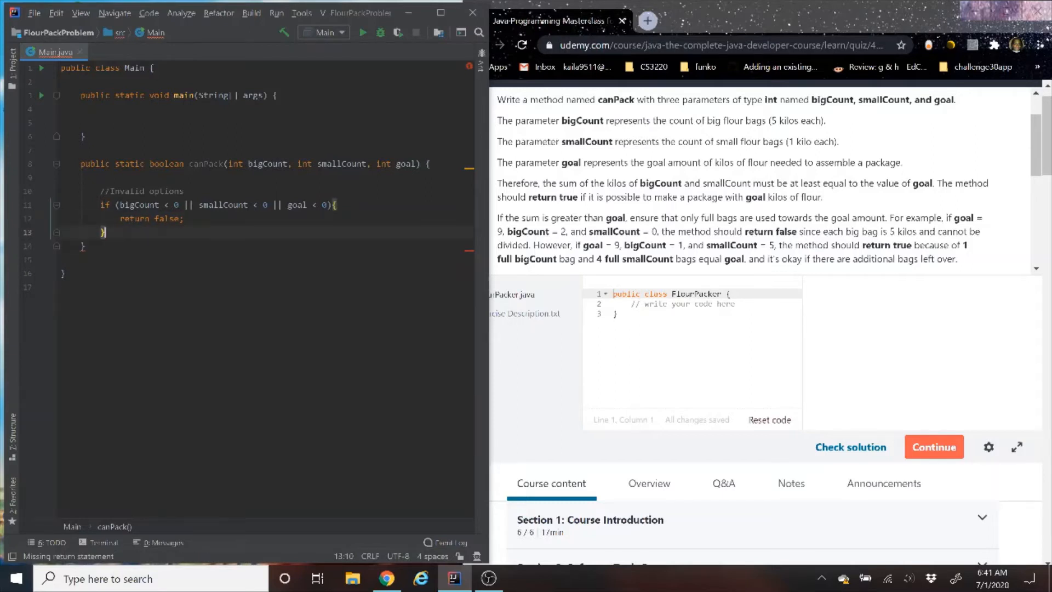
Add a blank line after the negative-value check in canPack.
key("enter")
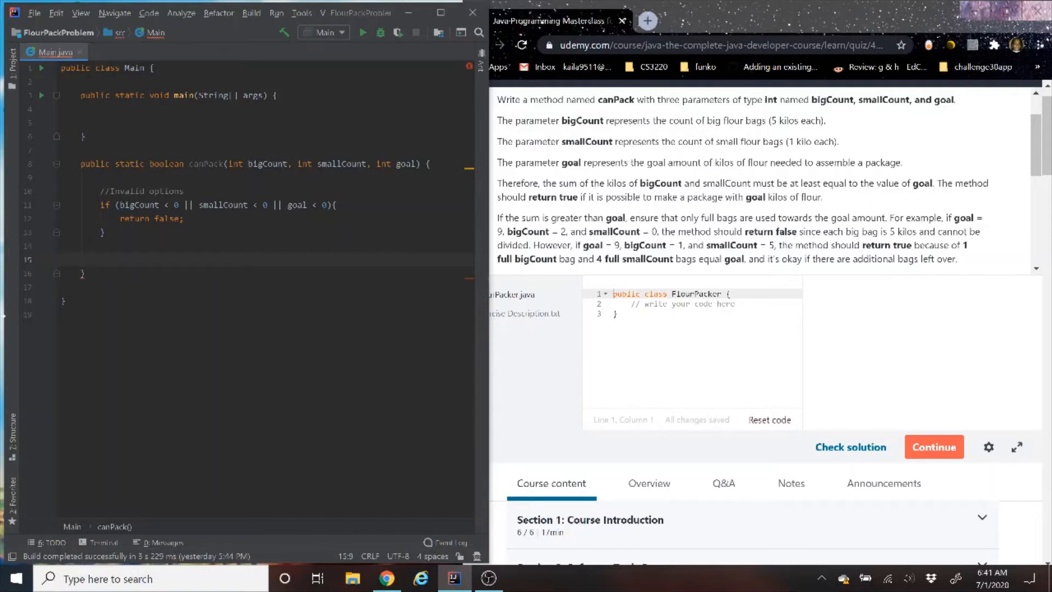
Start the examples comment with goal = 9 and bigcount = 1.
type("//")
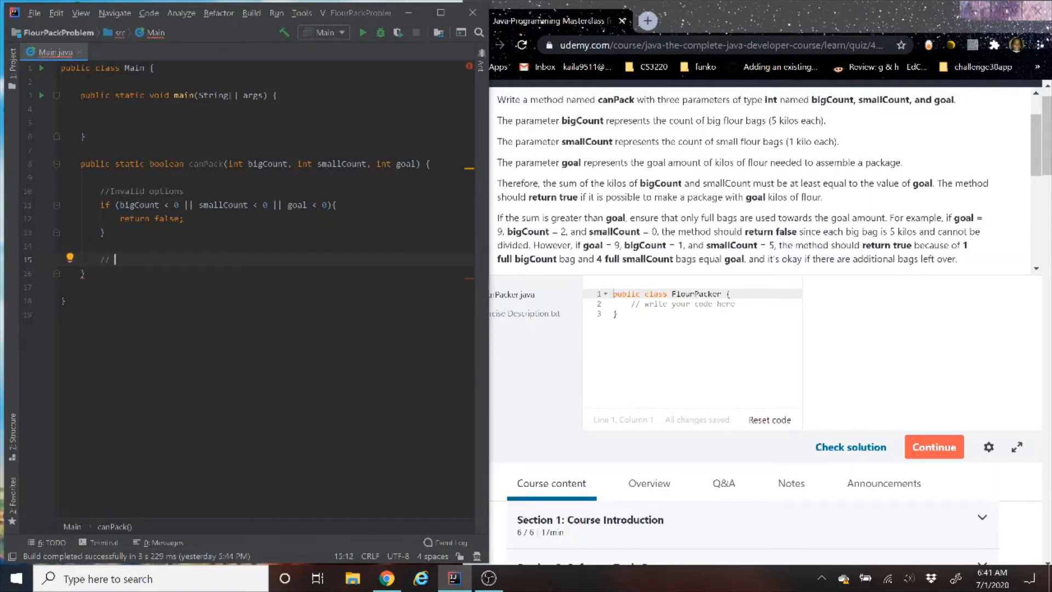
type("examples if")
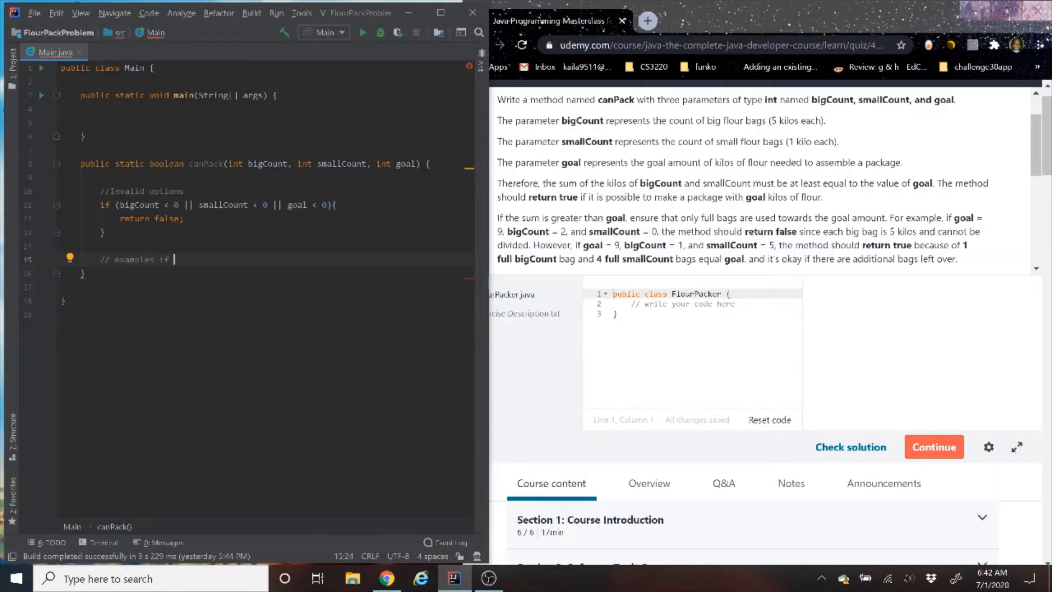
type("goal")
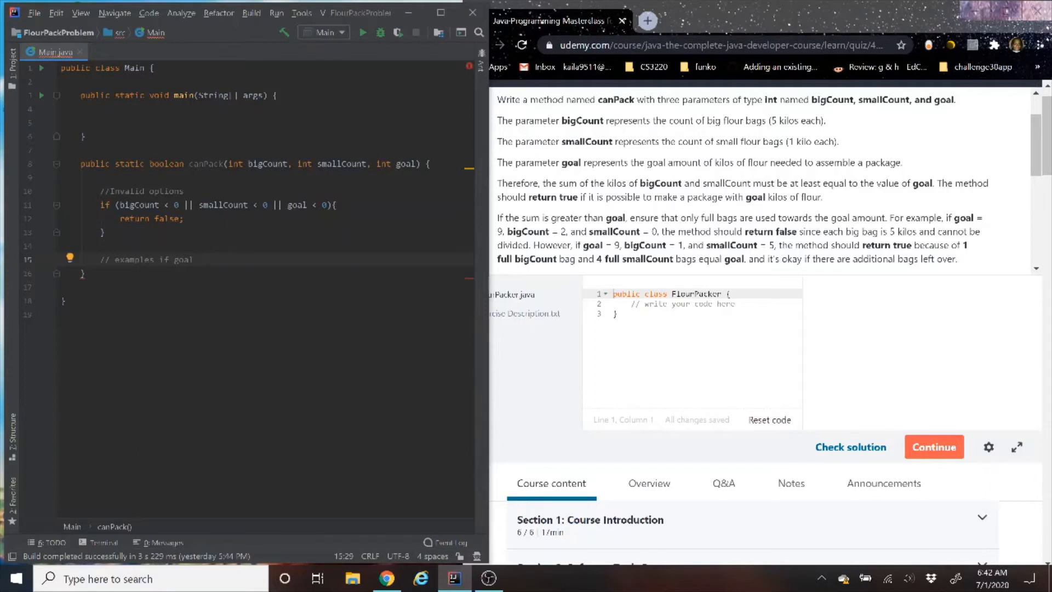
type("= 9")
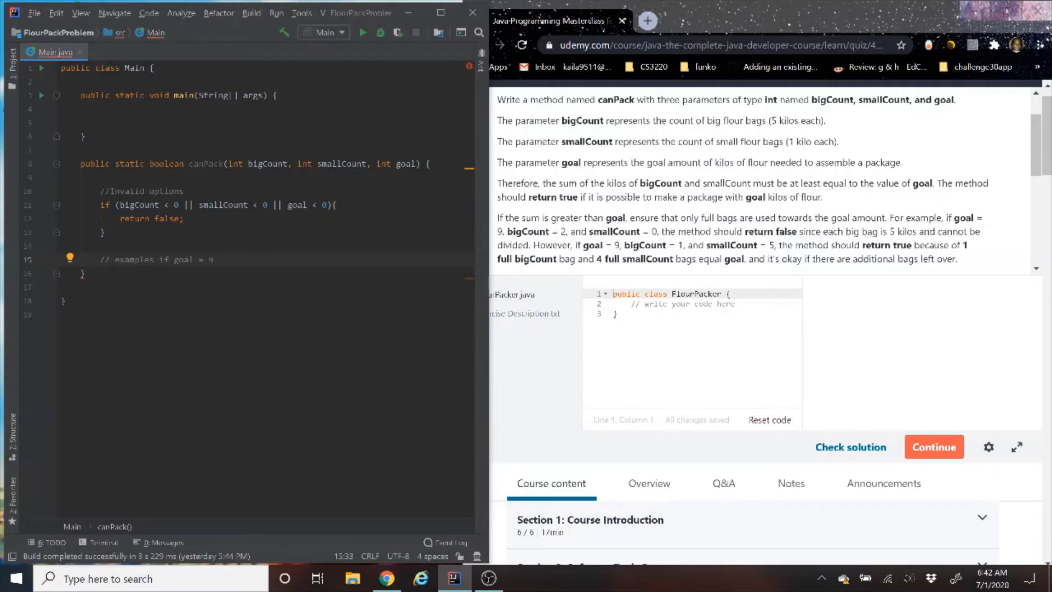
type("bigcount")
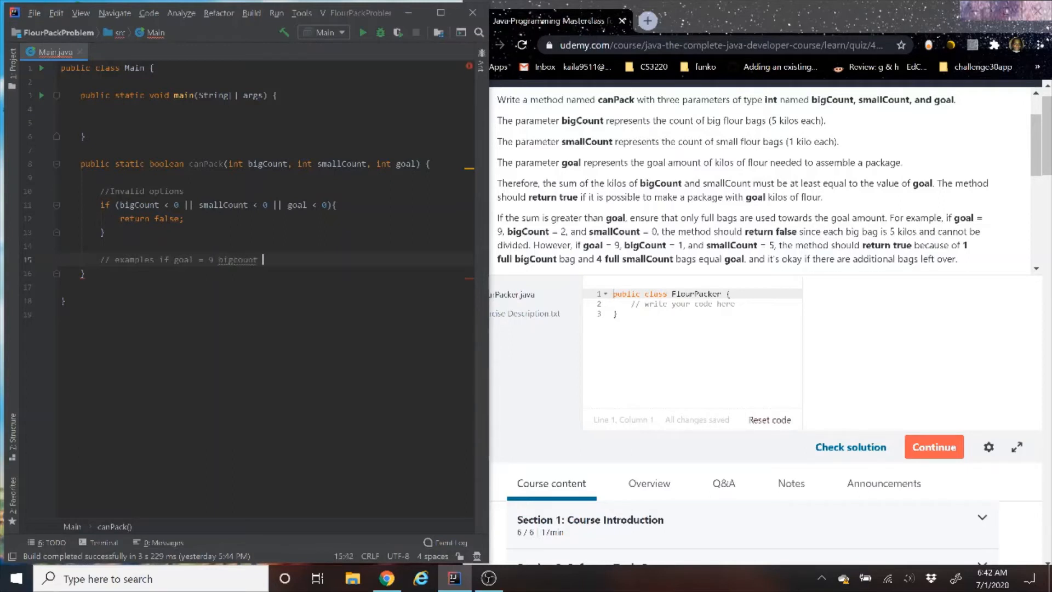
type("= 1")
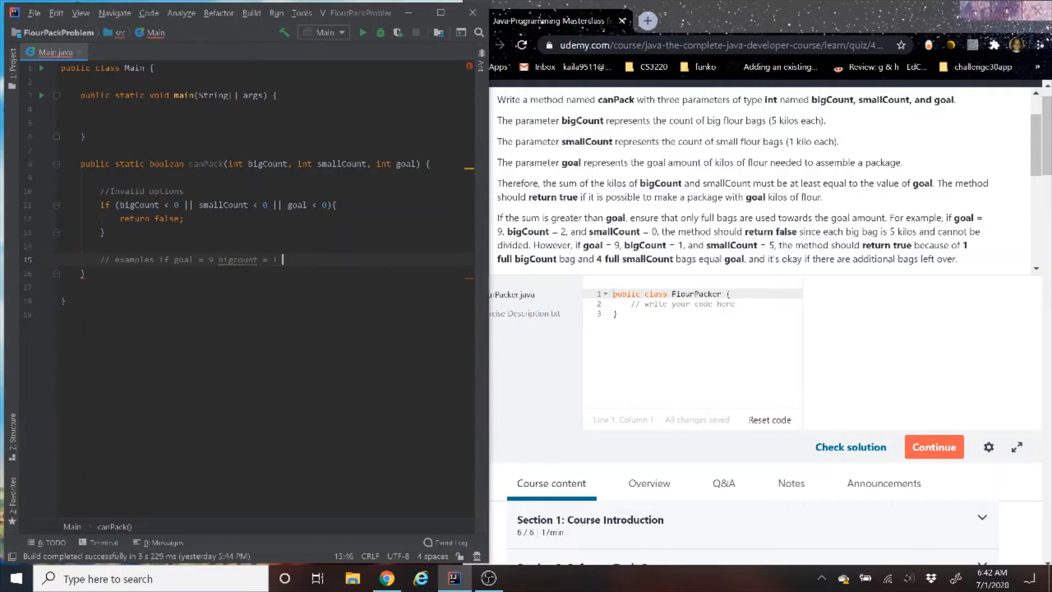
Finish the comment: (5) + 4 = goal returns true.
type("(%")
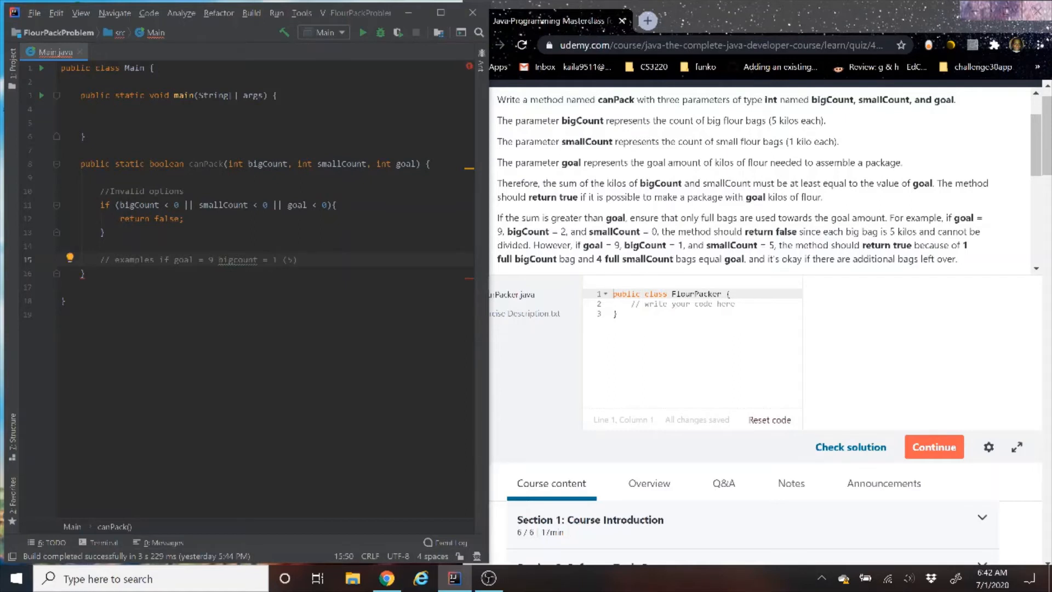
type("+")
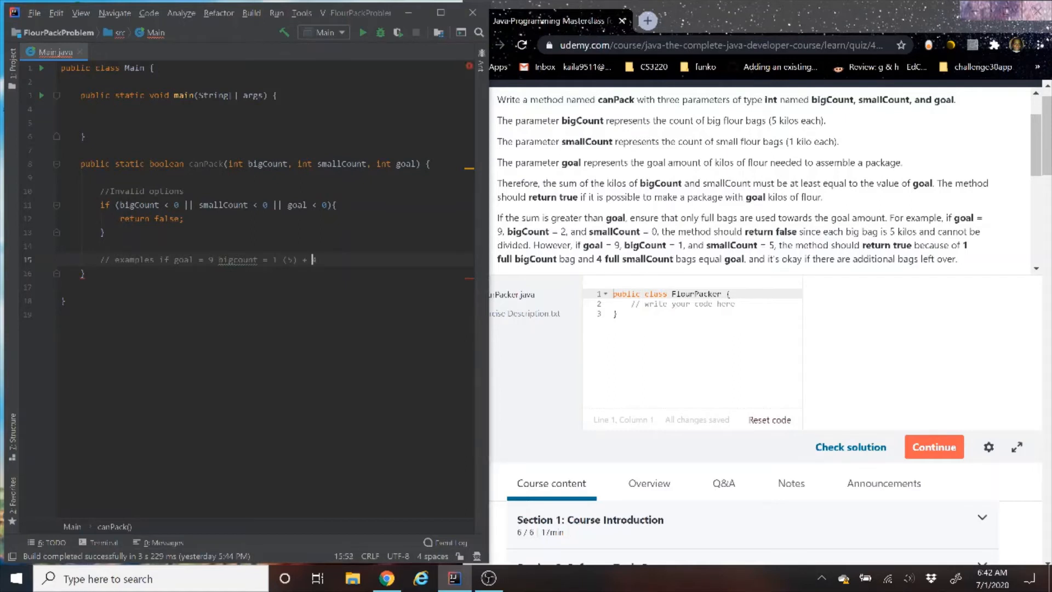
type("4")
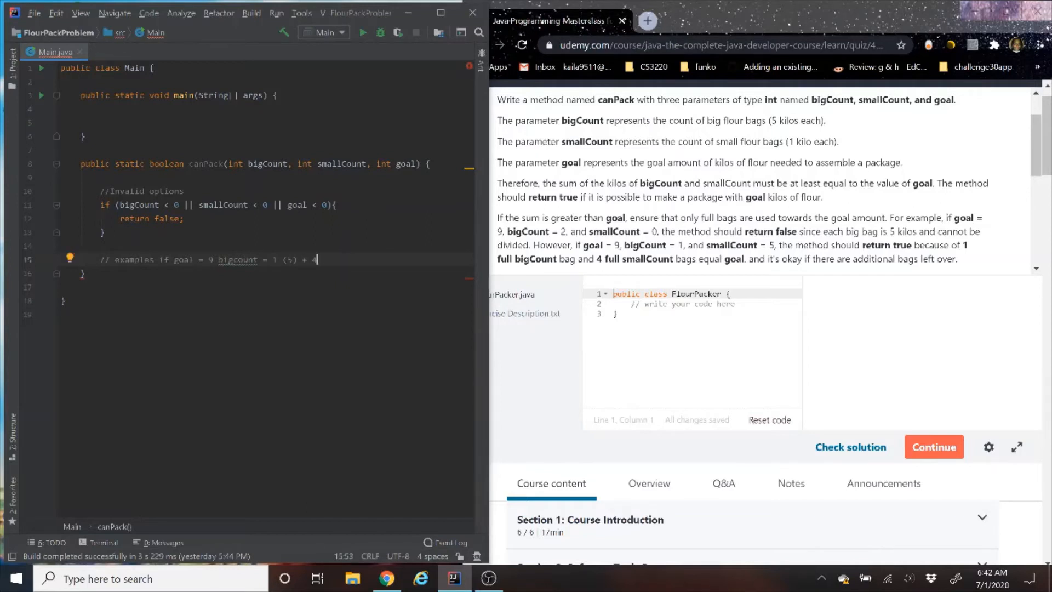
type("=")
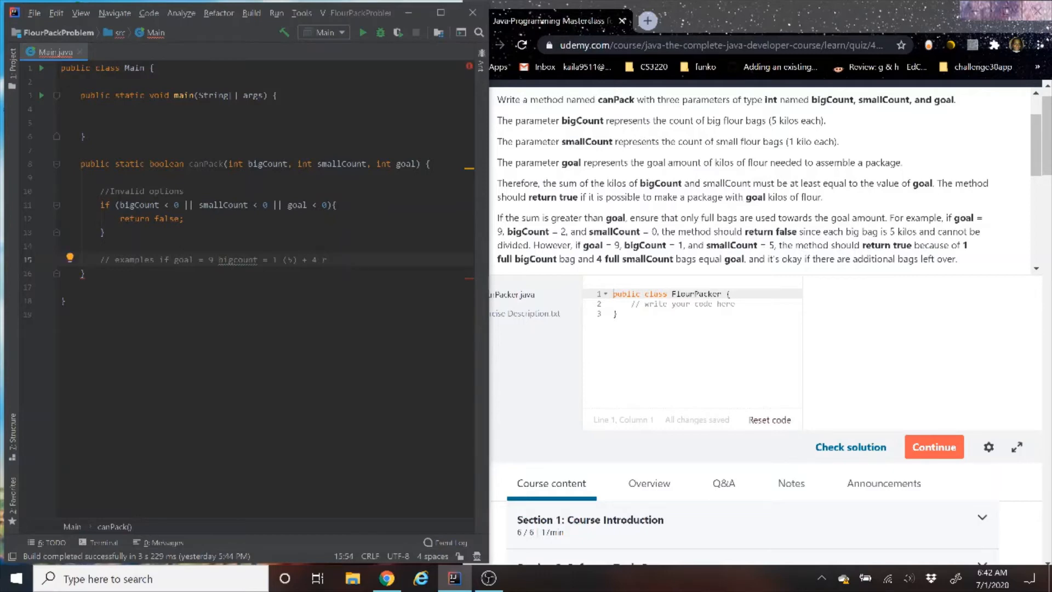
type("return")
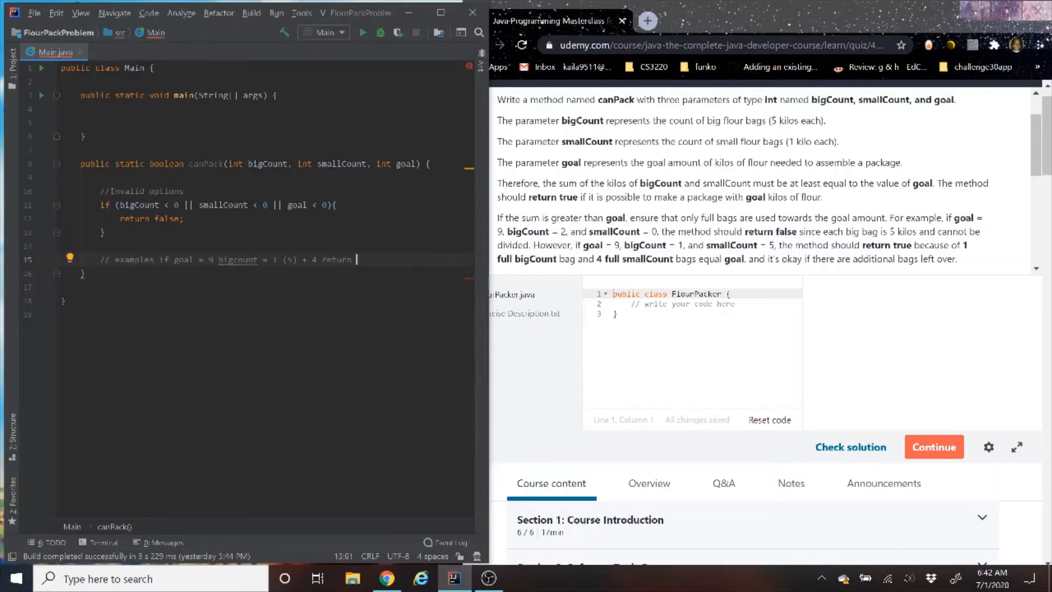
type("true")
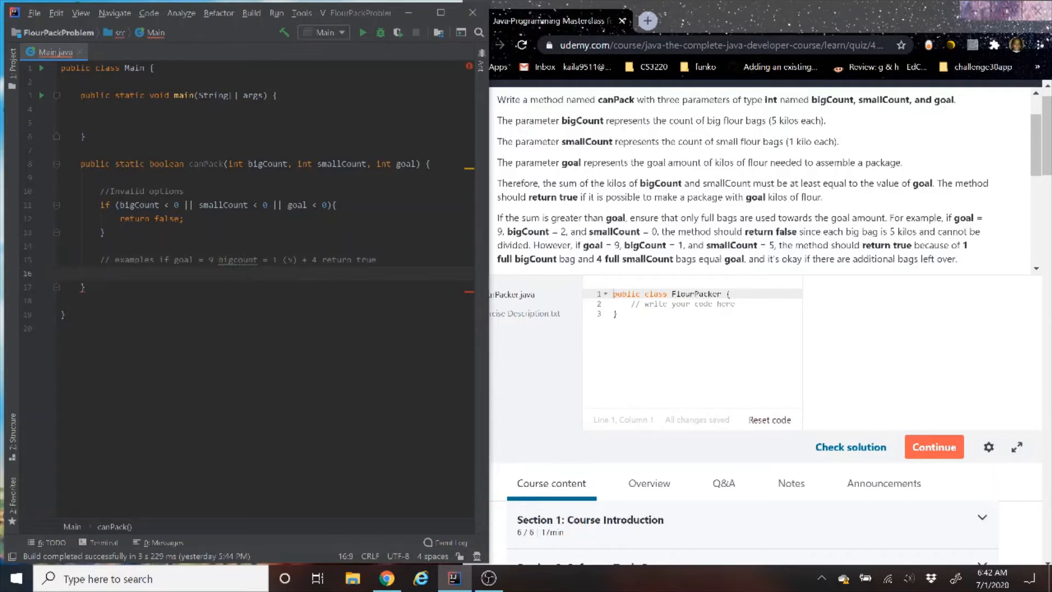
Declare int bigCountTotal and set it to bigCount * 5.
type("int_bigCountTotal =")
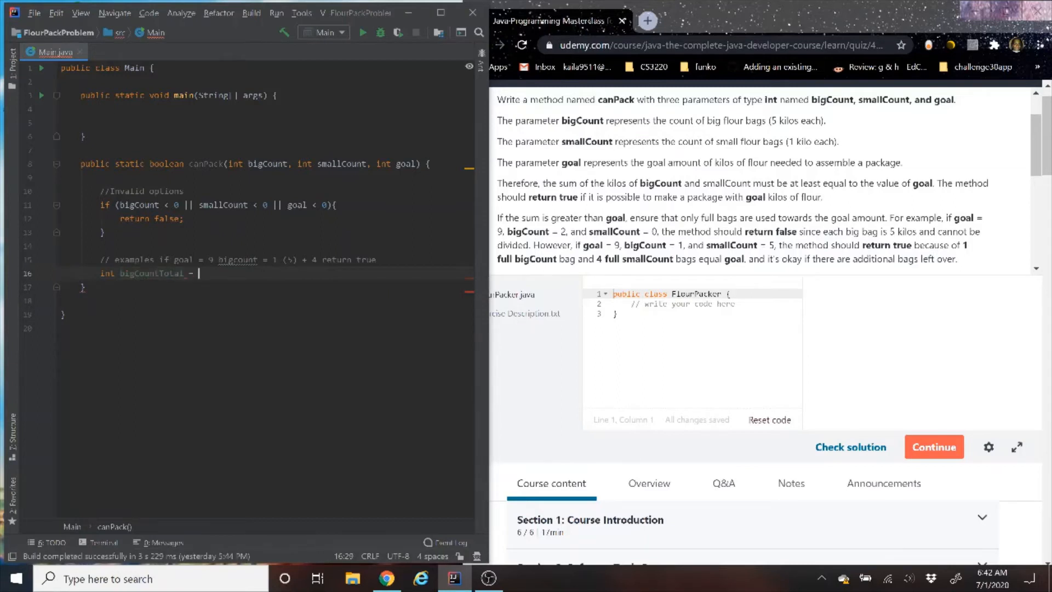
type("6")
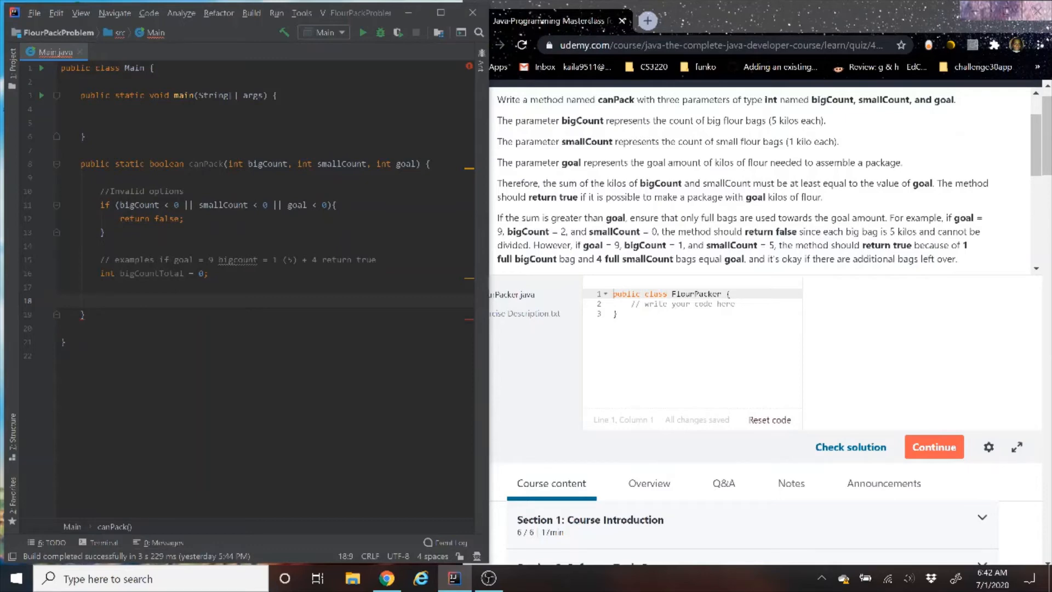
type("bigCount")
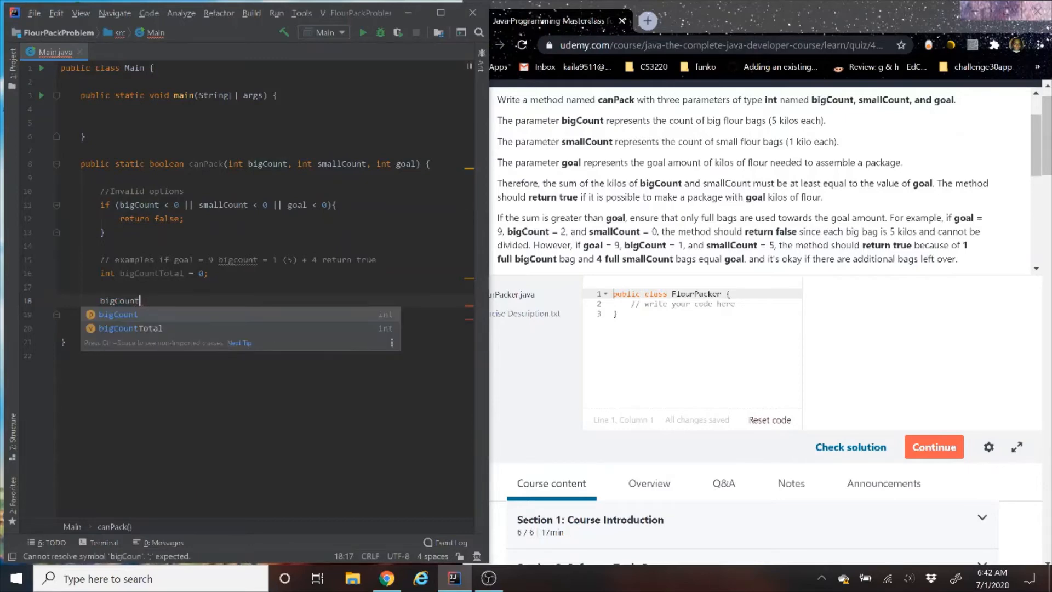
type("Total =")
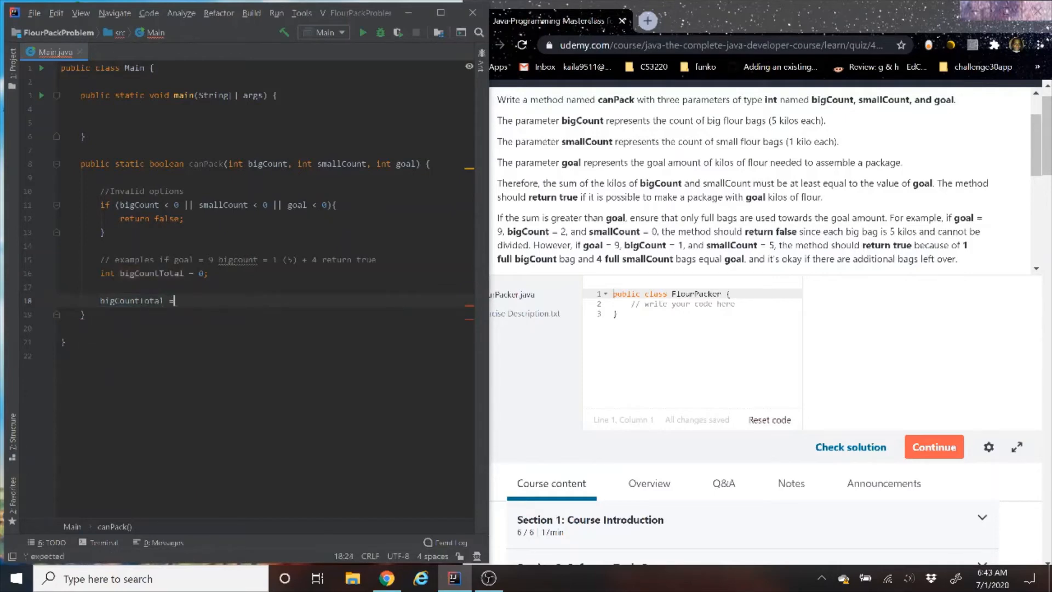
type("bigCount")
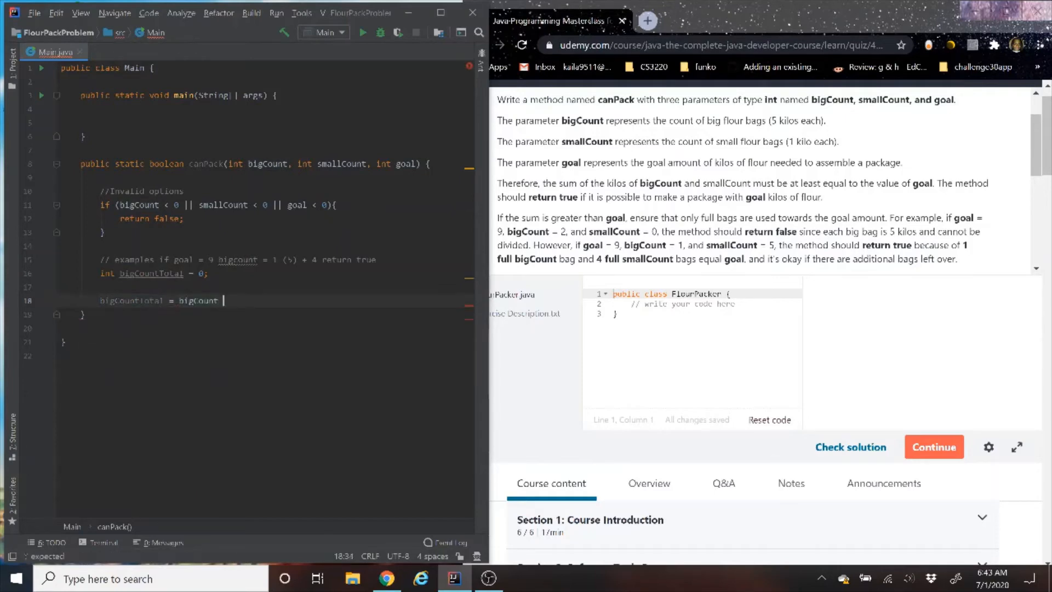
type("*")
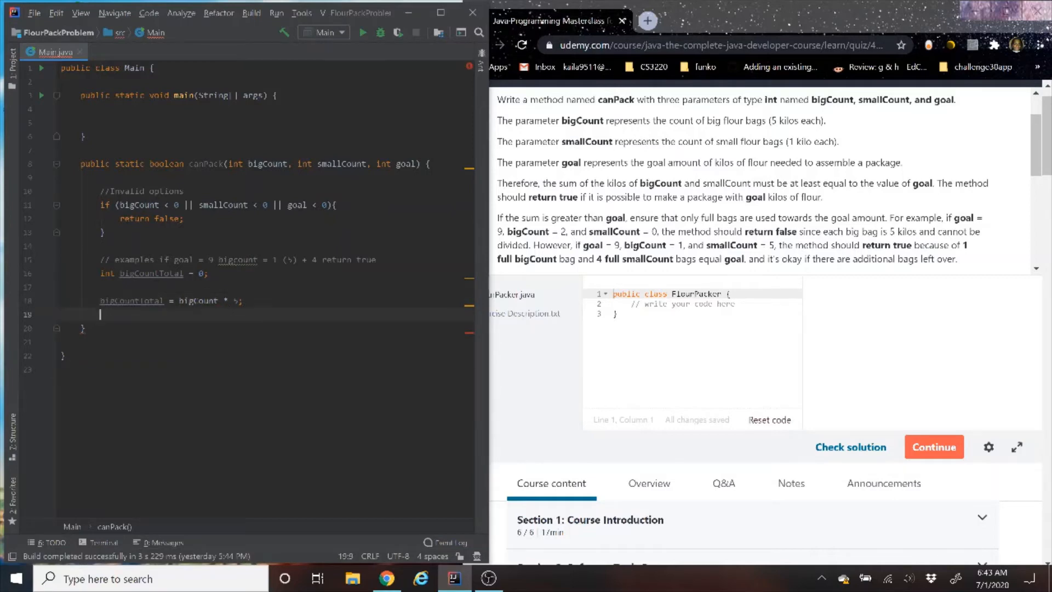
Print the big count total with a System.out.println line.
type("sout")
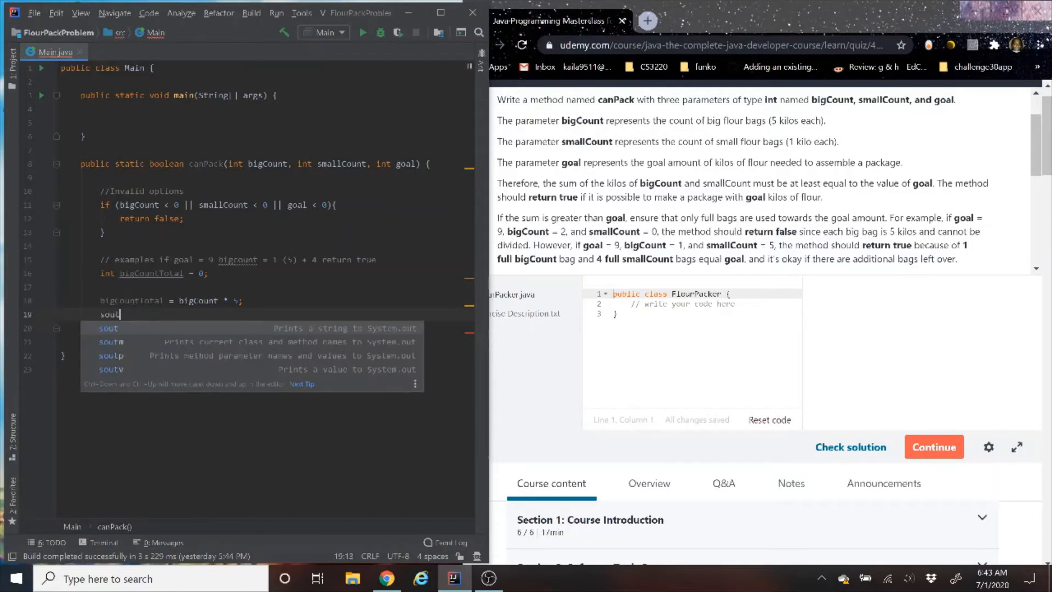
key("Tab")
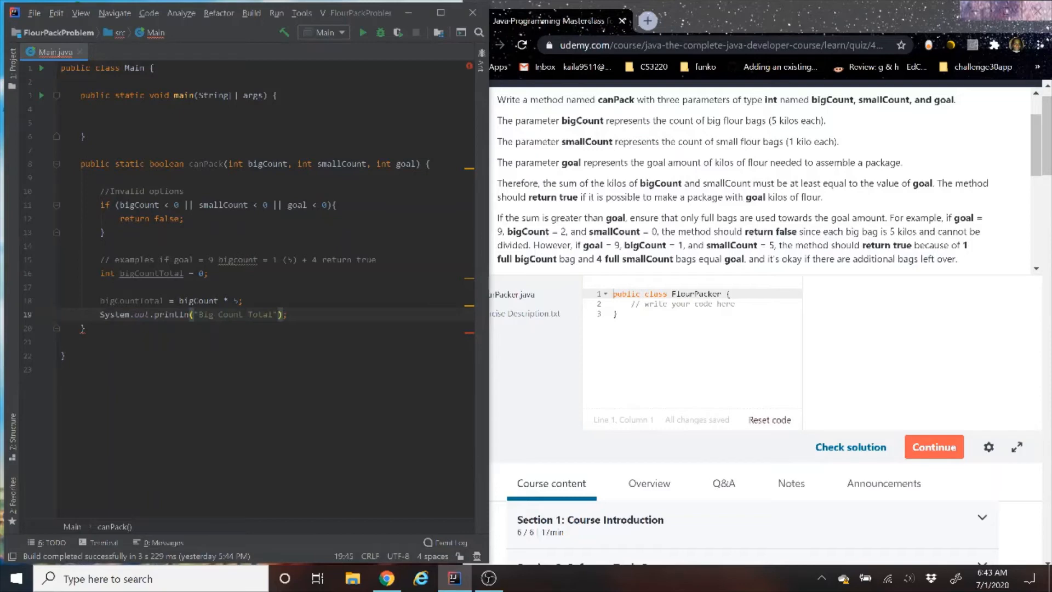
type(":")
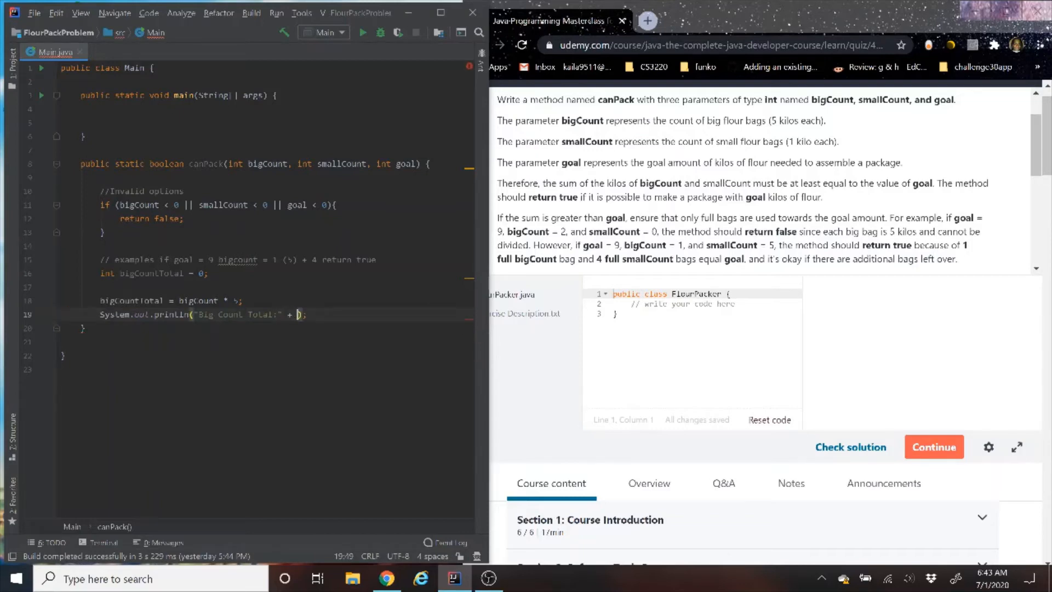
type("bigCountTotal")
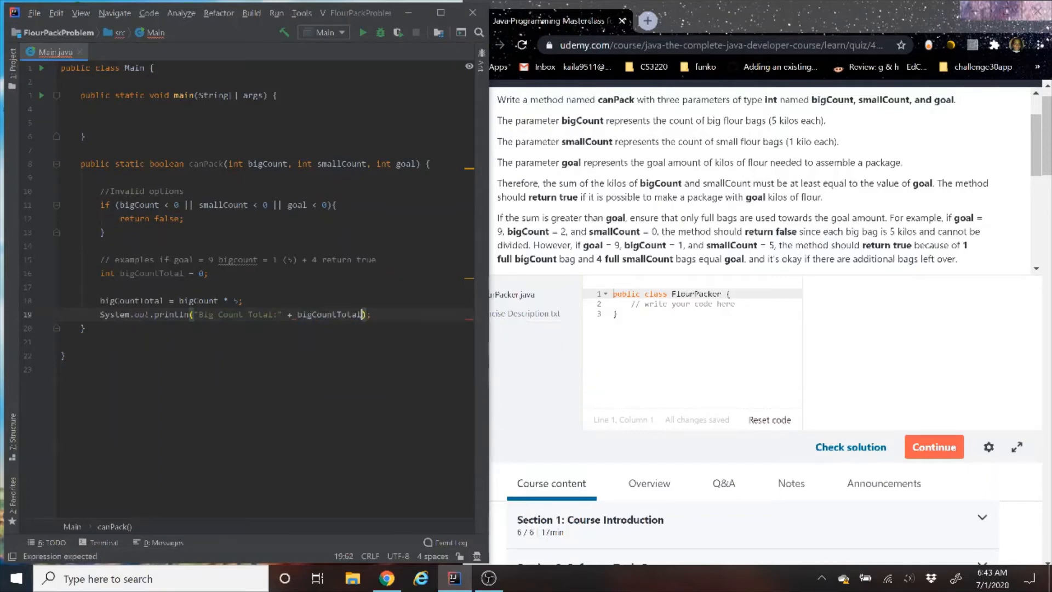
key("enter")
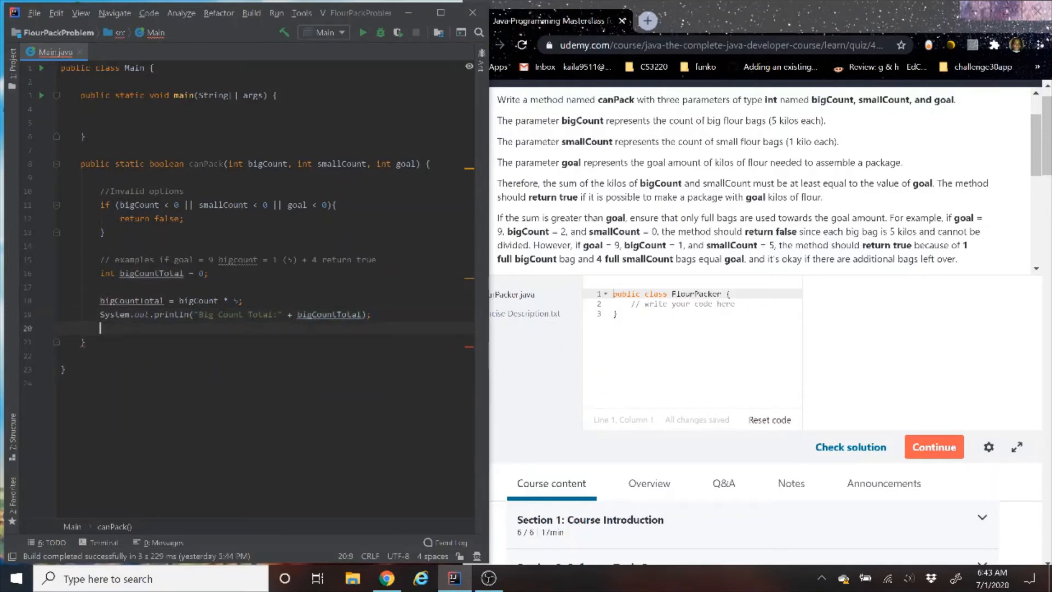
Print the small count and the goal with two more println lines.
type("System.out.println();")
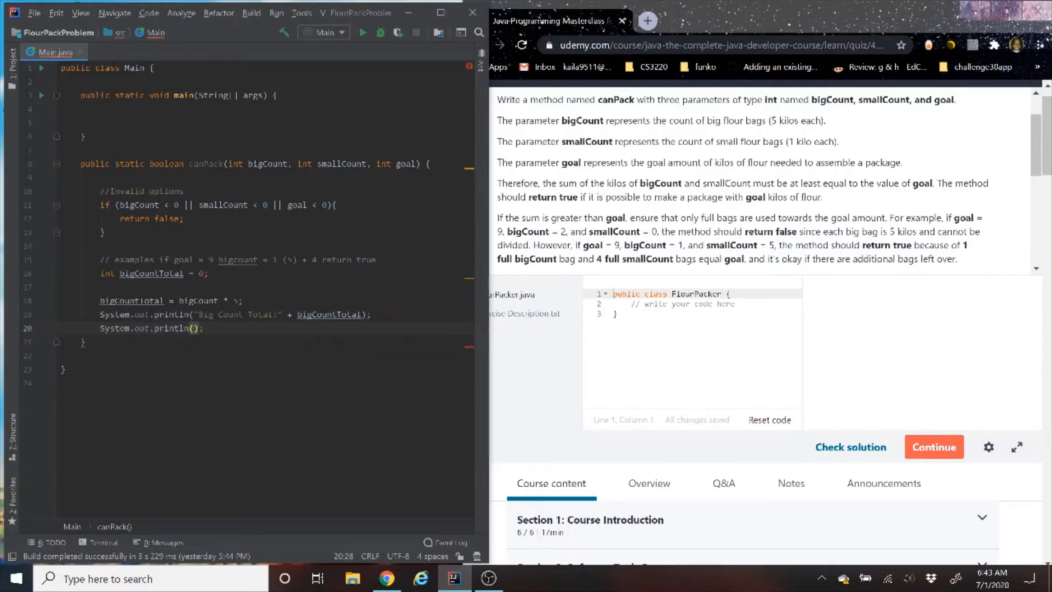
type("Small")
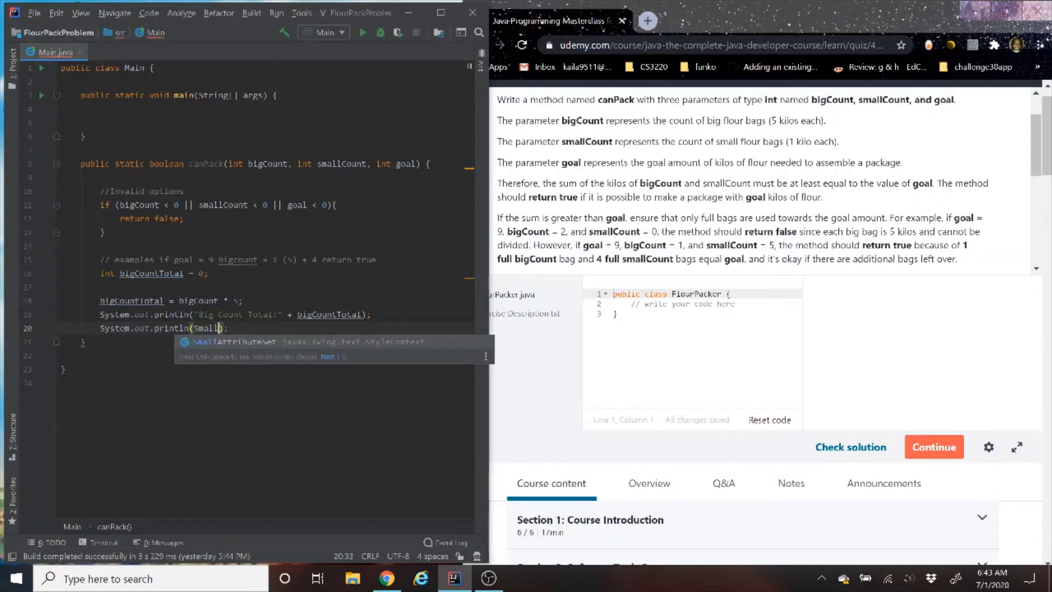
type("_c")
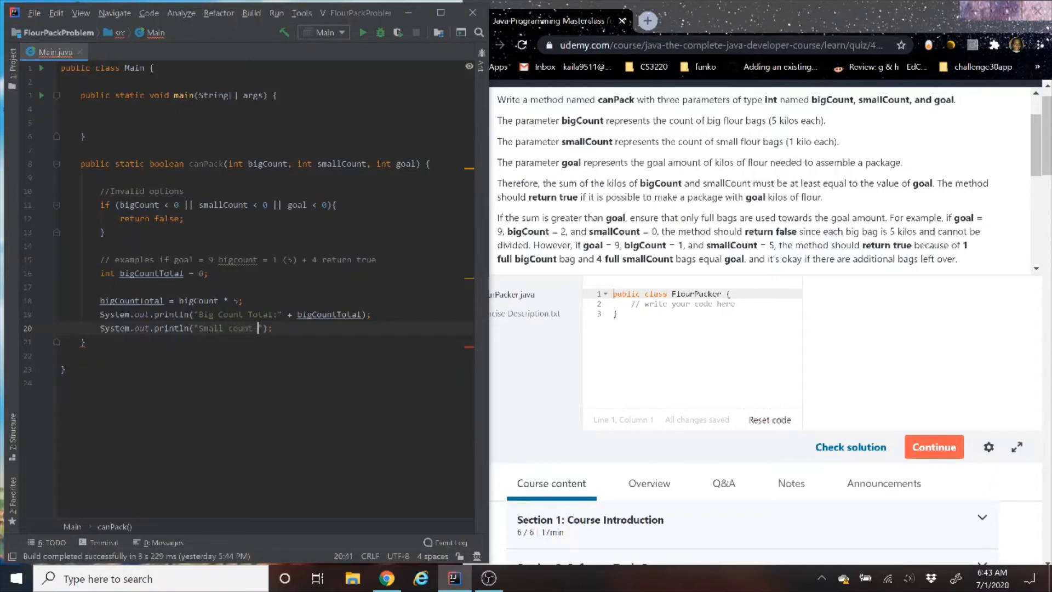
type("total:")
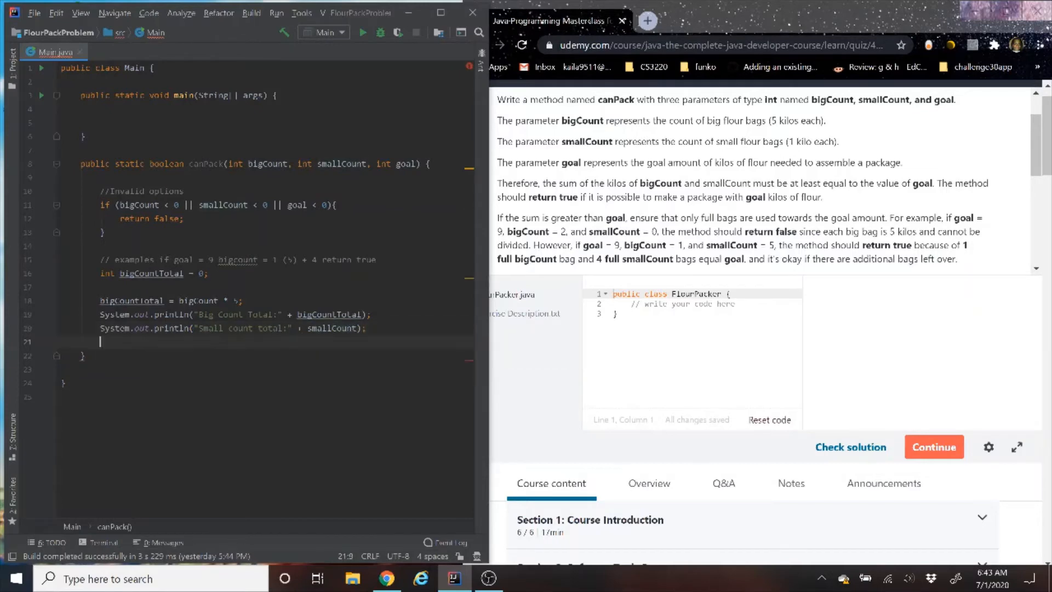
type("System.out.println();")
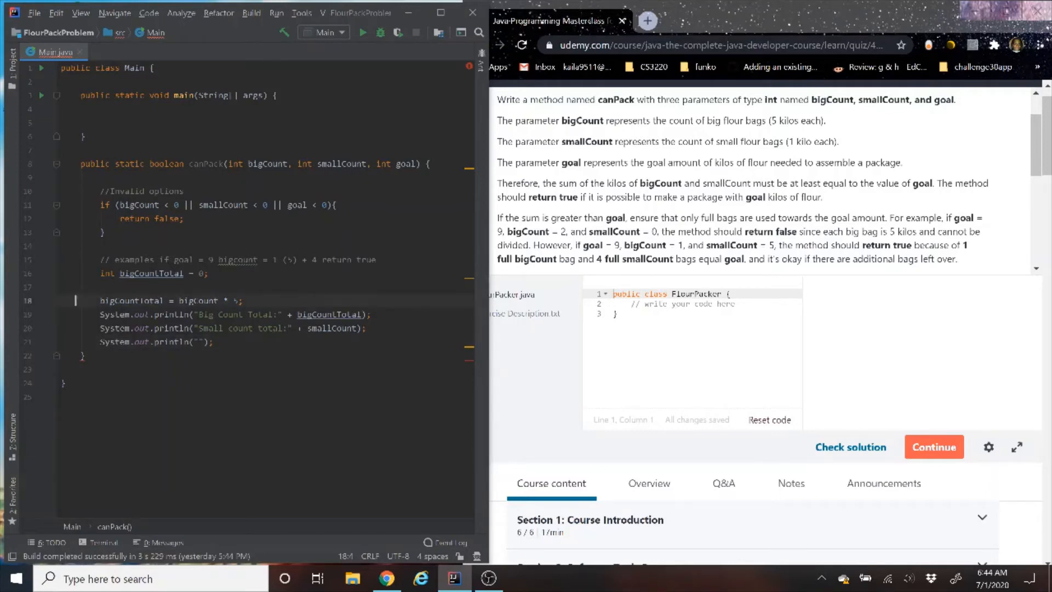
left_click(201, 342)
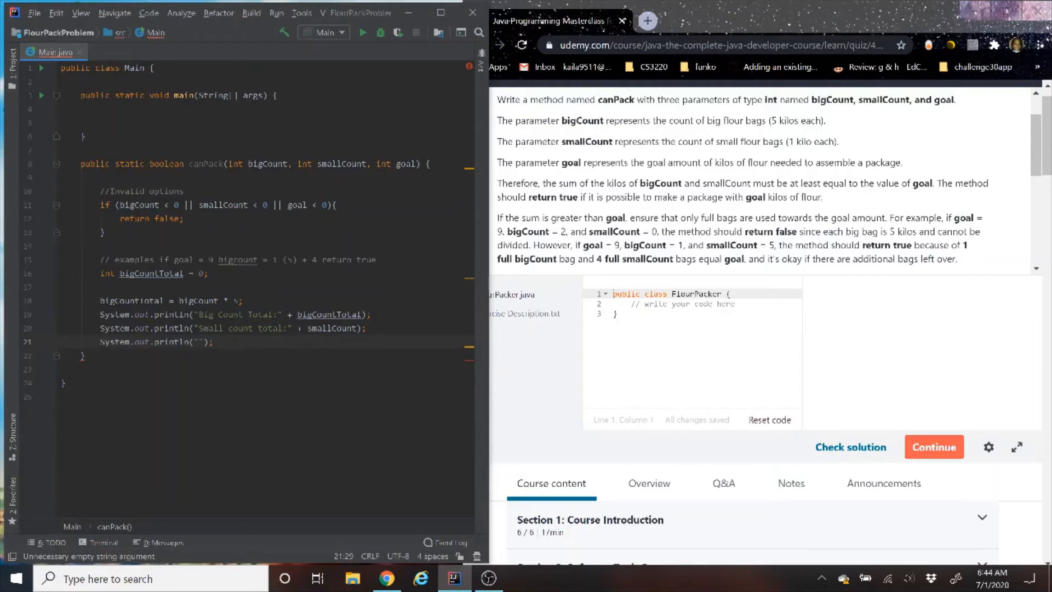
type("Goal")
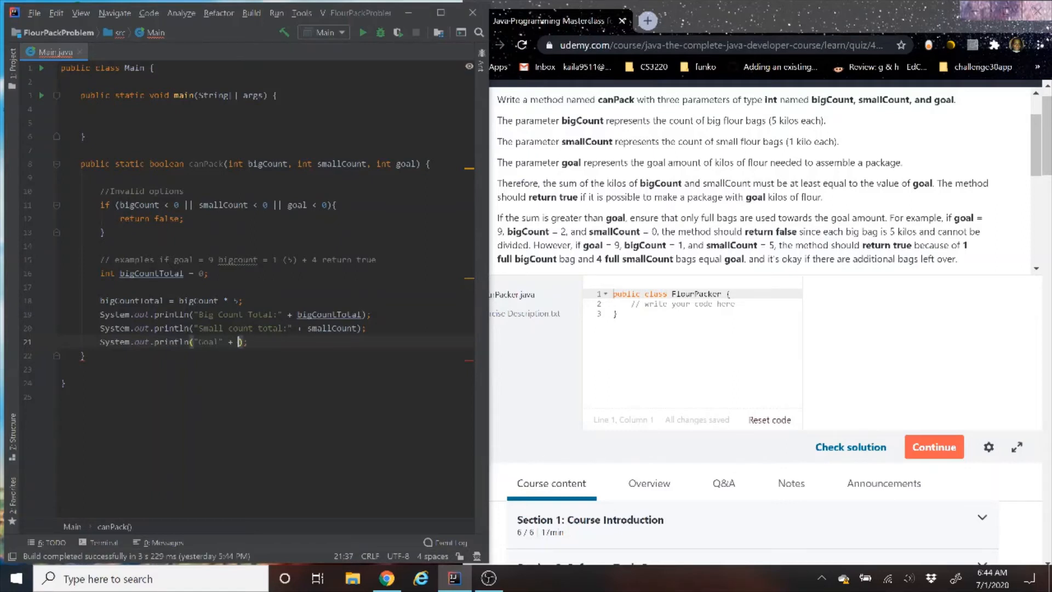
type("goal")
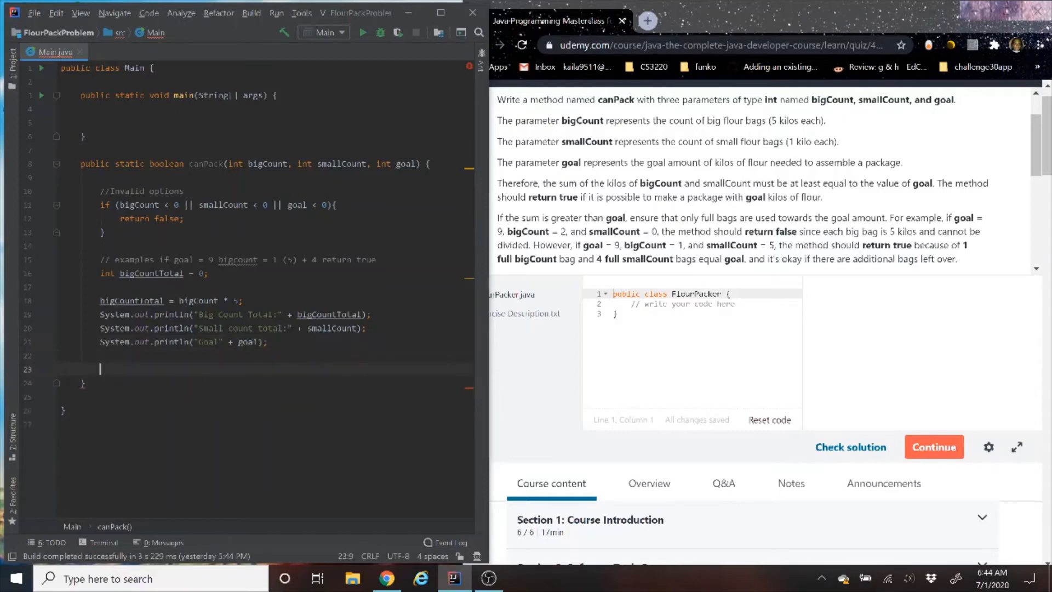
Declare int total as bigCountTotal plus smallCount.
type("int")
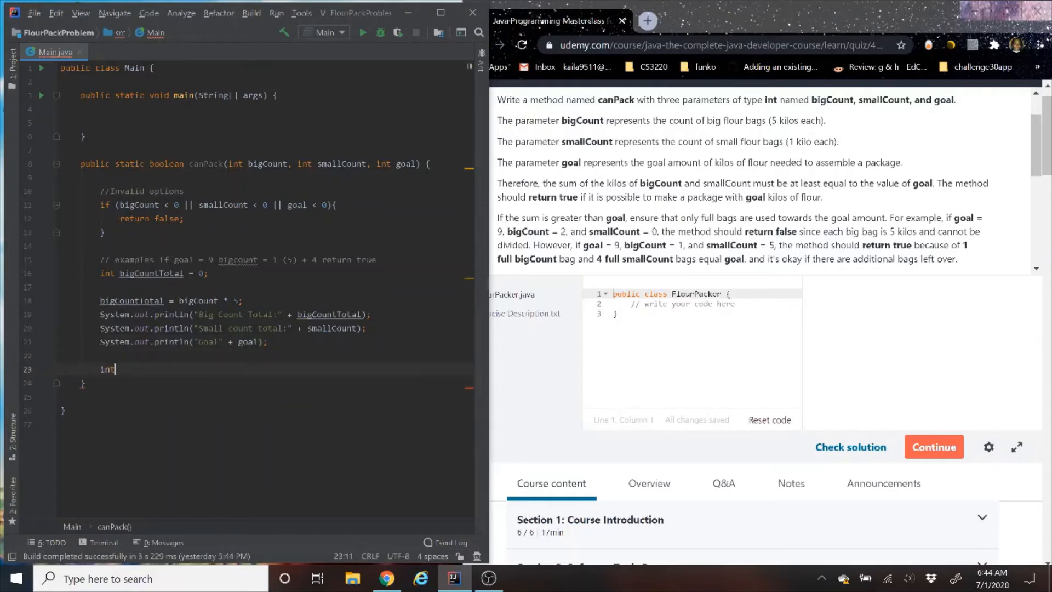
type("total")
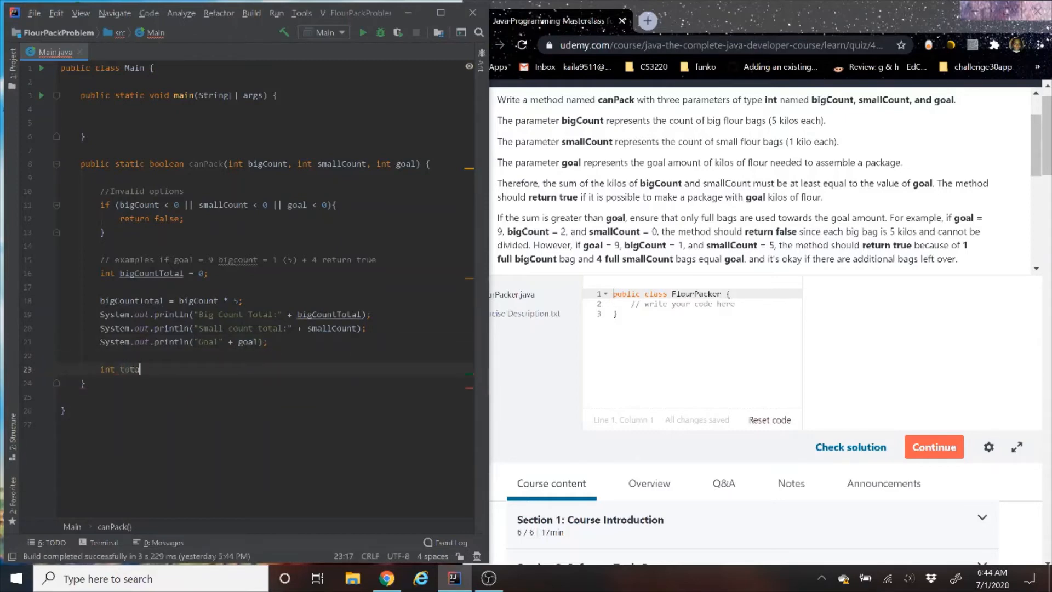
type("=")
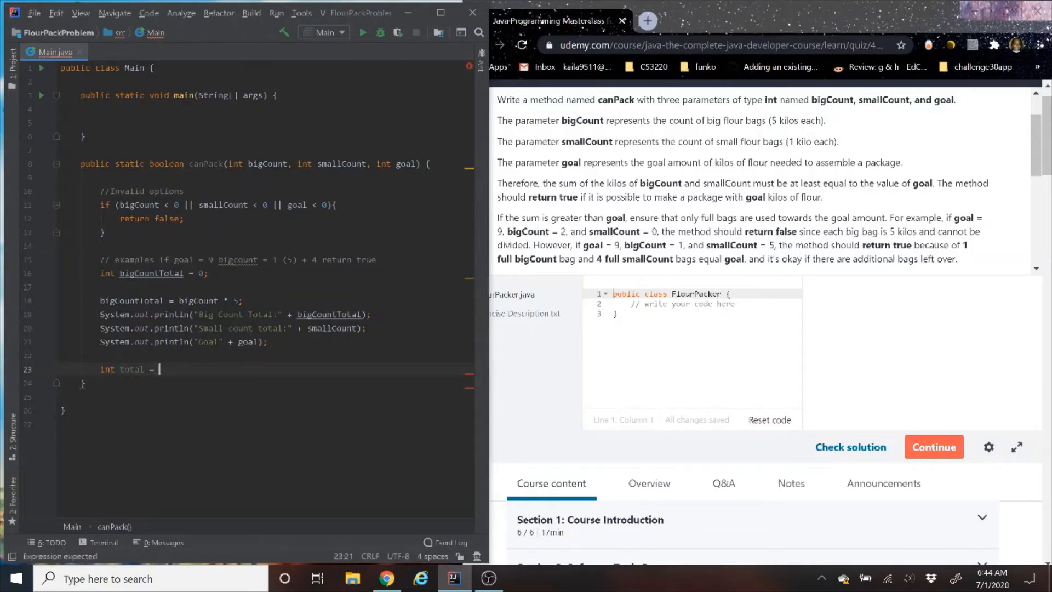
type("bigCountTotal +")
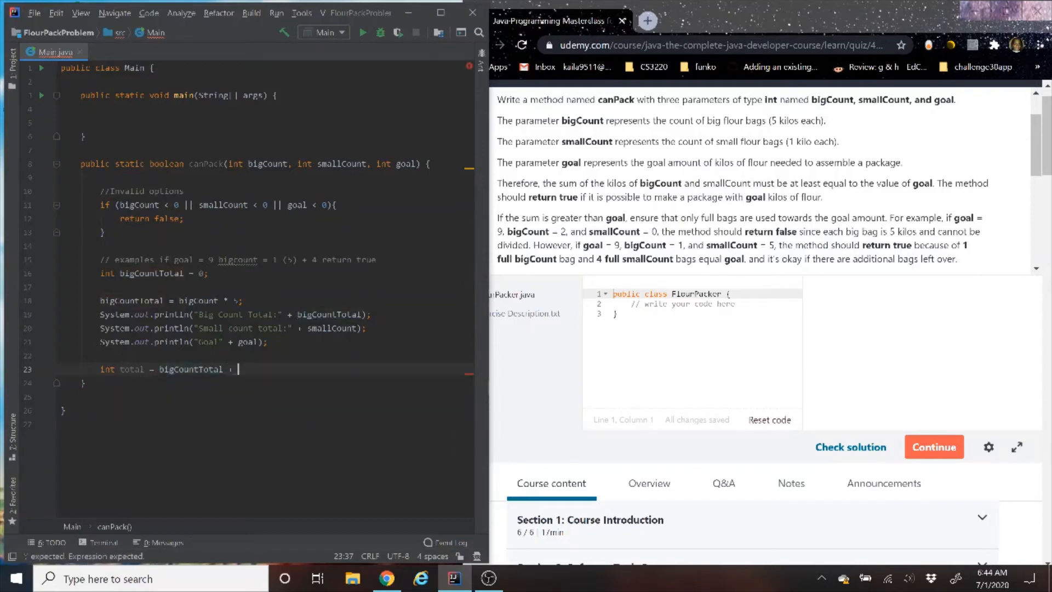
type("sm")
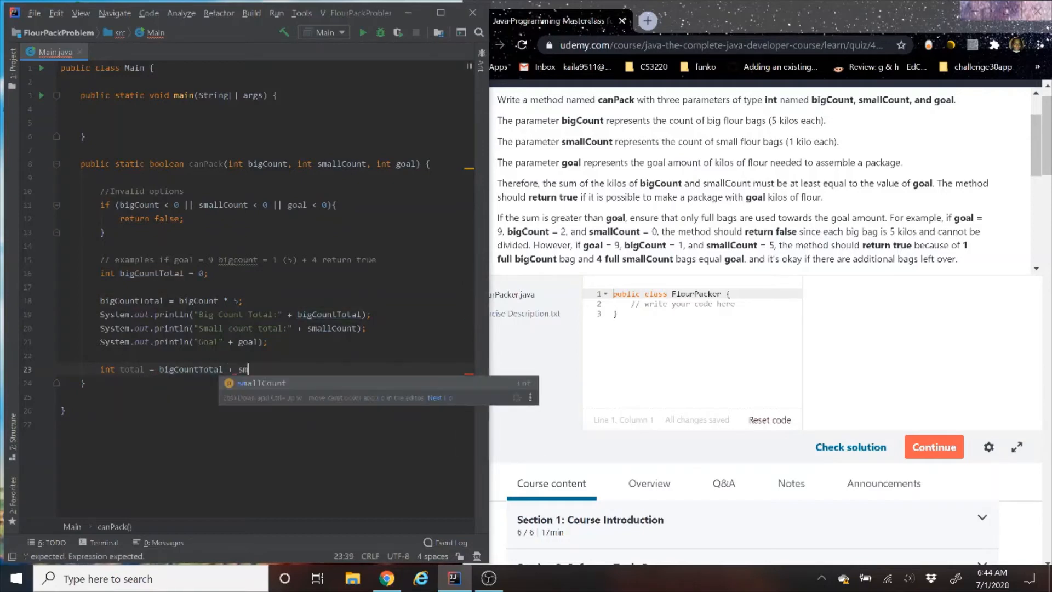
key("Enter")
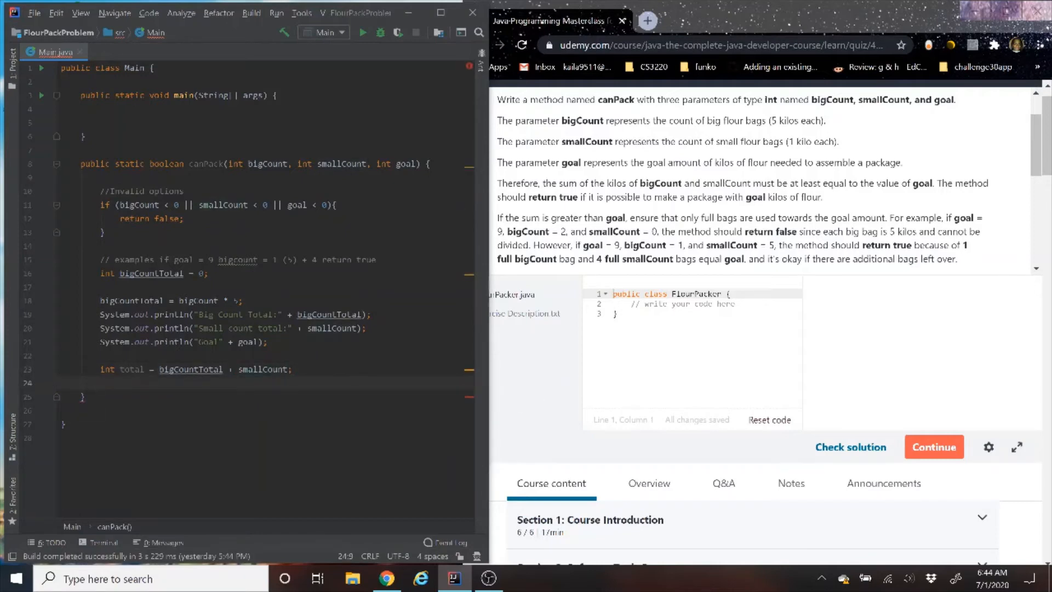
Add an if (total == goal) block to canPack.
type("if")
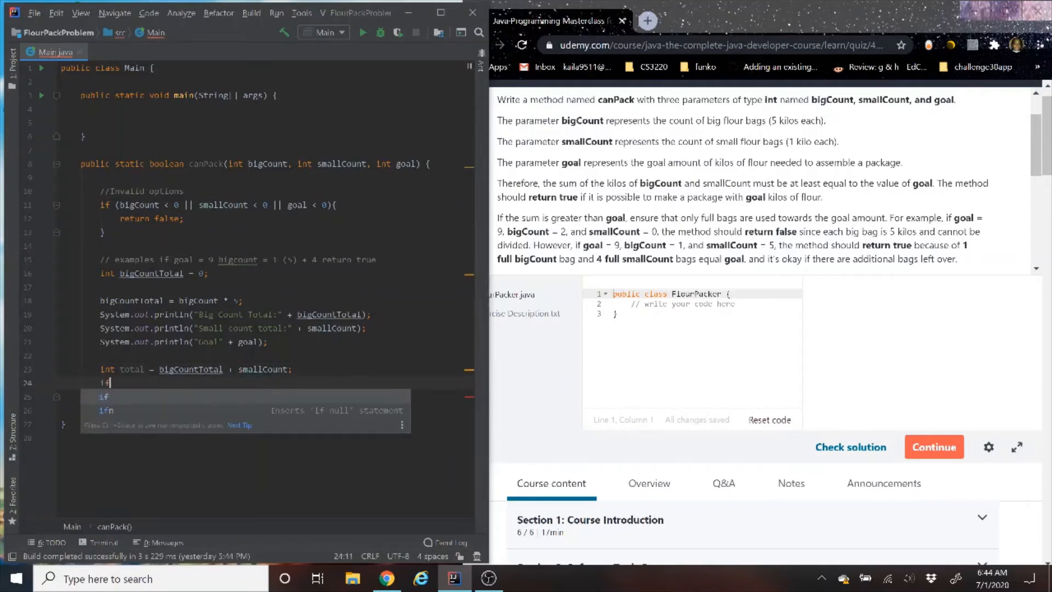
type("(to")
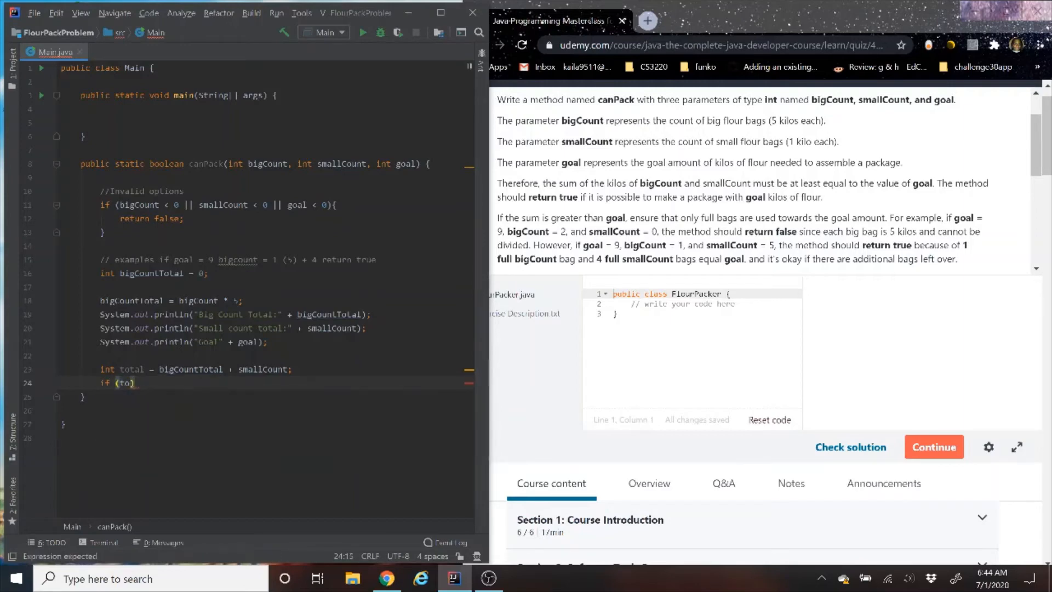
type("bigCountTot")
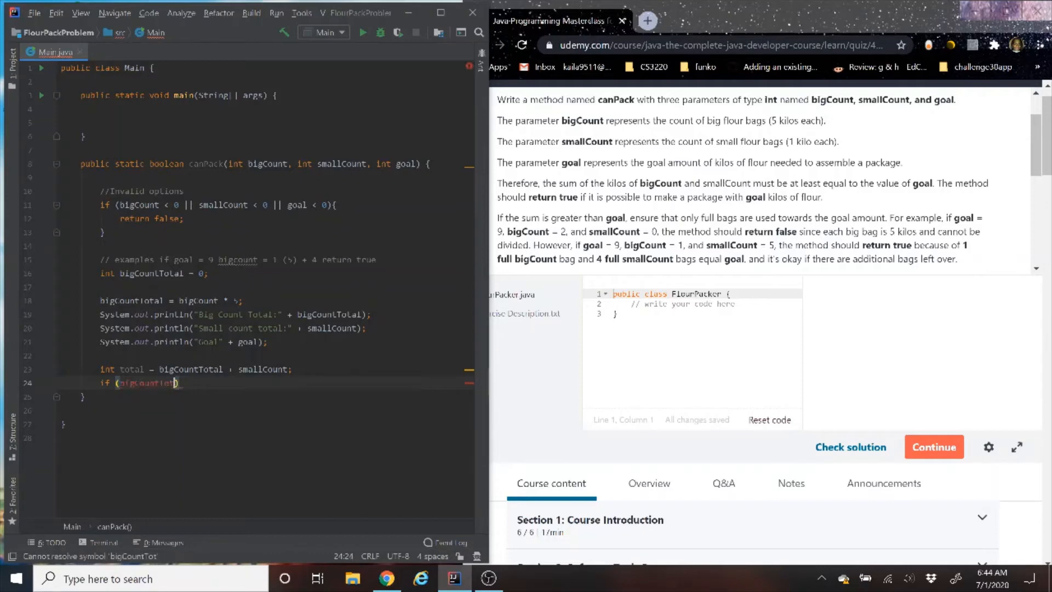
key("Backspace")
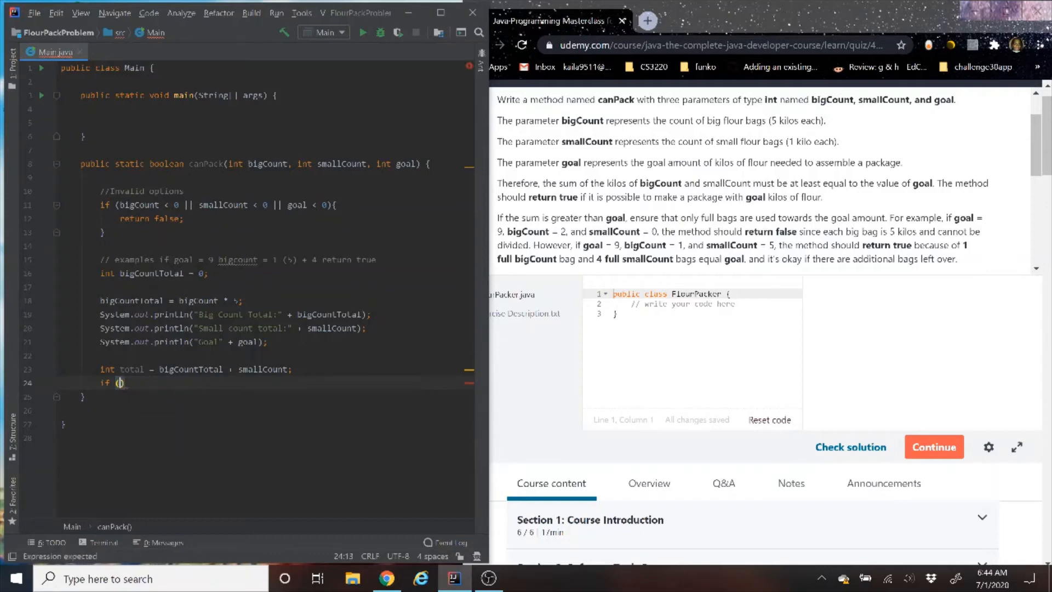
type("total =")
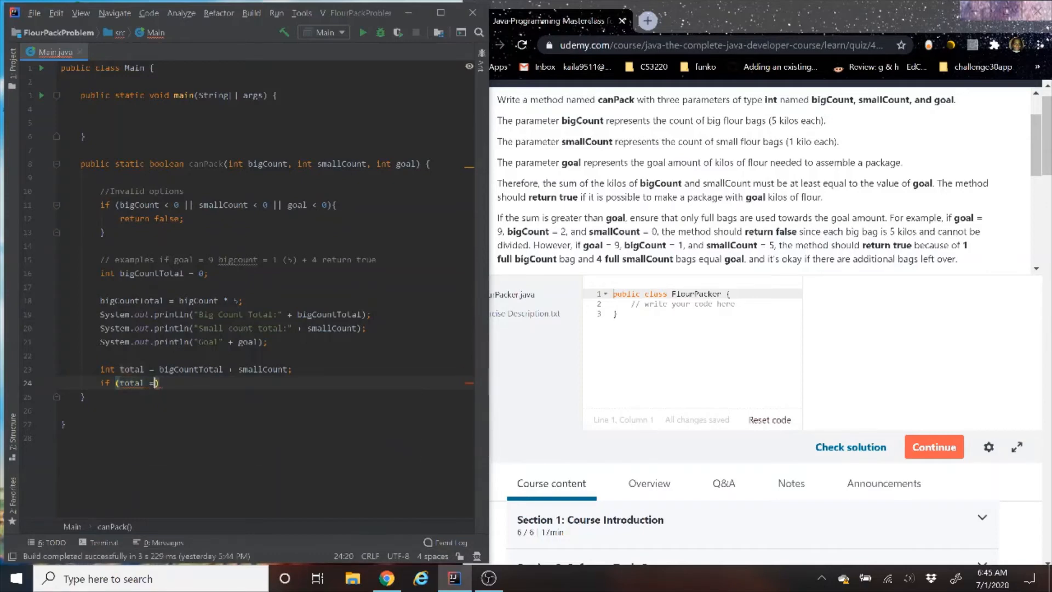
type("= g")
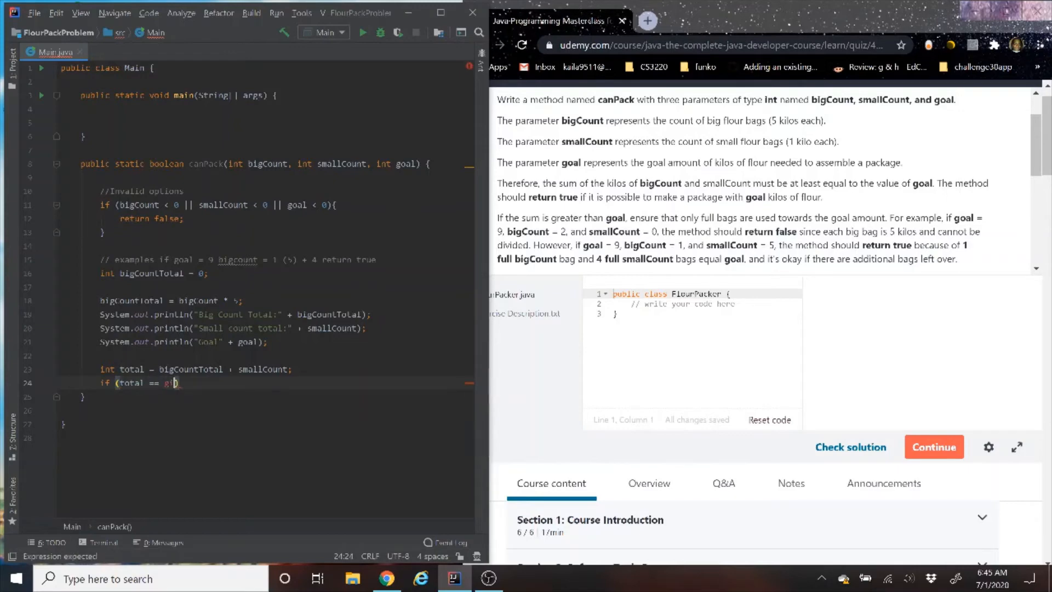
type("oal)")
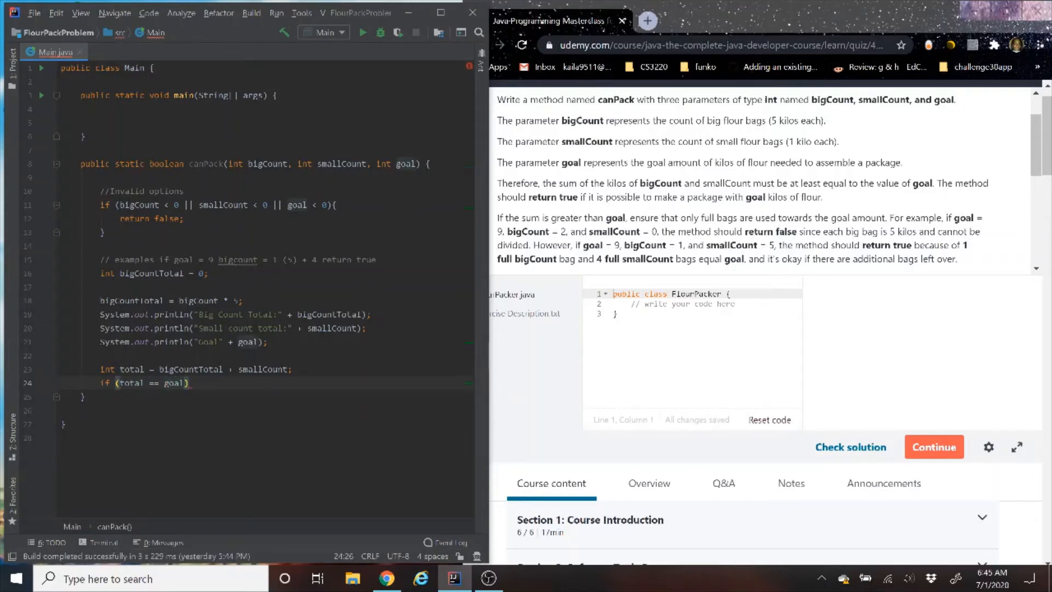
type("{")
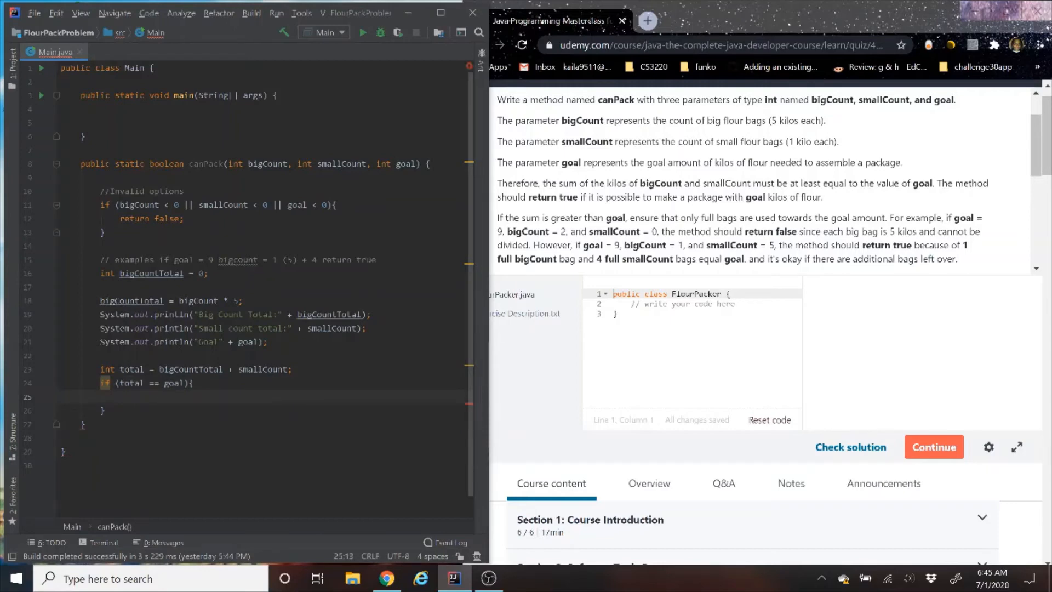
Inside it, return true and print "Goal met!".
type("return true")
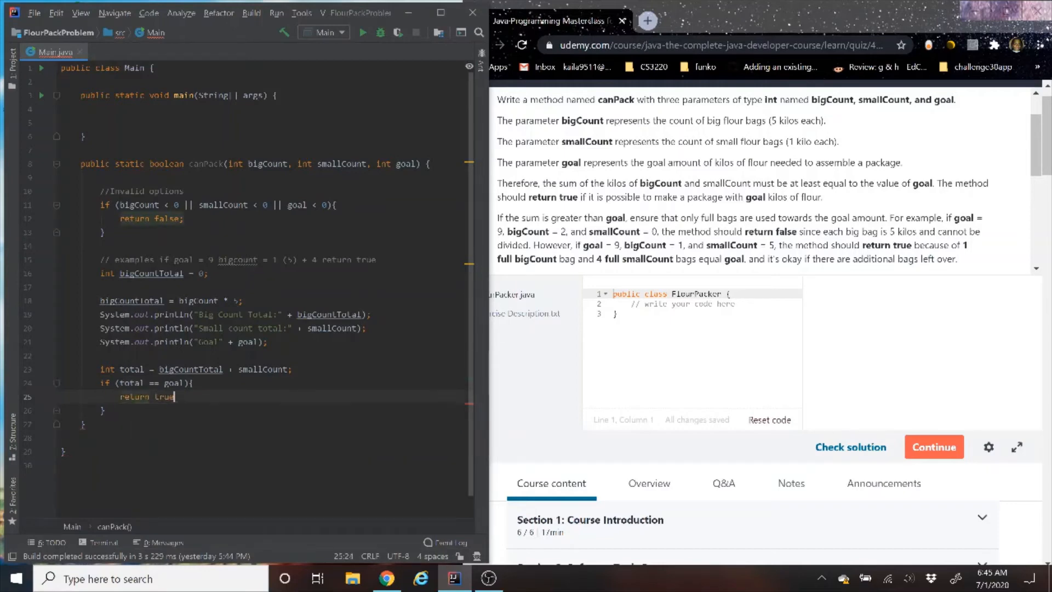
type(";")
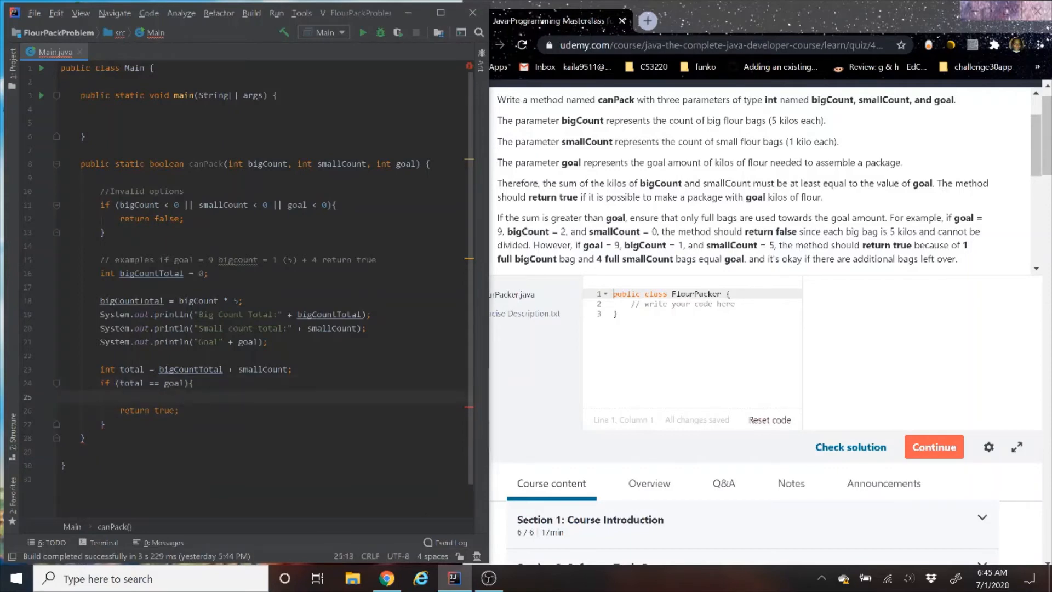
type("System.out.println();")
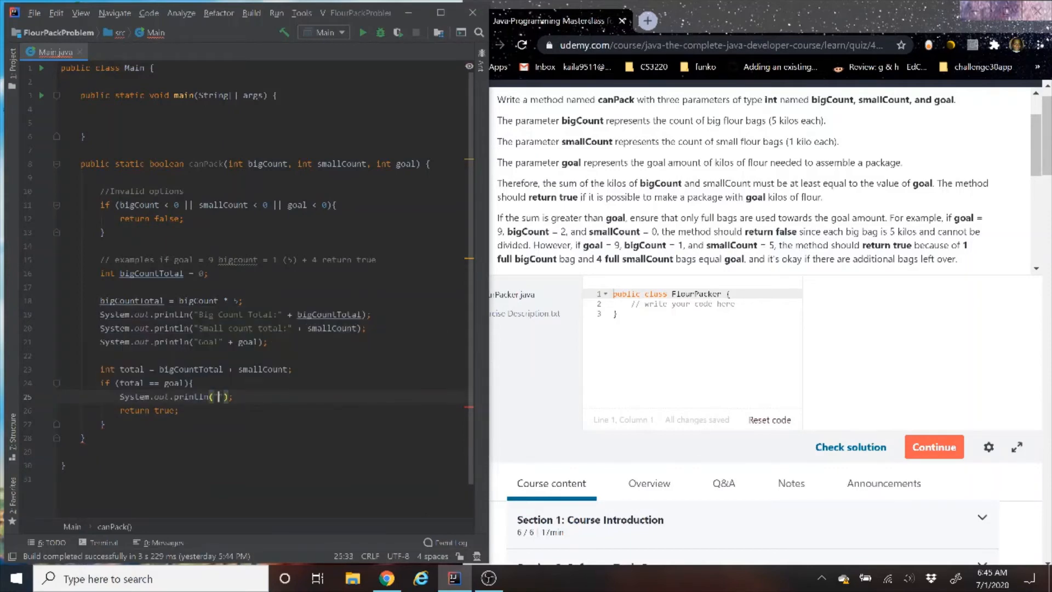
type("Goal")
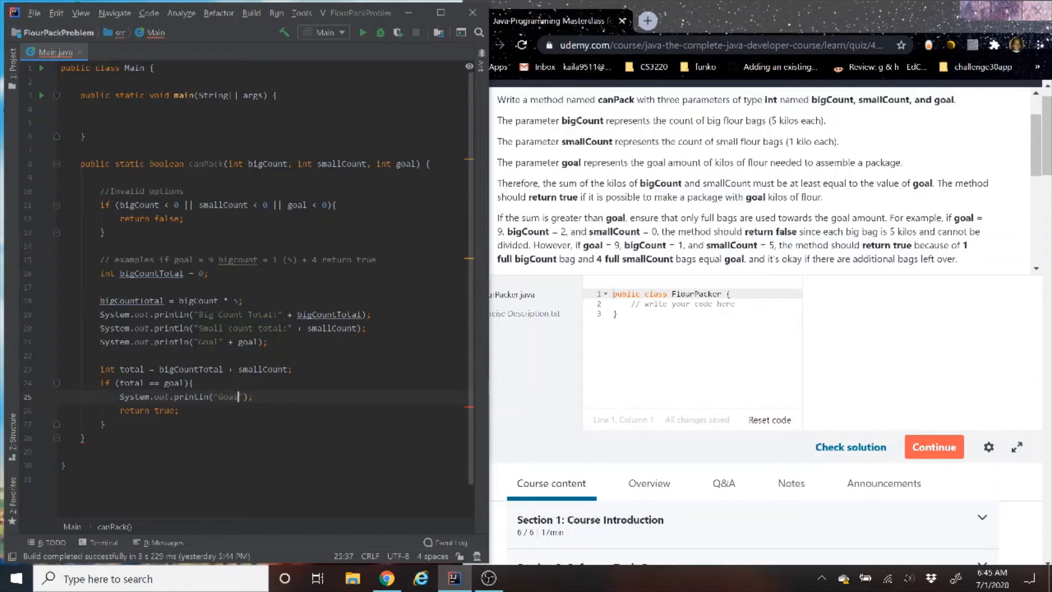
type("me")
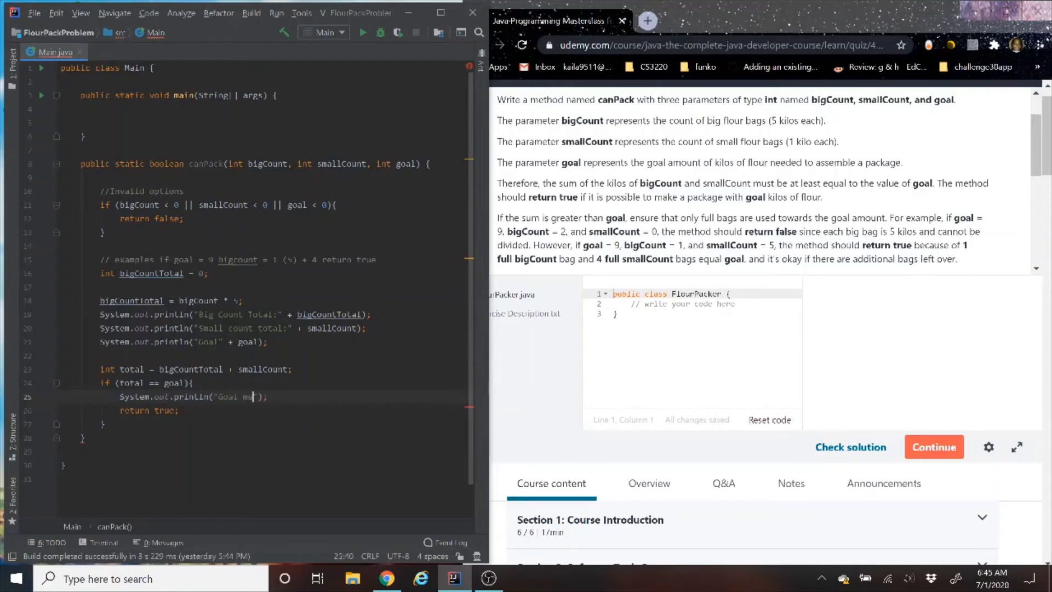
type("t!")
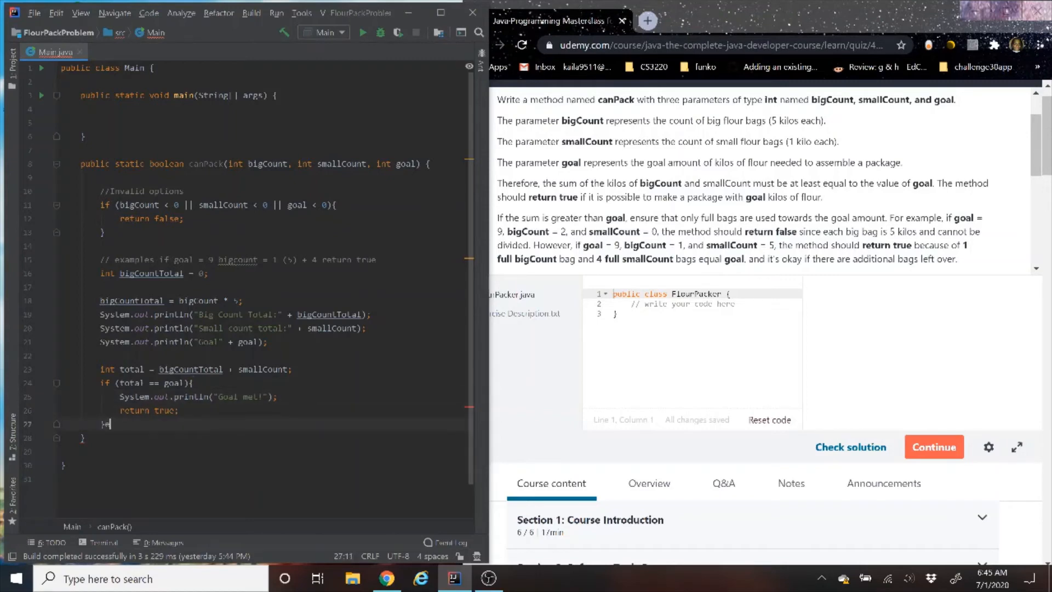
Begin an else if branch and scroll the Udemy examples into view.
type("else if ()")
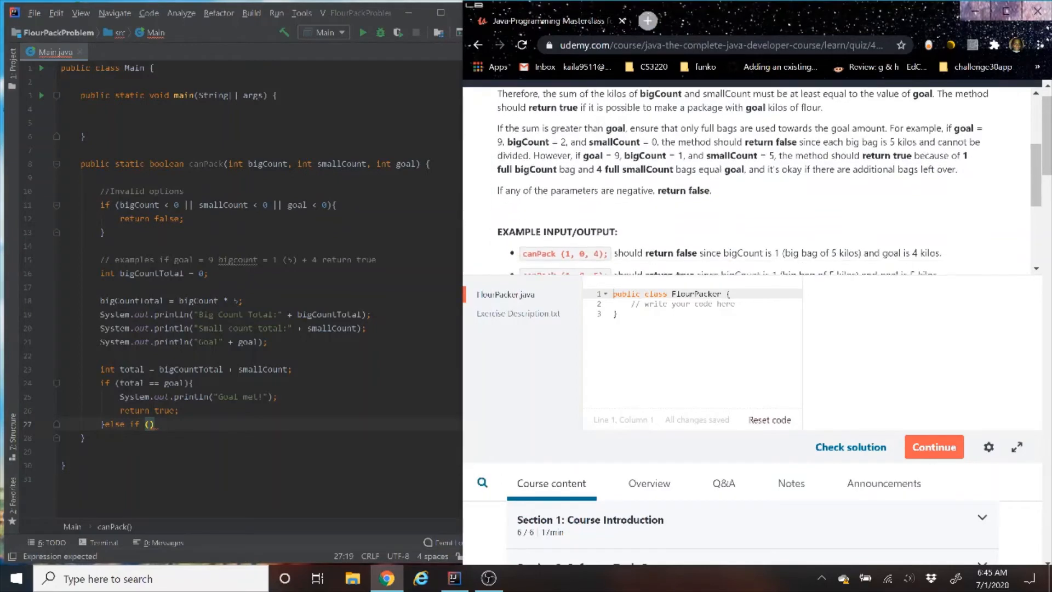
scroll("down", 3)
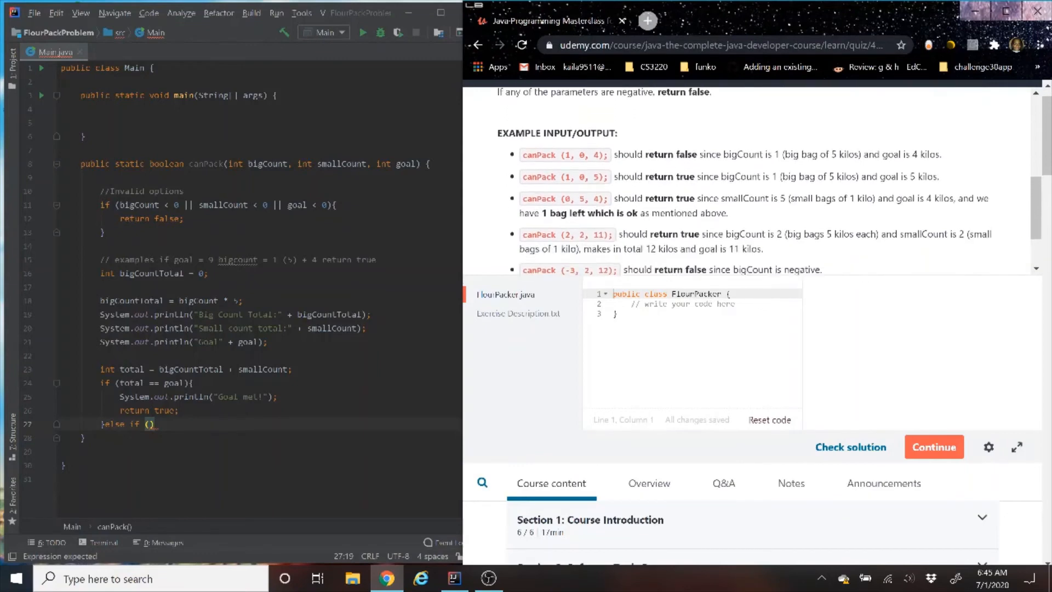
scroll("down", 3)
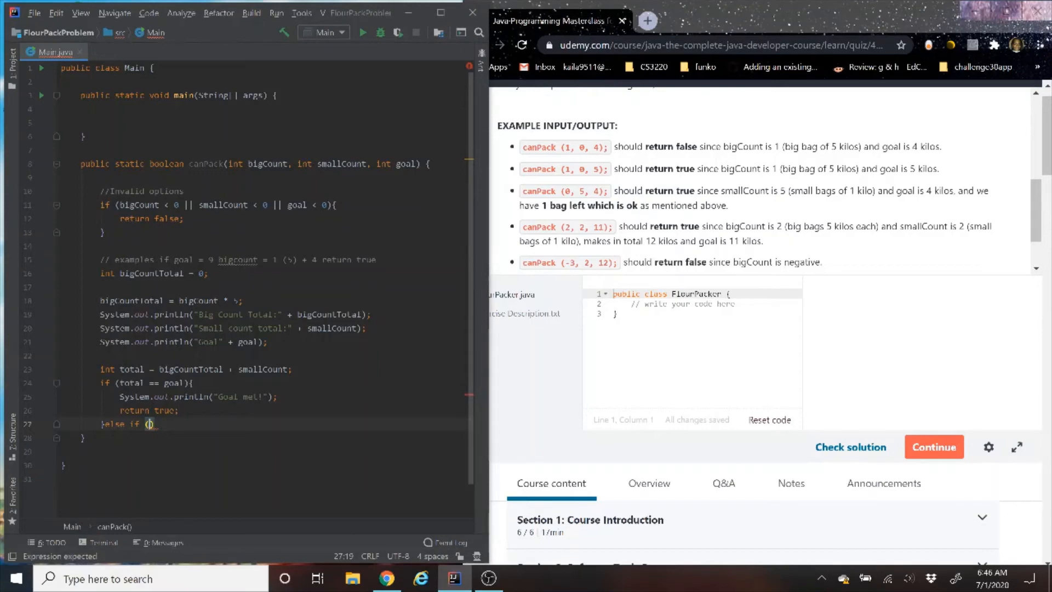
Complete the else-if condition as bigCountTotal % goal != 0.
type("bi")
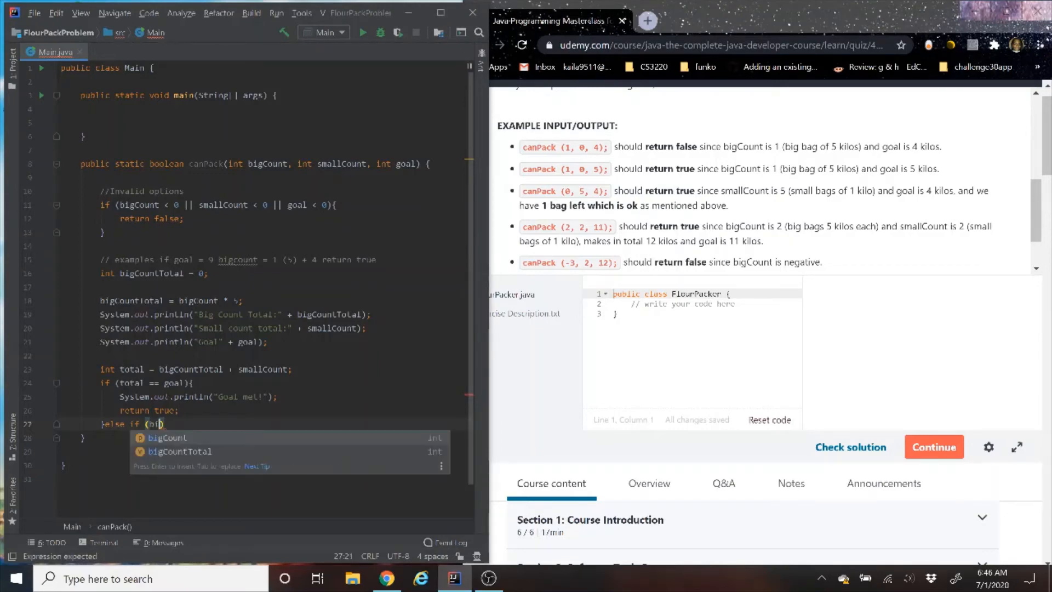
key("Down")
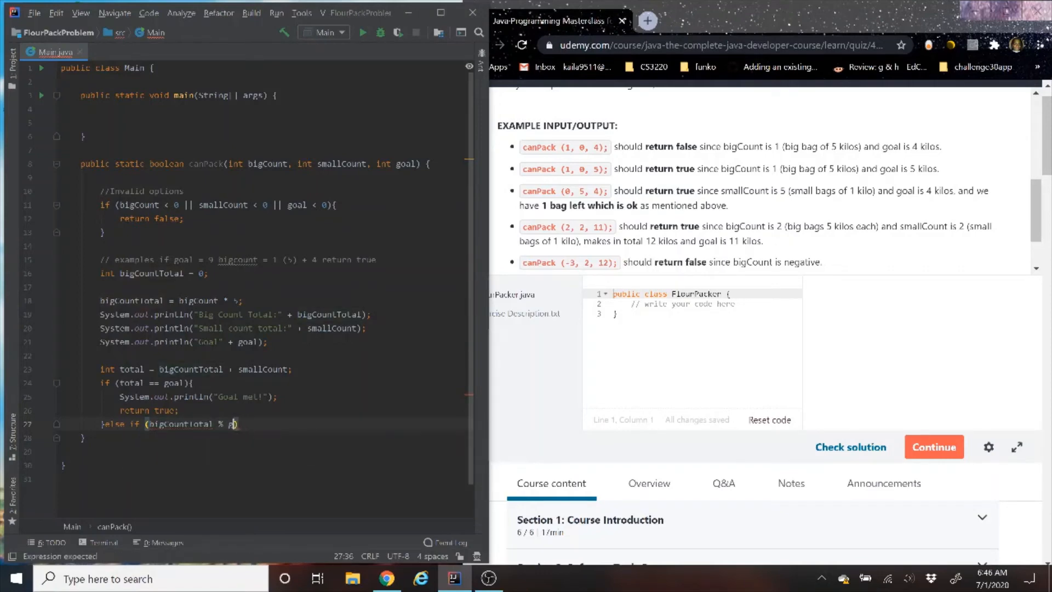
type("oal !=")
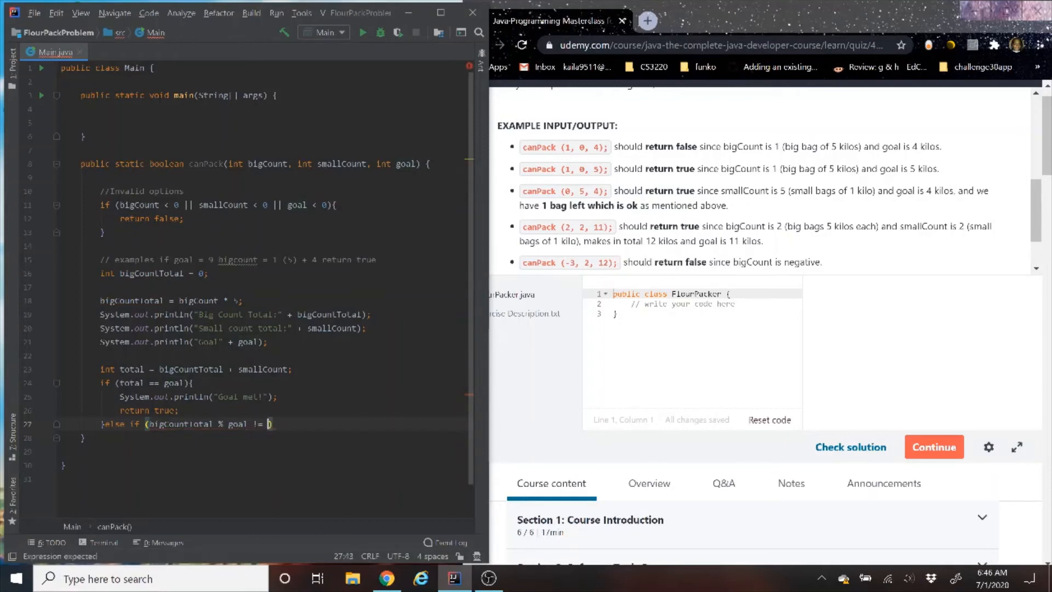
type("0)")
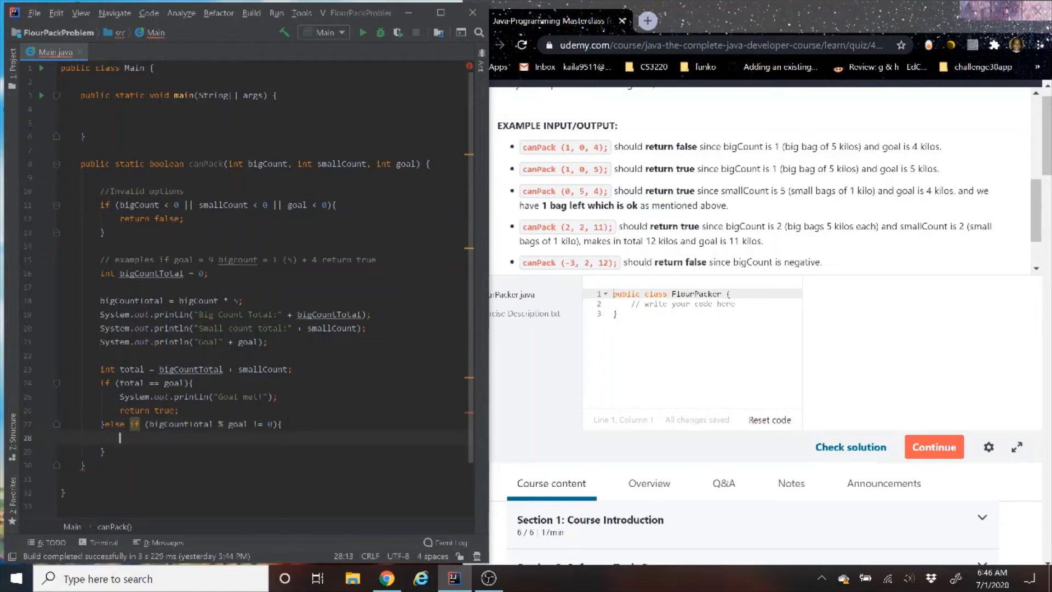
Add a while loop subtracting 5 from bigCountTotal while above goal, then an else.
type("while")
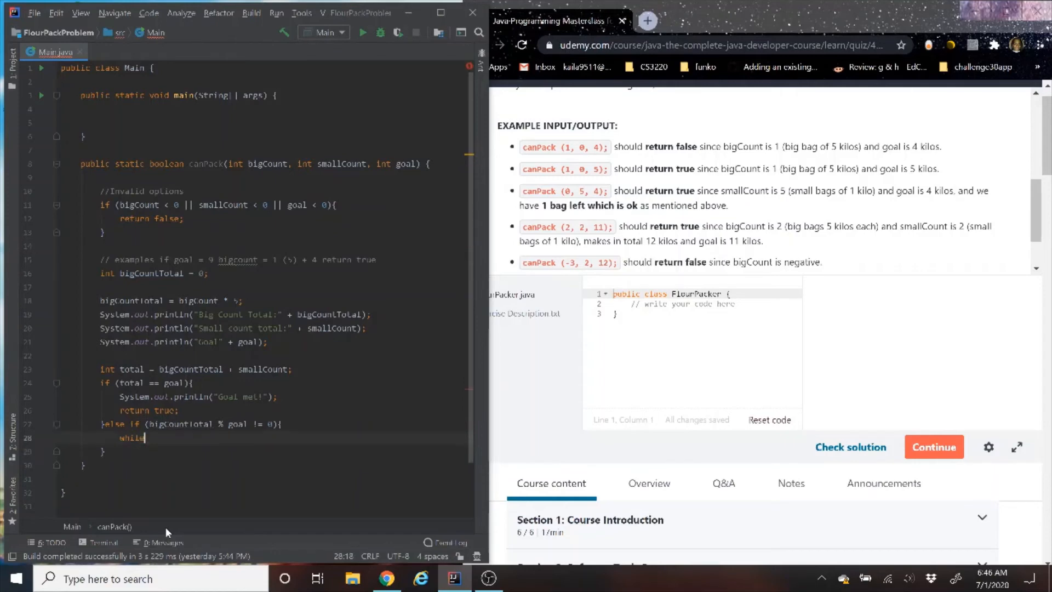
type("(bigCountTotal > goal)")
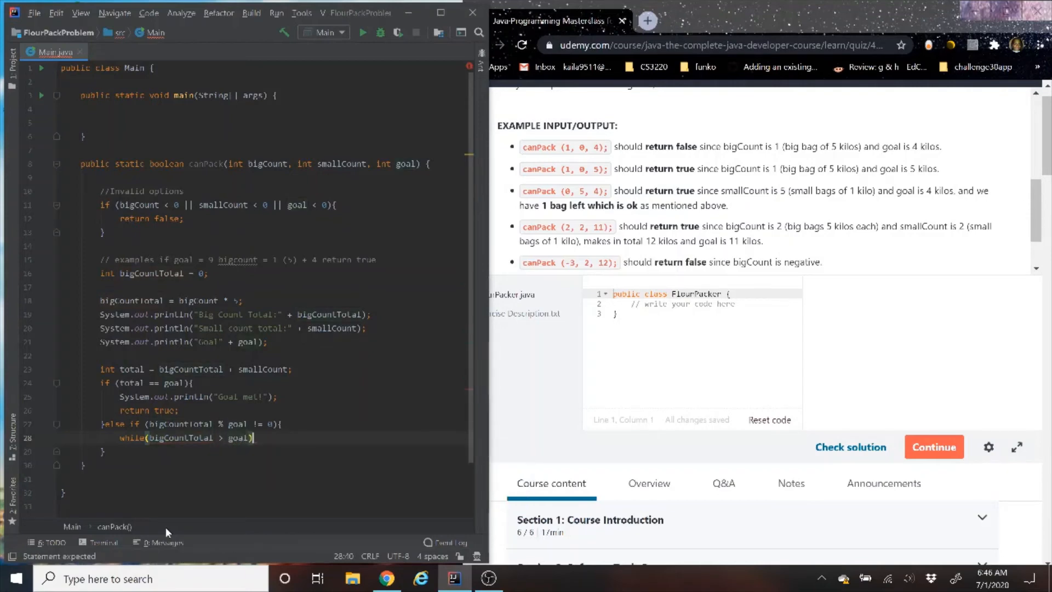
type("{")
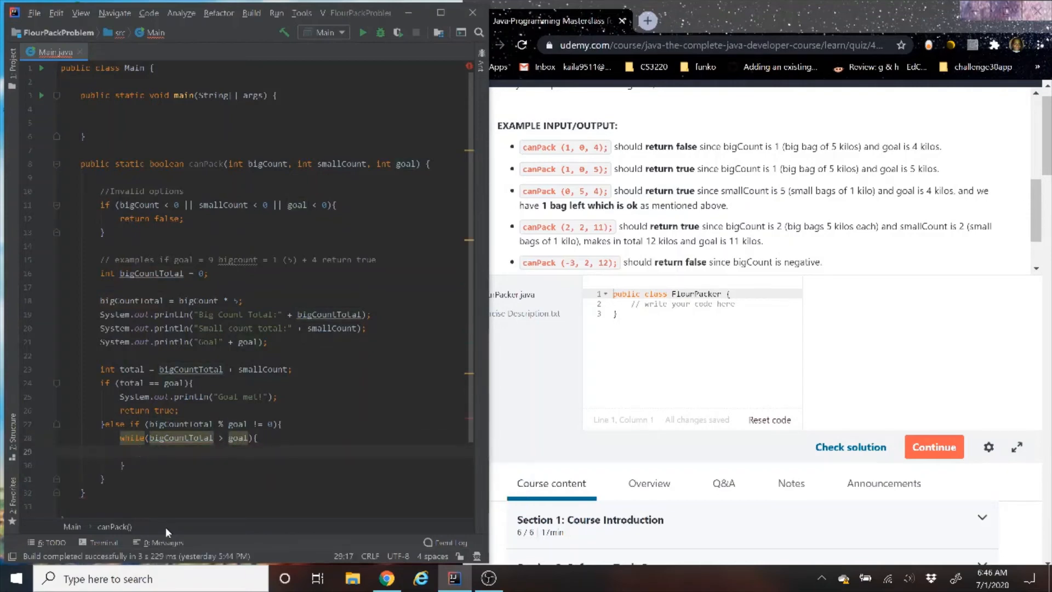
type("bigCountTotal")
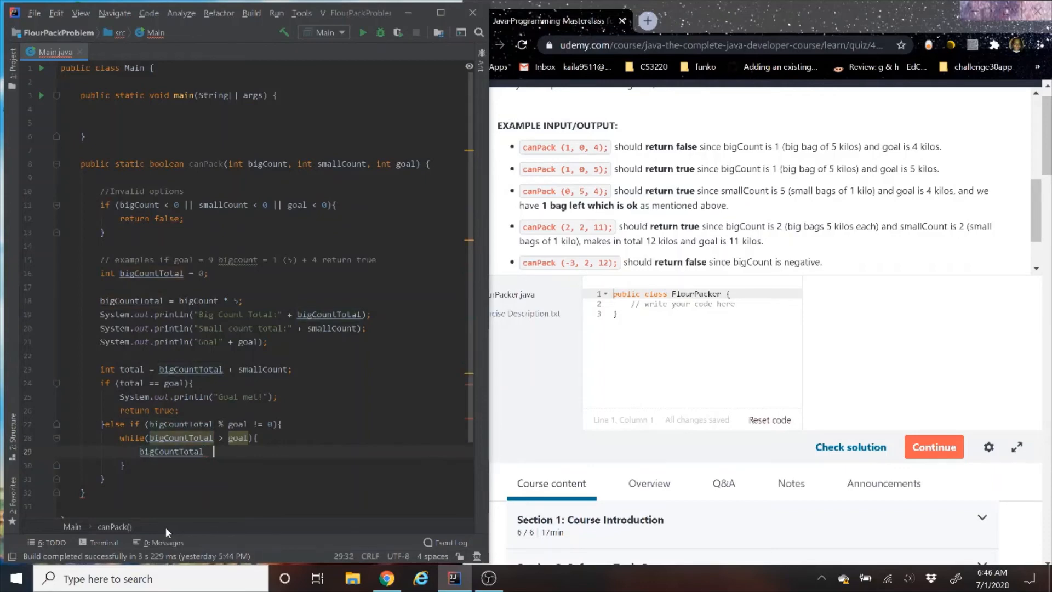
type("-= toal")
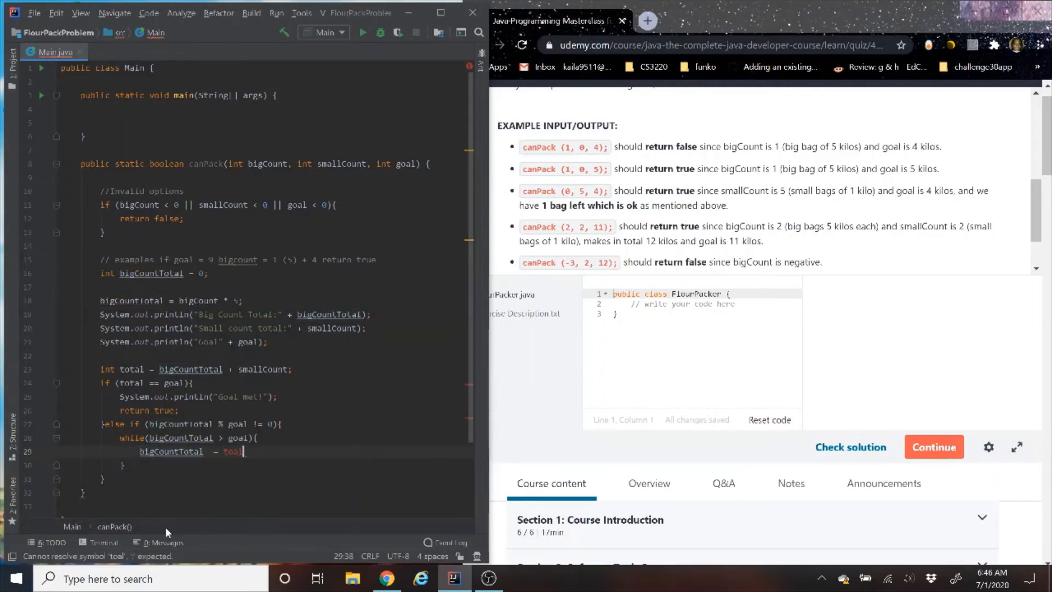
key("Backspace")
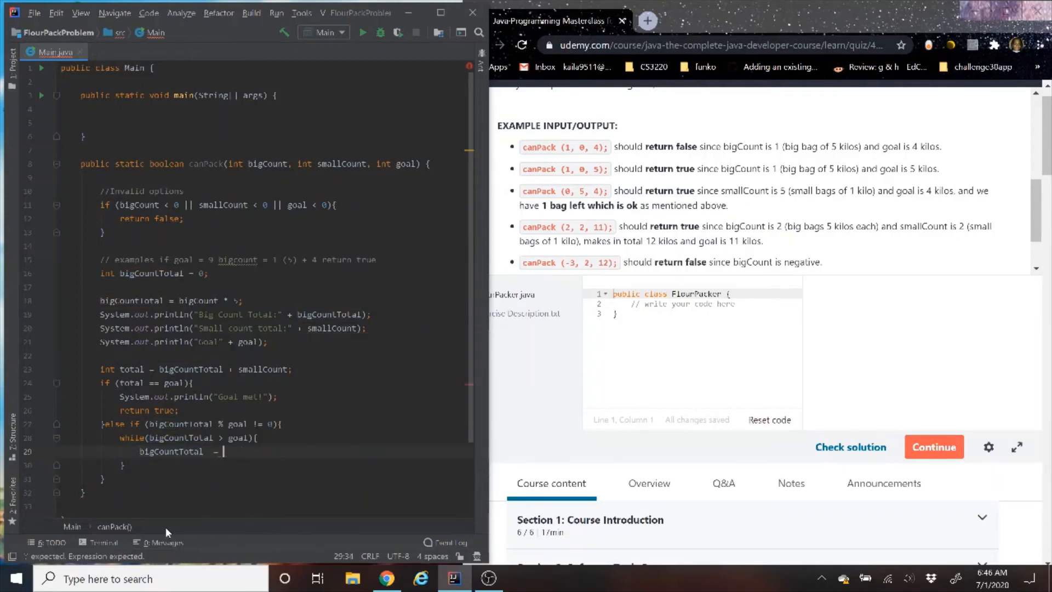
type("5;")
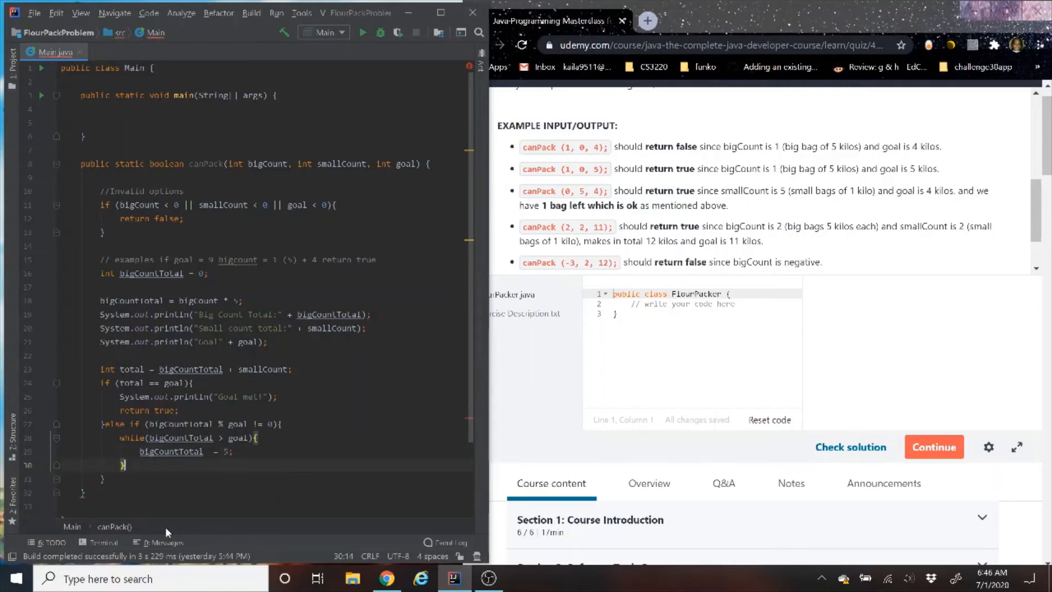
type("else")
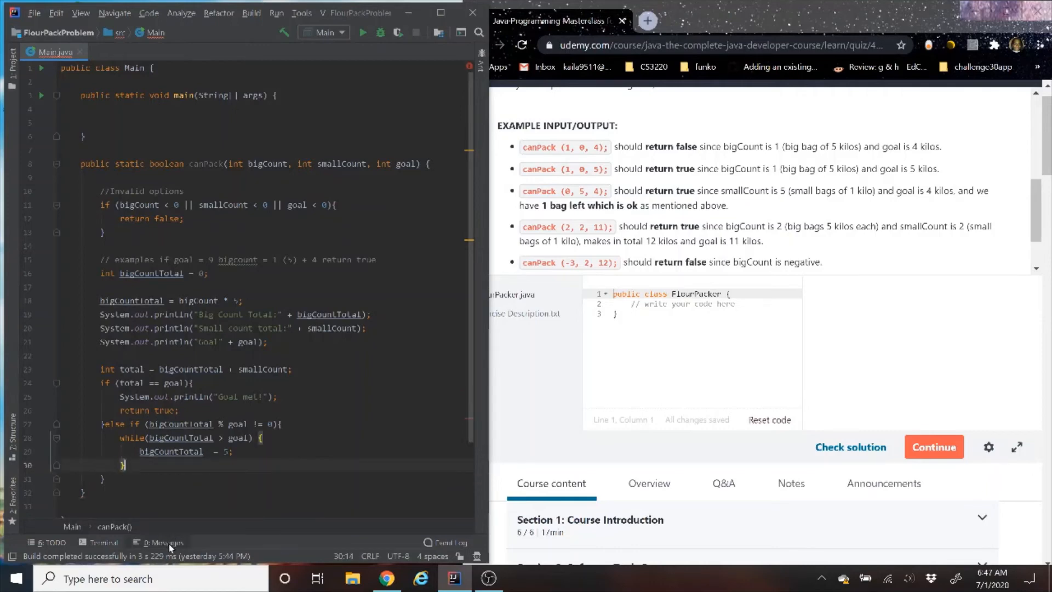
mouse_move(168, 550)
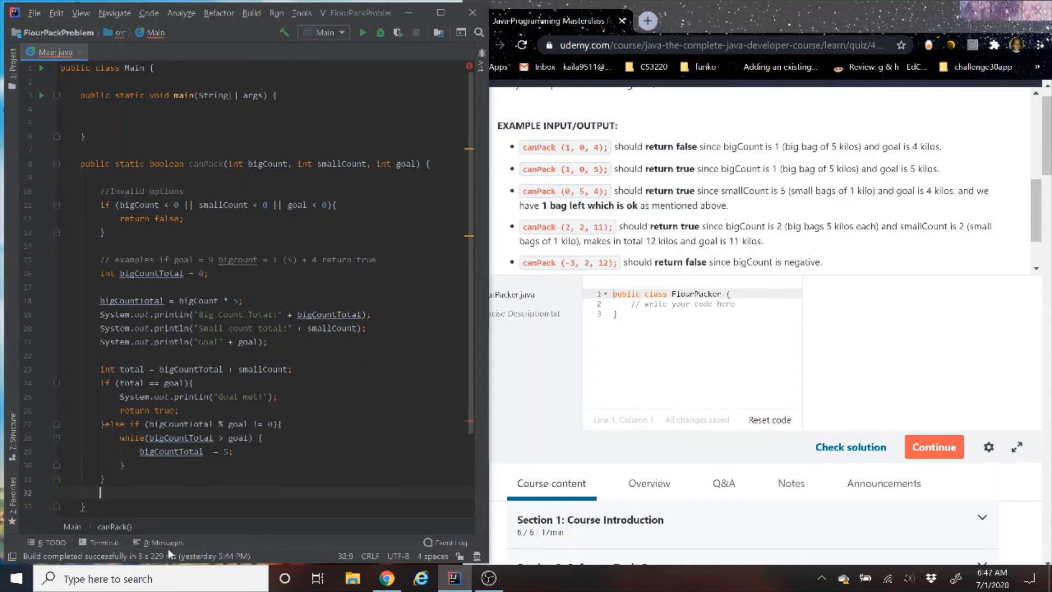
Declare int smallValue as (goal - bigCountTotal).
type("int")
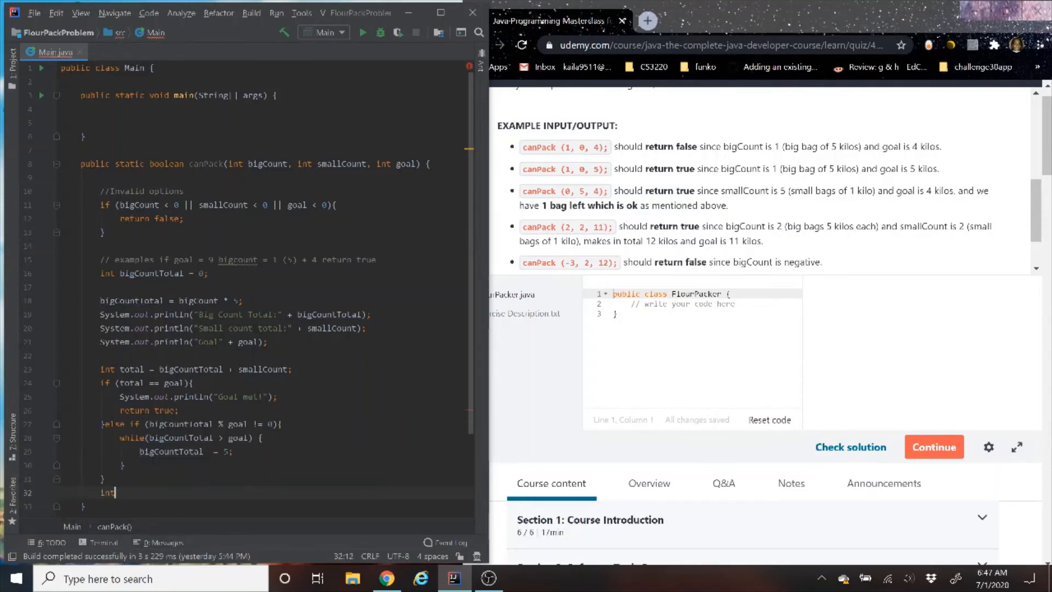
type("small")
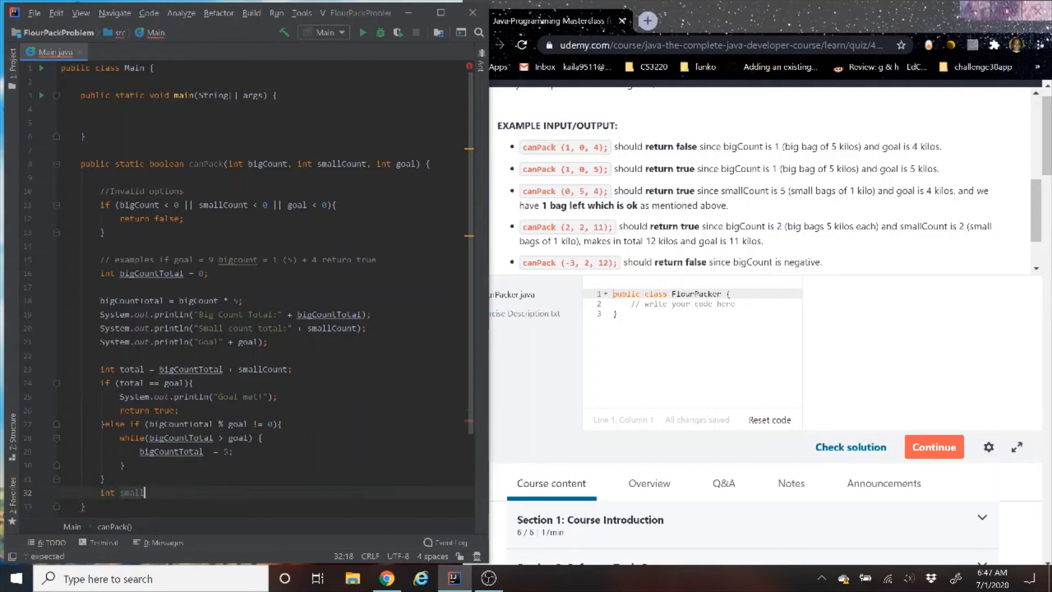
type("Value")
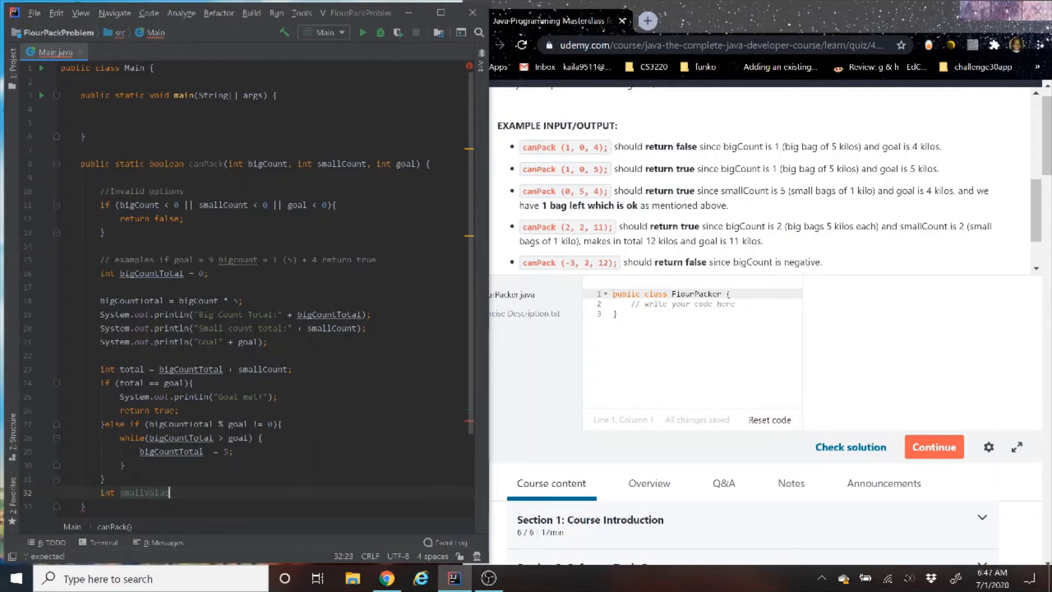
type("=")
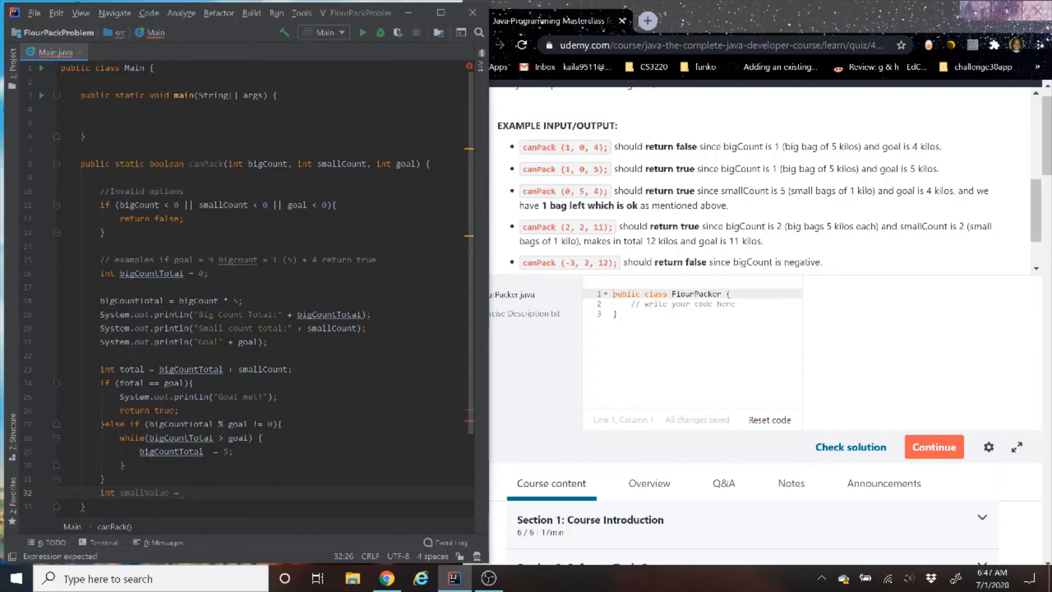
type("goal")
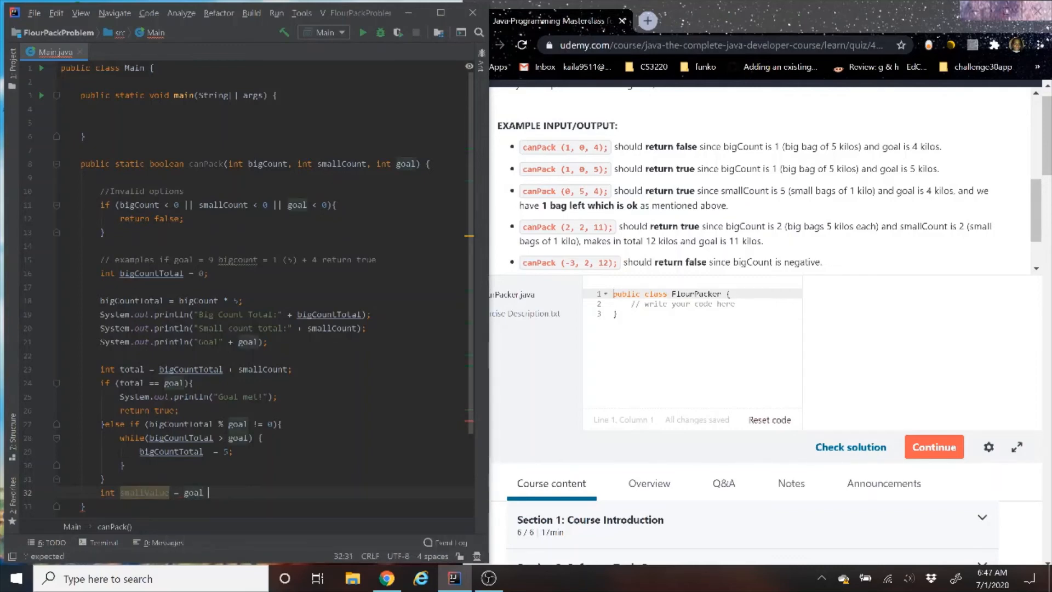
type("bigCountTotal)")
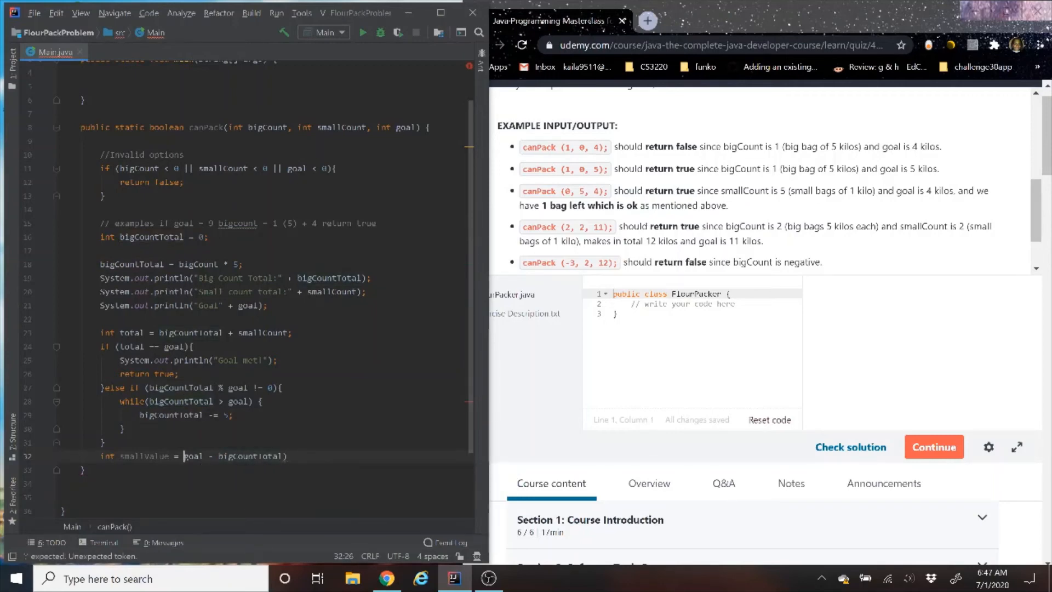
type("(")
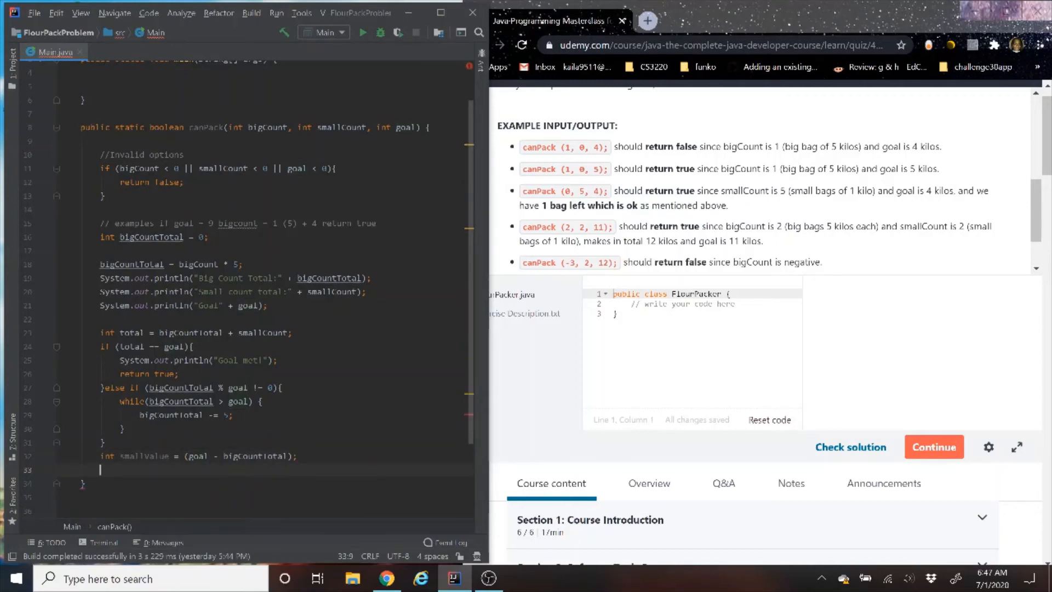
Return smallCount >= smallValue ? true : false.
type("return")
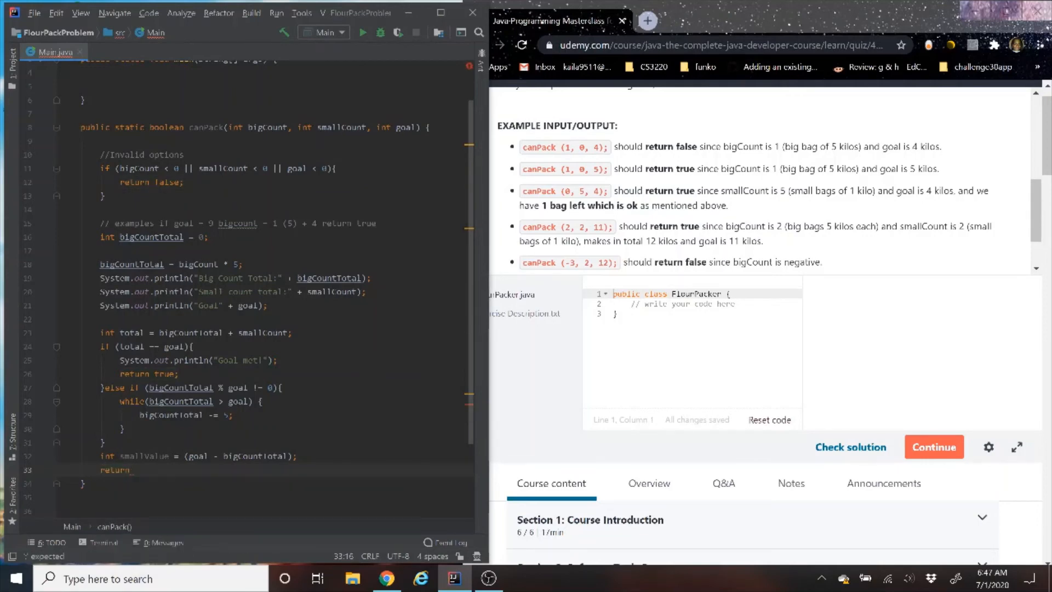
type("smallValue")
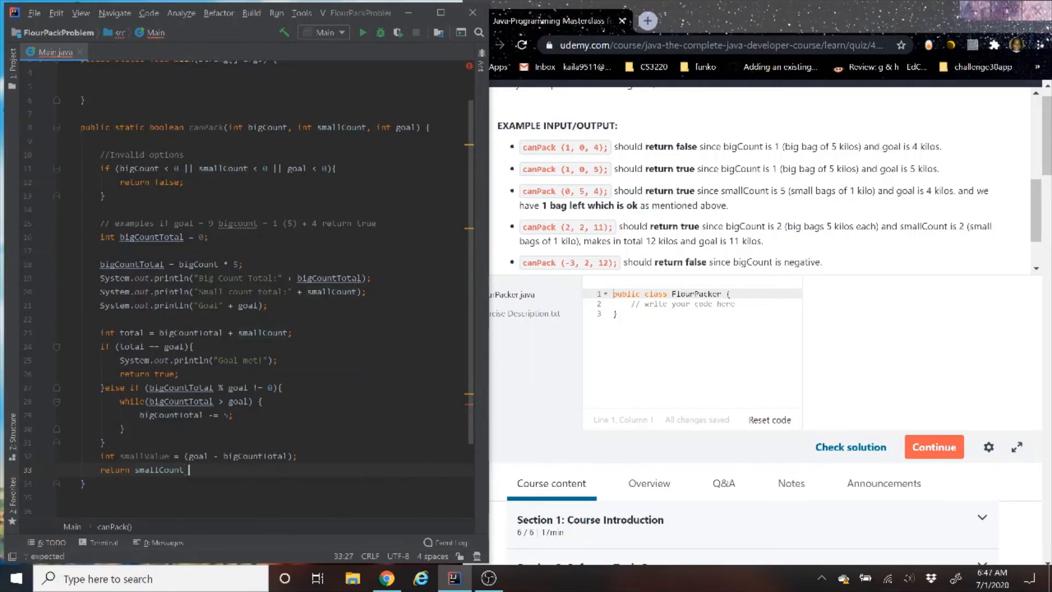
type("=")
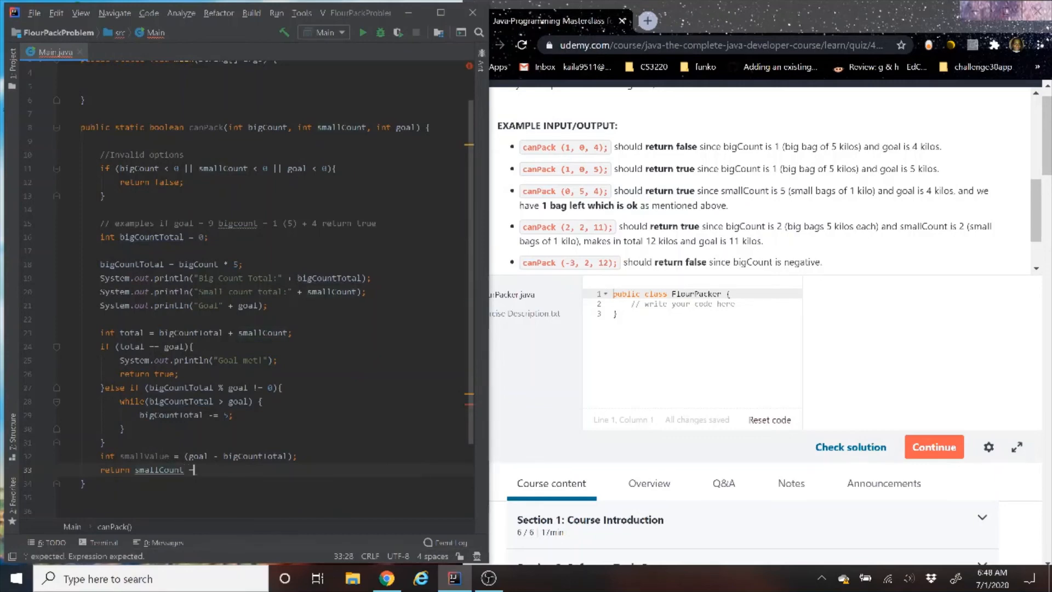
type(">")
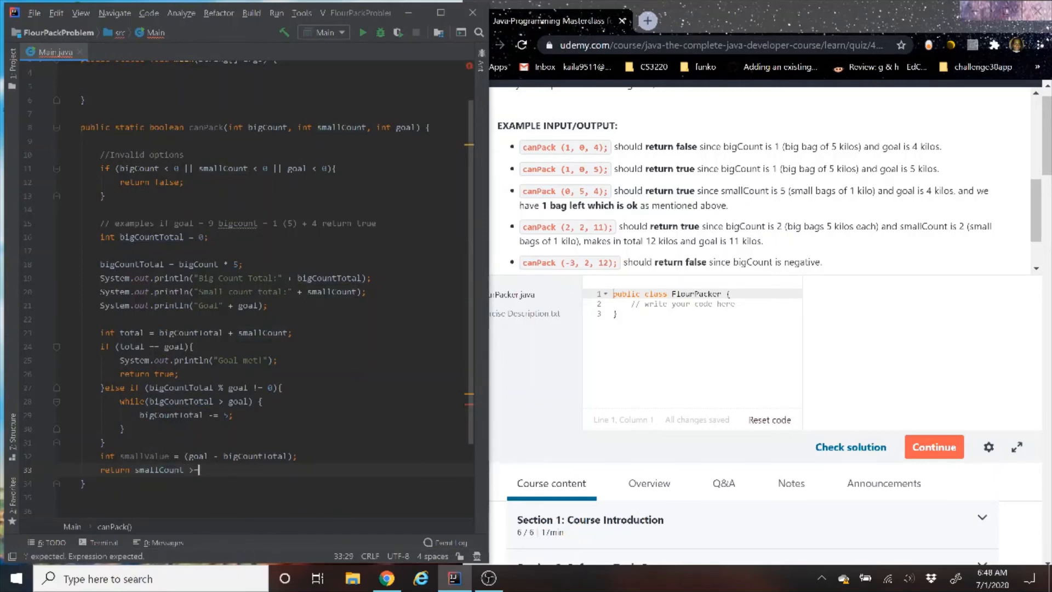
type("small")
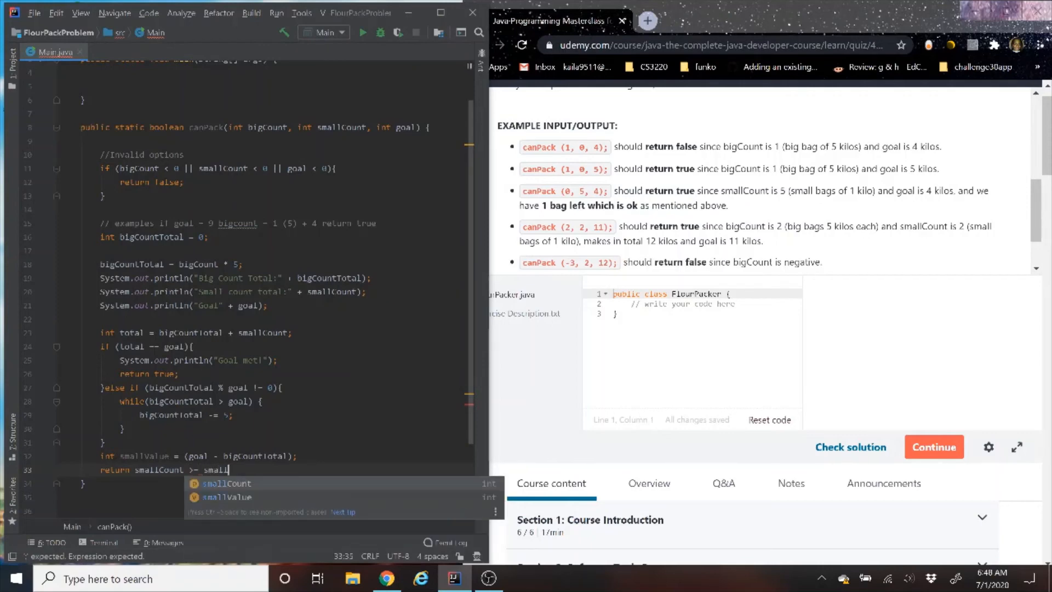
type("C")
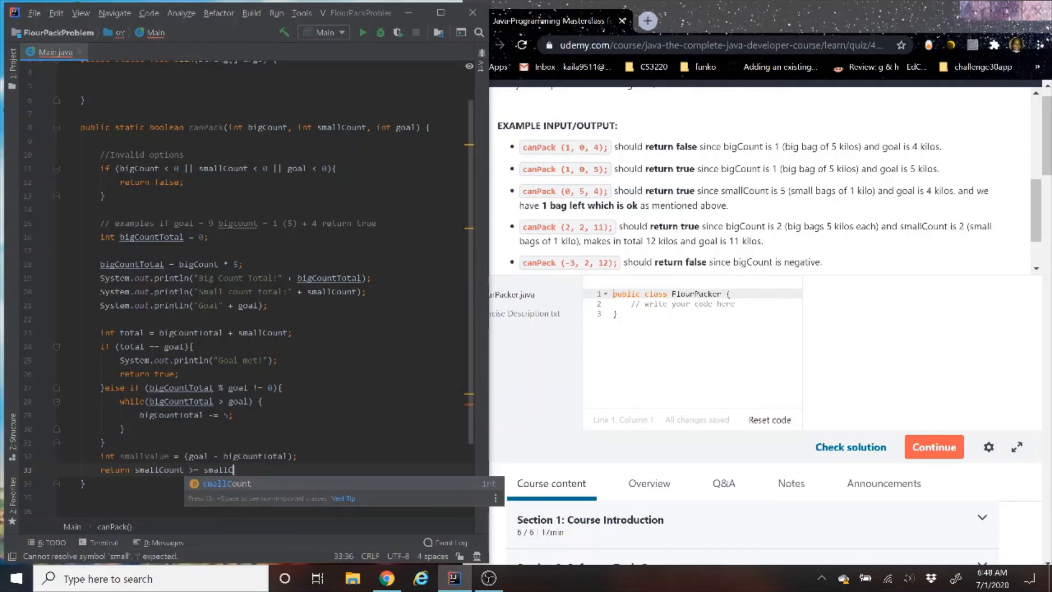
type("Value")
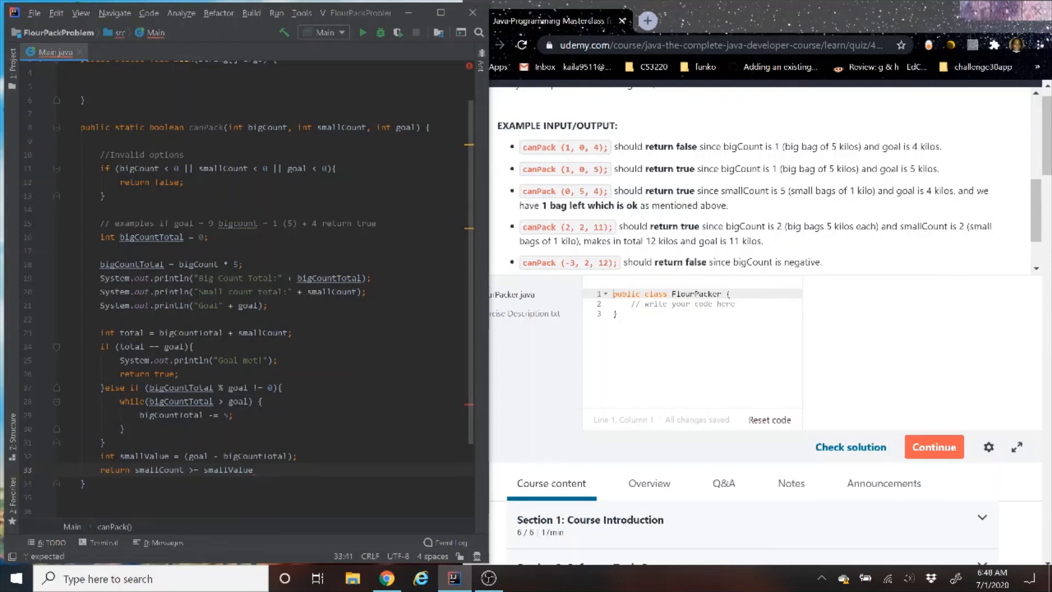
type("? true")
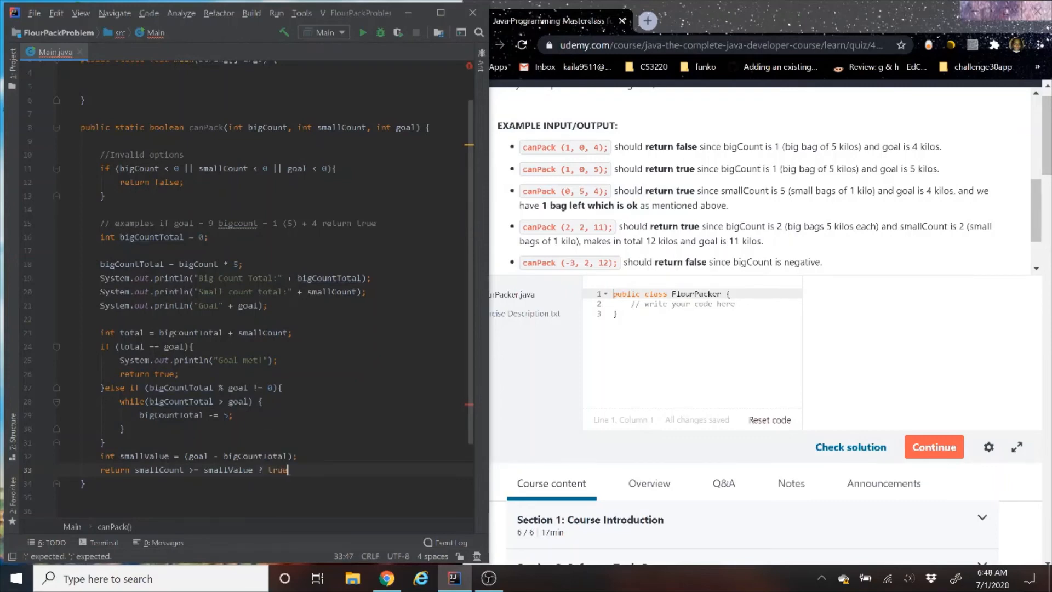
type(": fal")
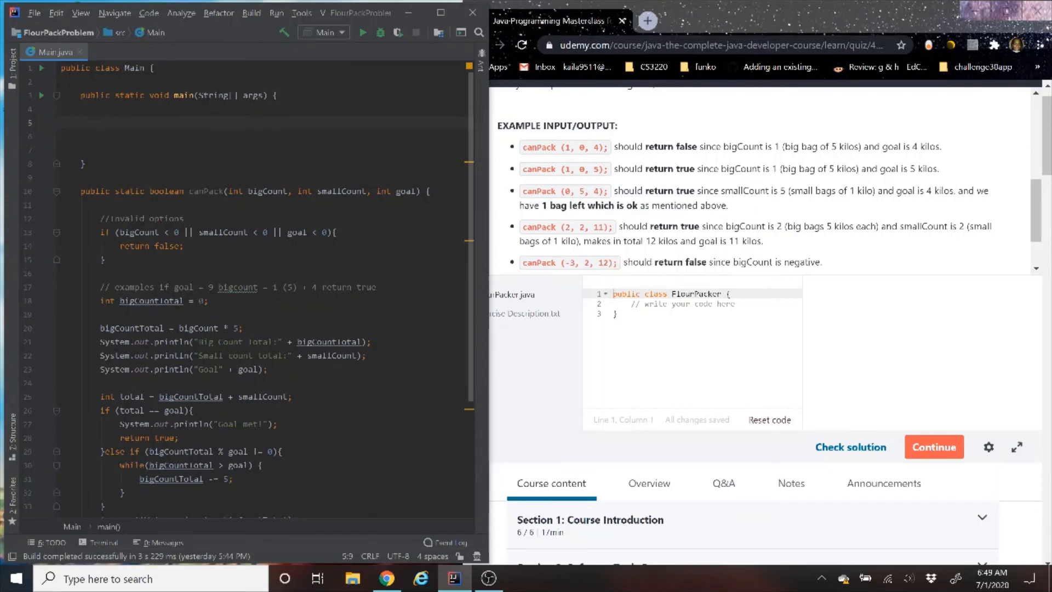
Declare boolean amount = true and assign it canPack(2, 2, 11).
type("boolean")
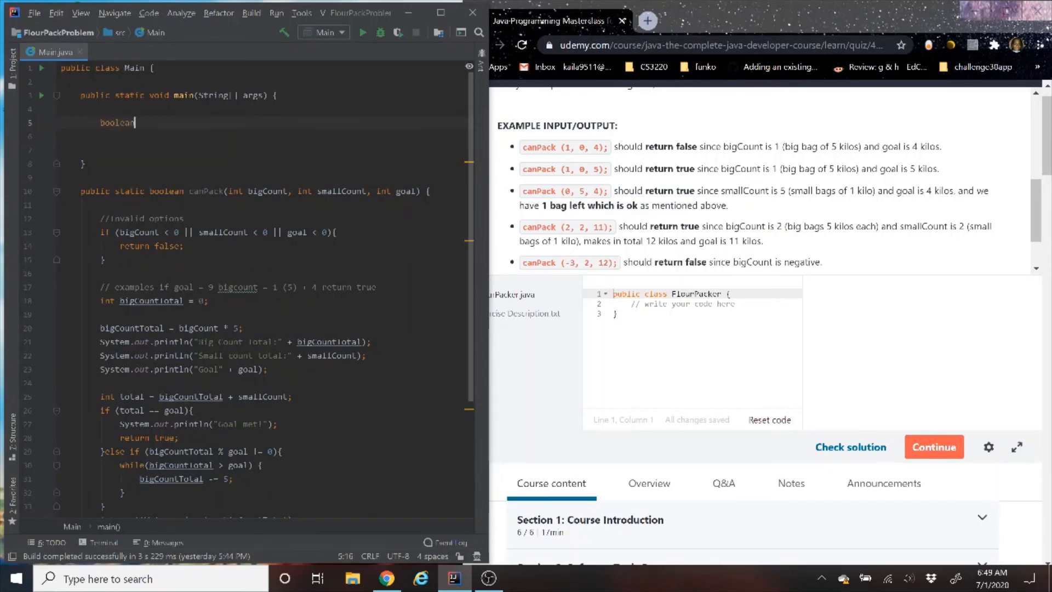
type("an")
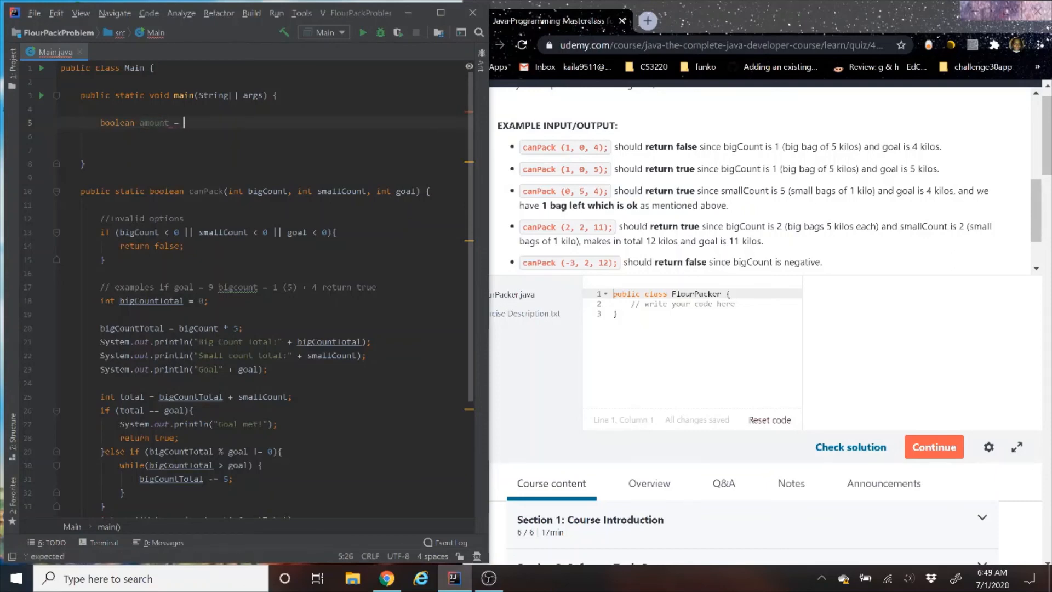
type("true;")
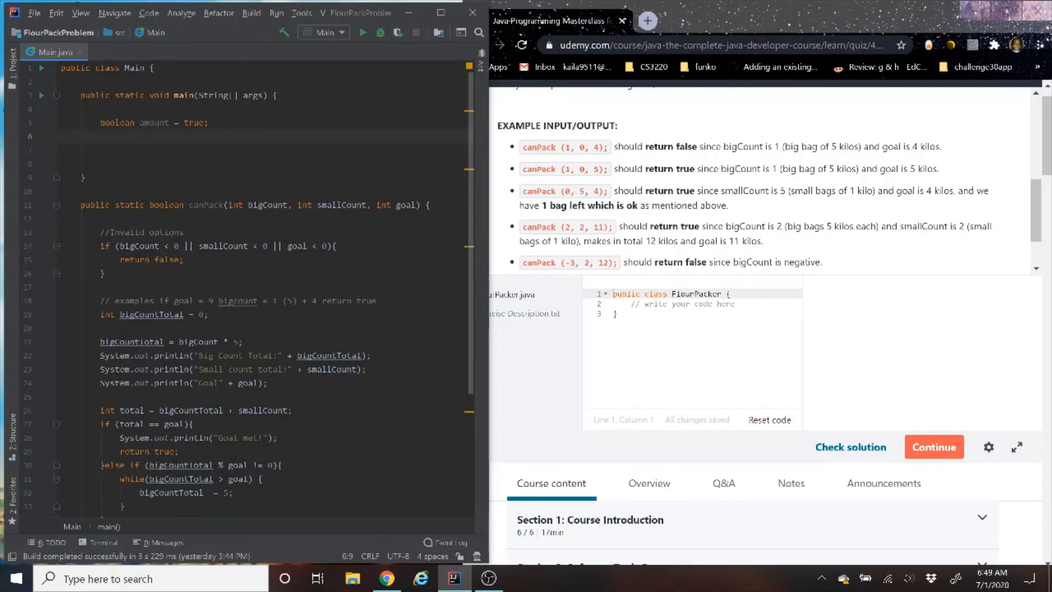
type("amount =")
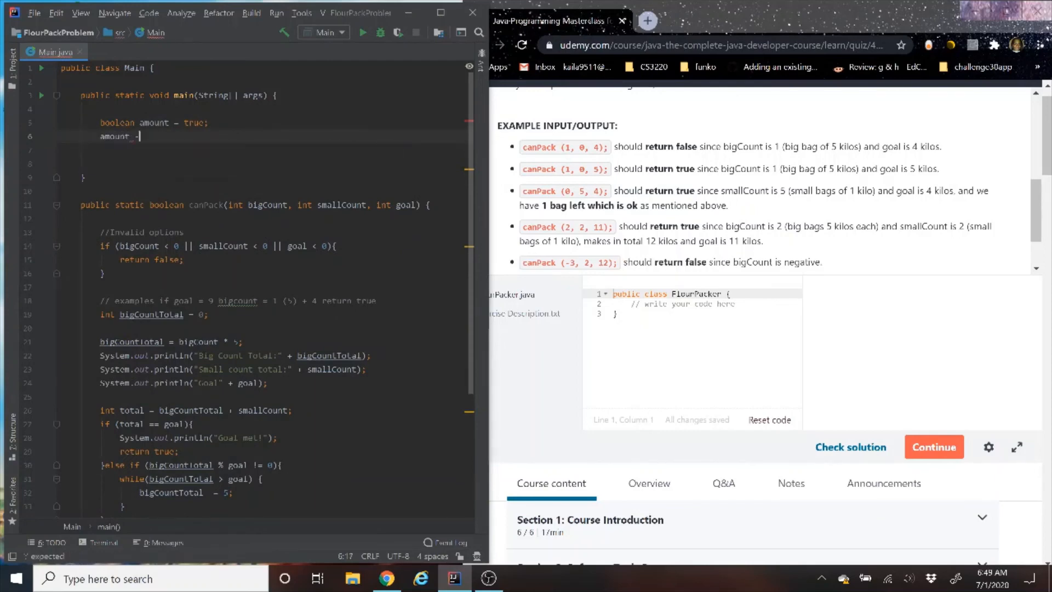
type("=")
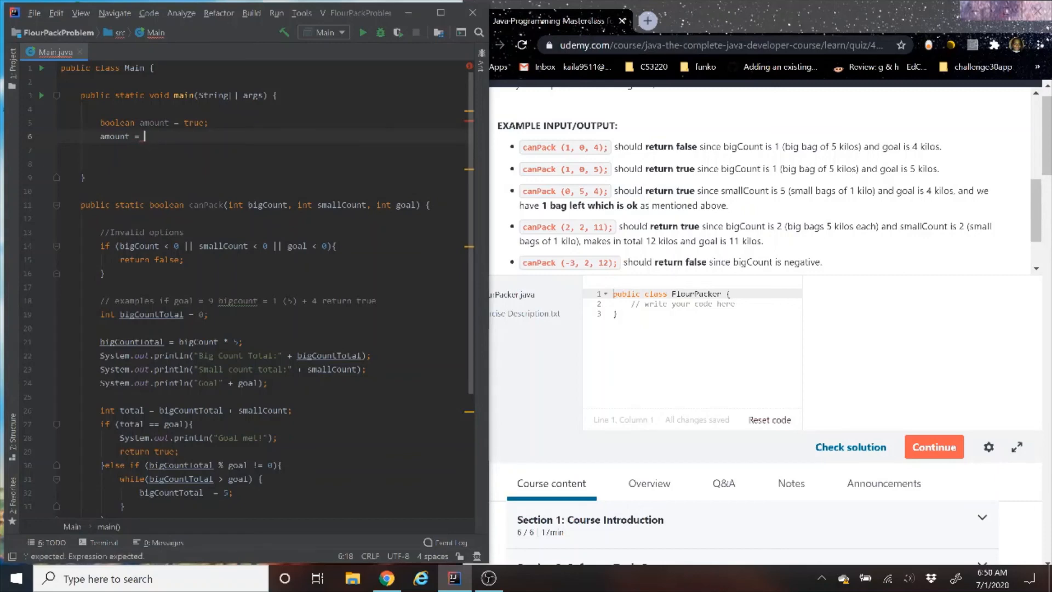
type("canPack(2, 2, 11);")
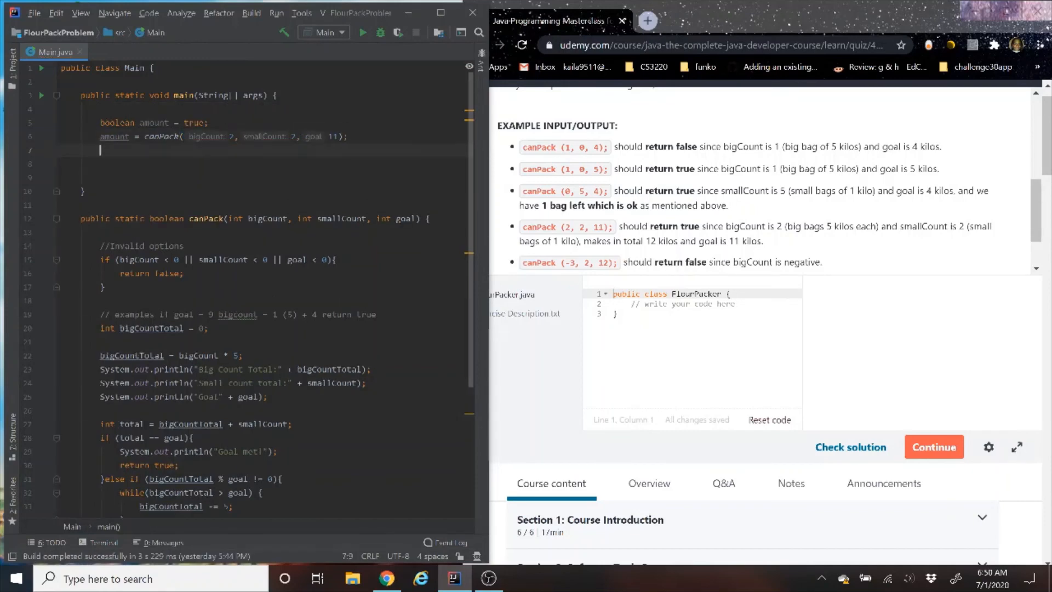
Print amount with System.out.println.
type("System.out.println();")
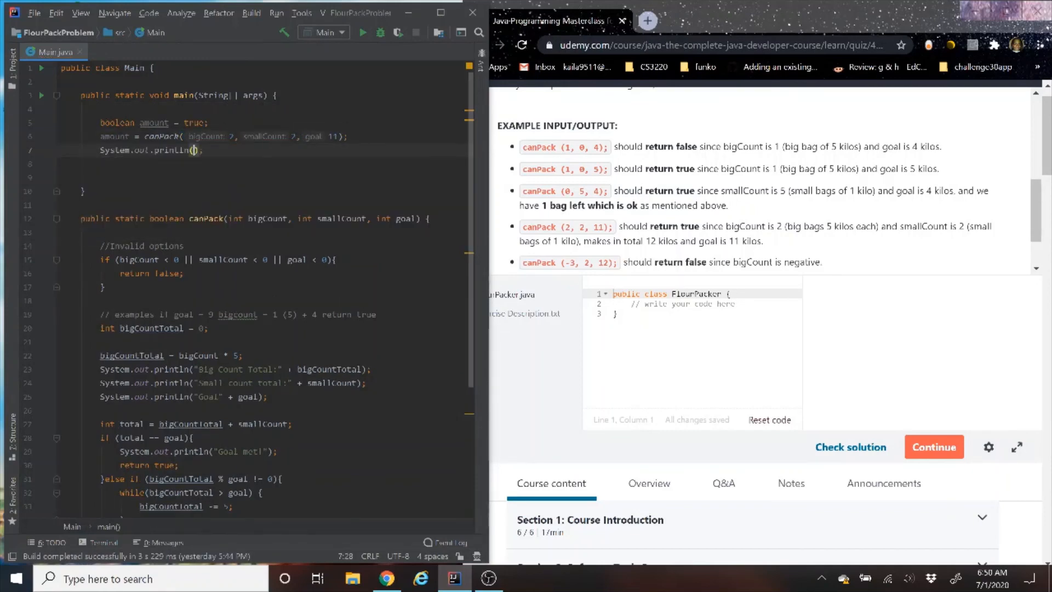
type("amount")
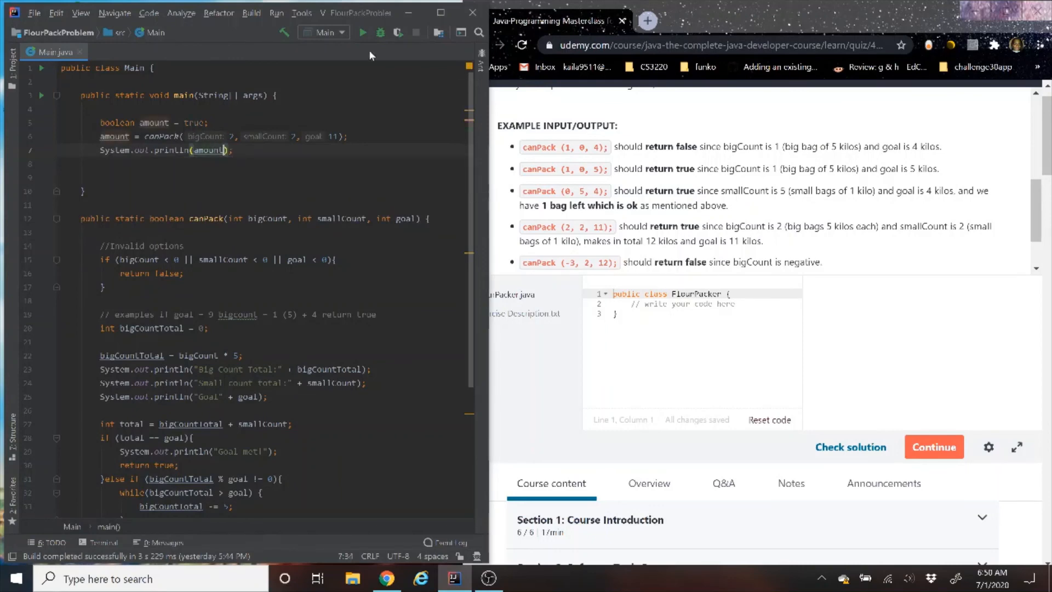
Run main to confirm canPack(2, 2, 11) prints true, then rerun with canPack(1, 0, 5).
left_click(362, 32)
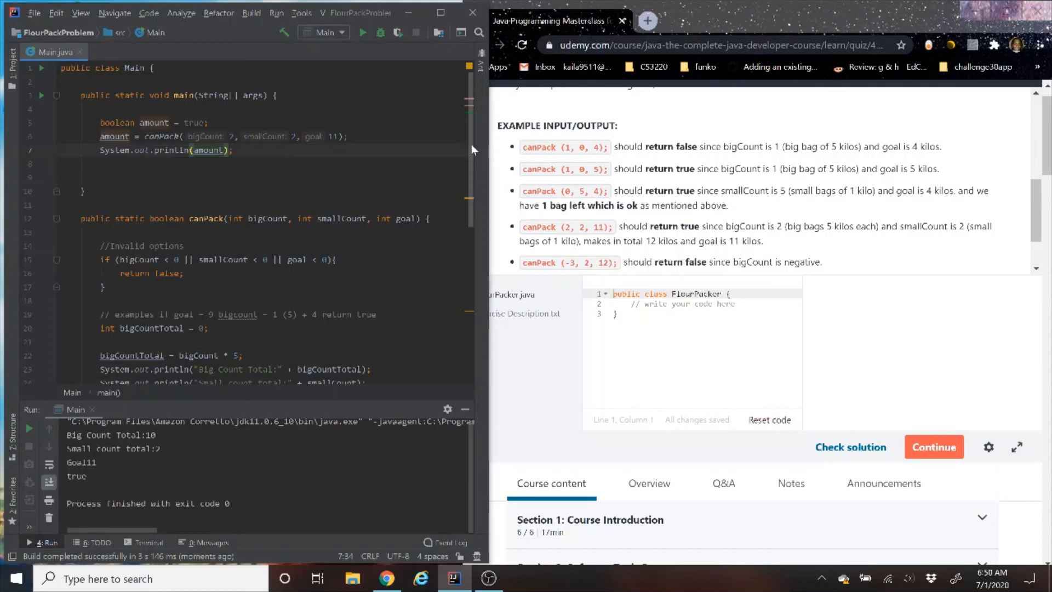
scroll("down", 3)
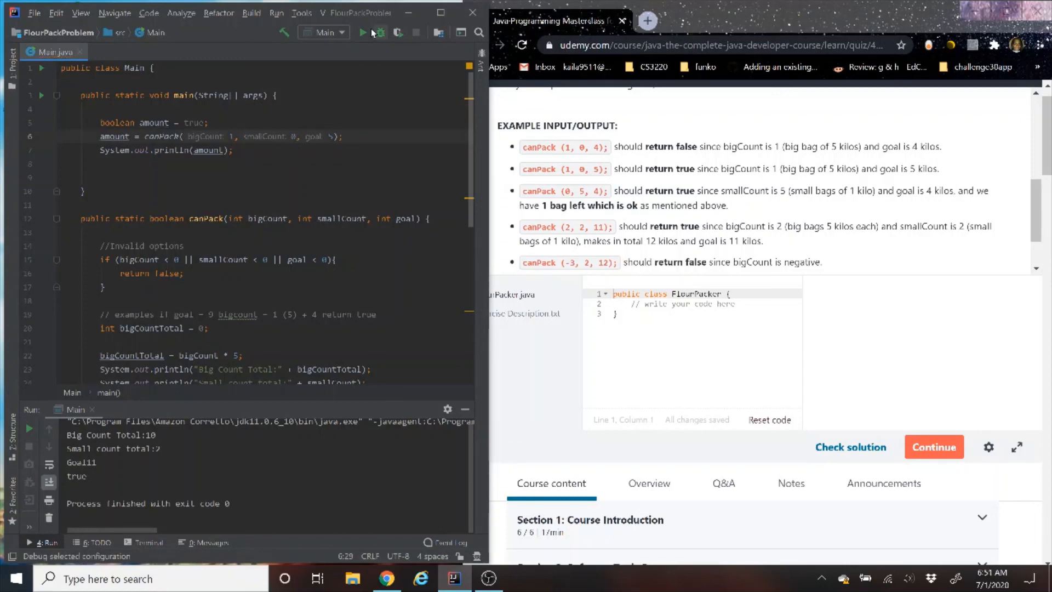
left_click(361, 32)
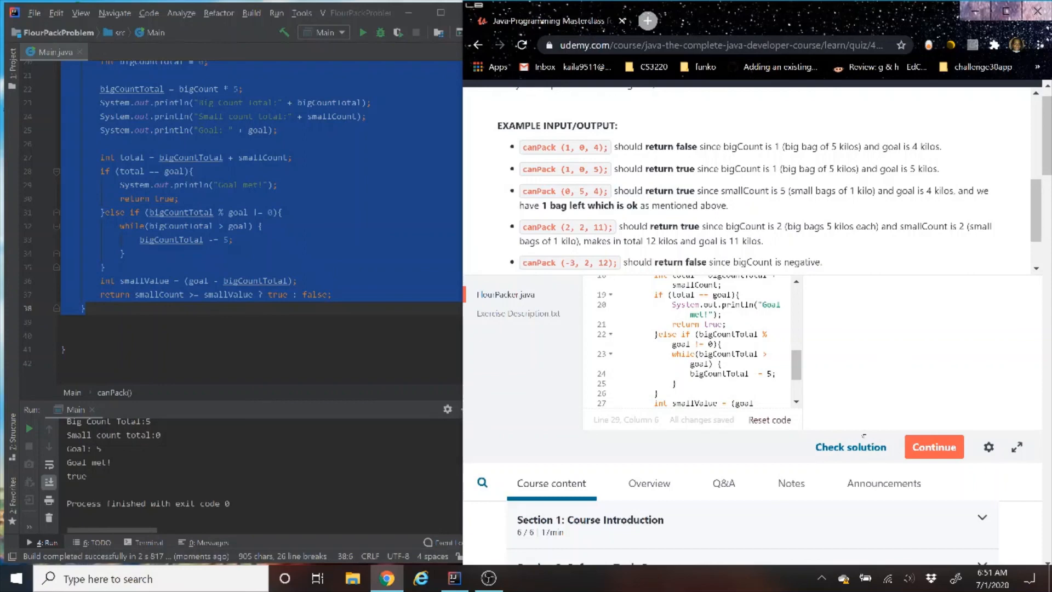
Check the pasted canPack solution in FlourPacker.java and get it marked correct.
left_click(851, 447)
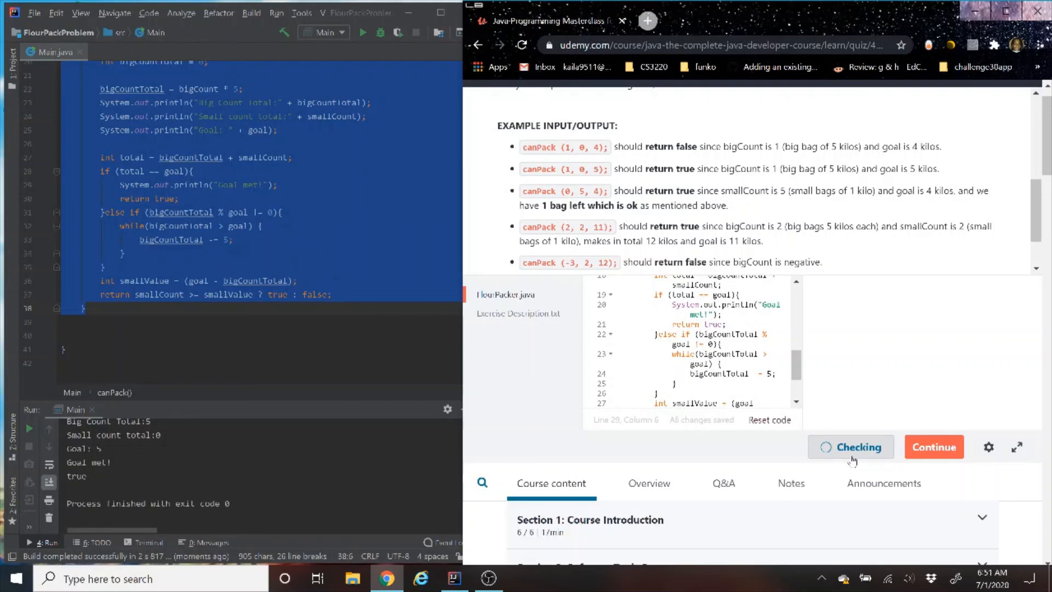
left_click(851, 446)
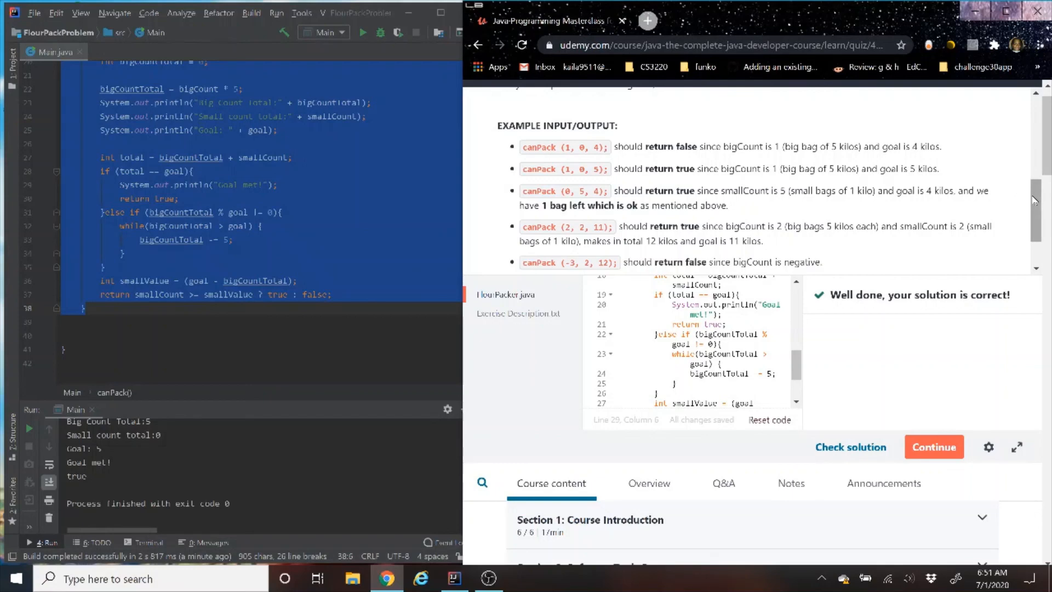
scroll("down", 3)
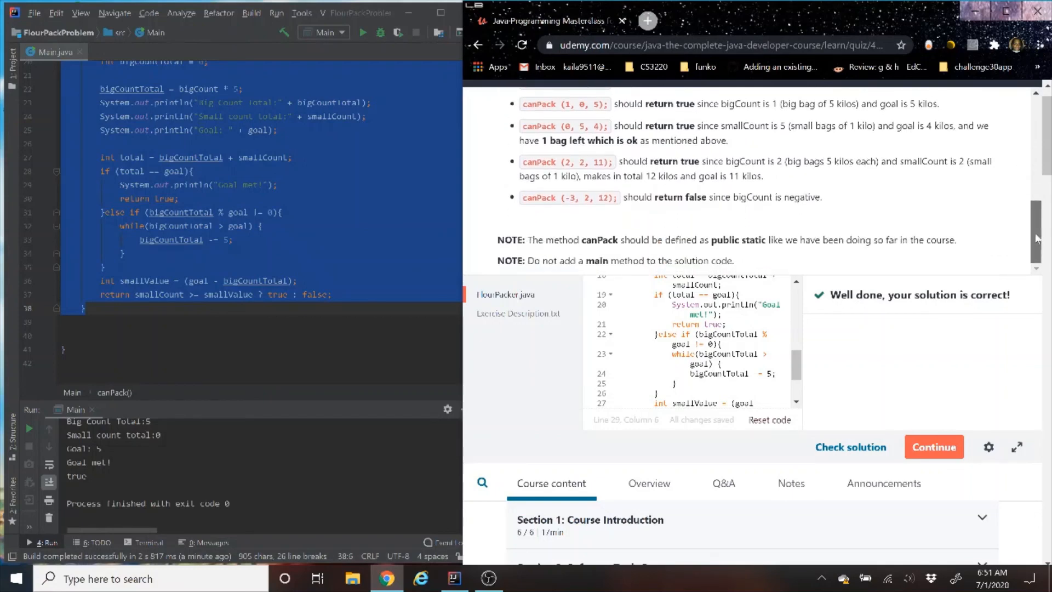